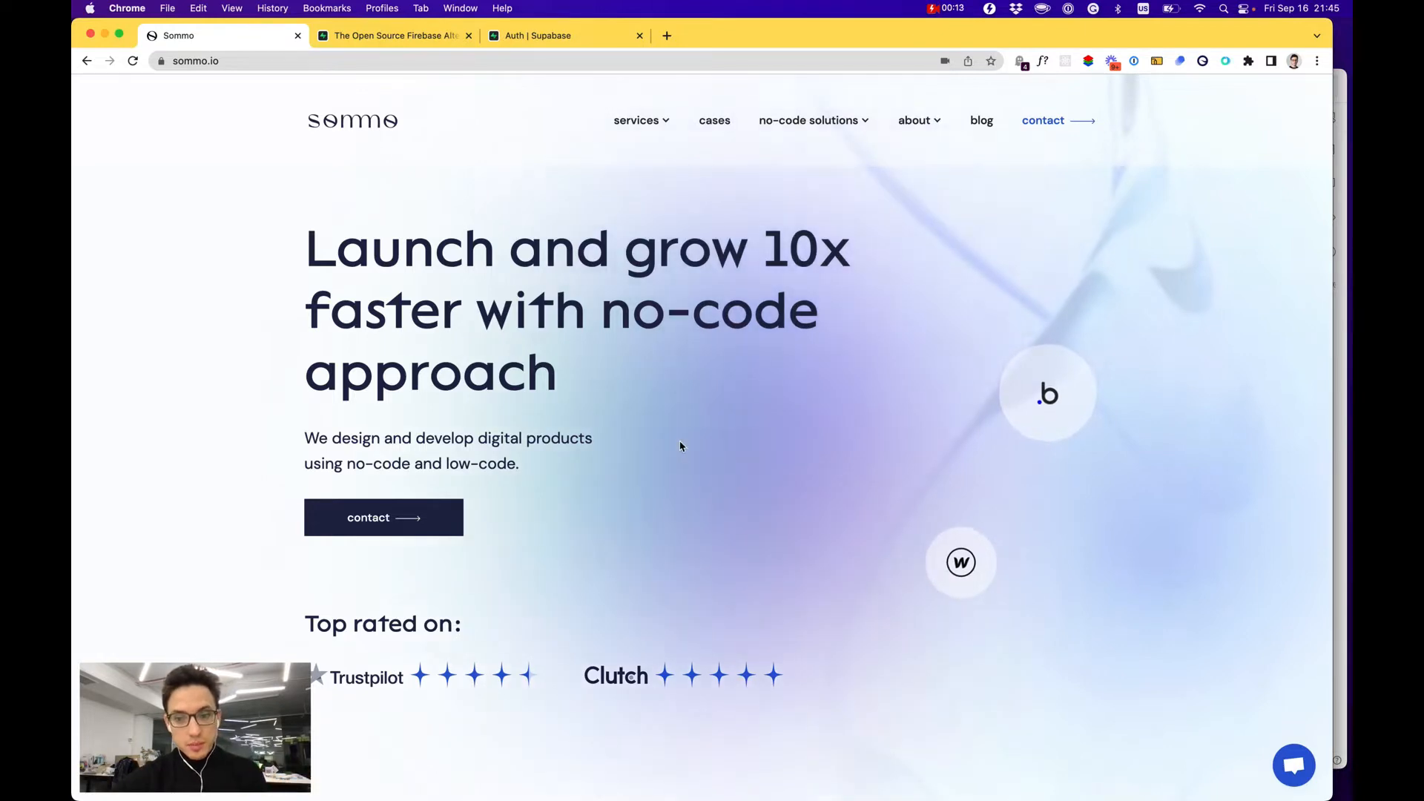
# Leave the sommo.io homepage and bring the supabase.com homepage tab to the front.
pyautogui.scroll(-3)
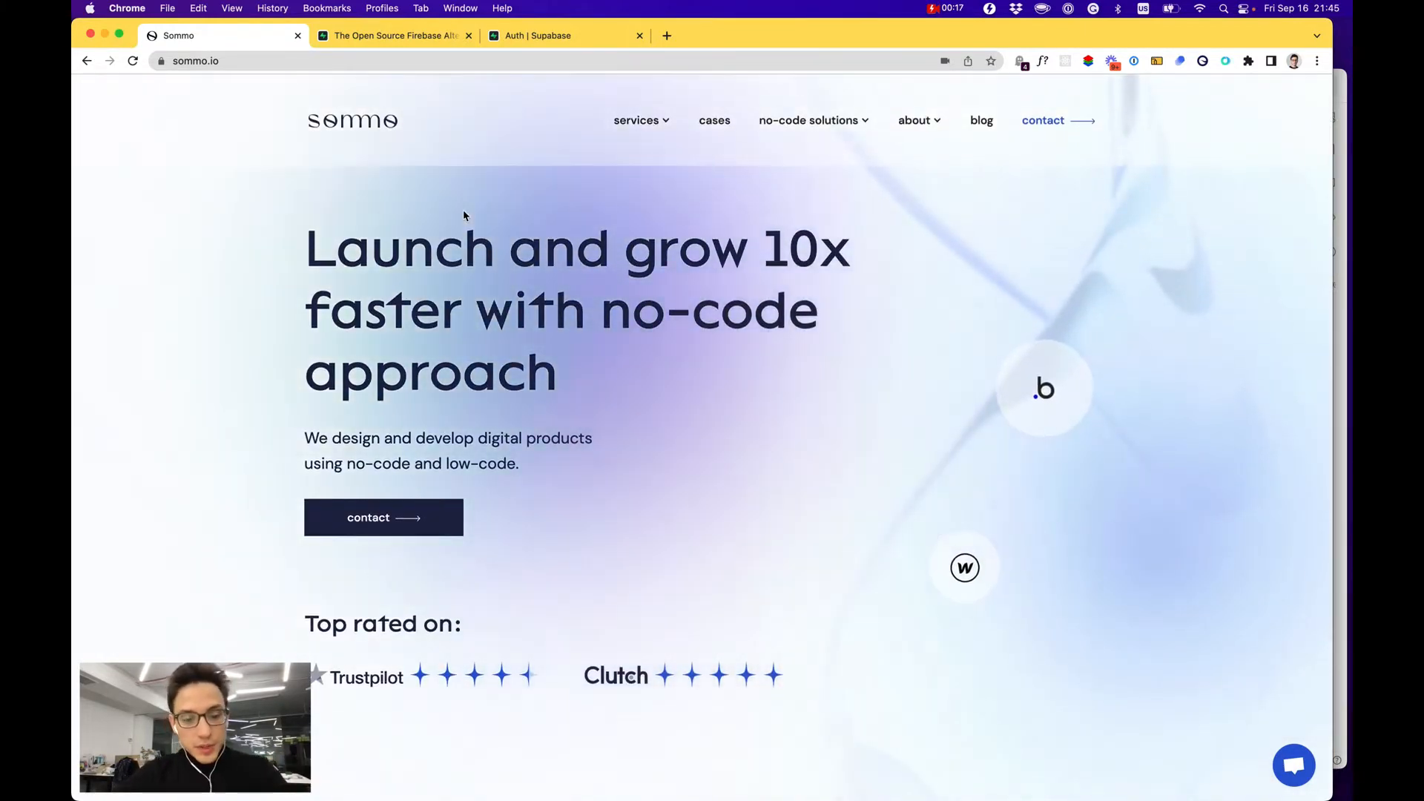
pyautogui.click(391, 35)
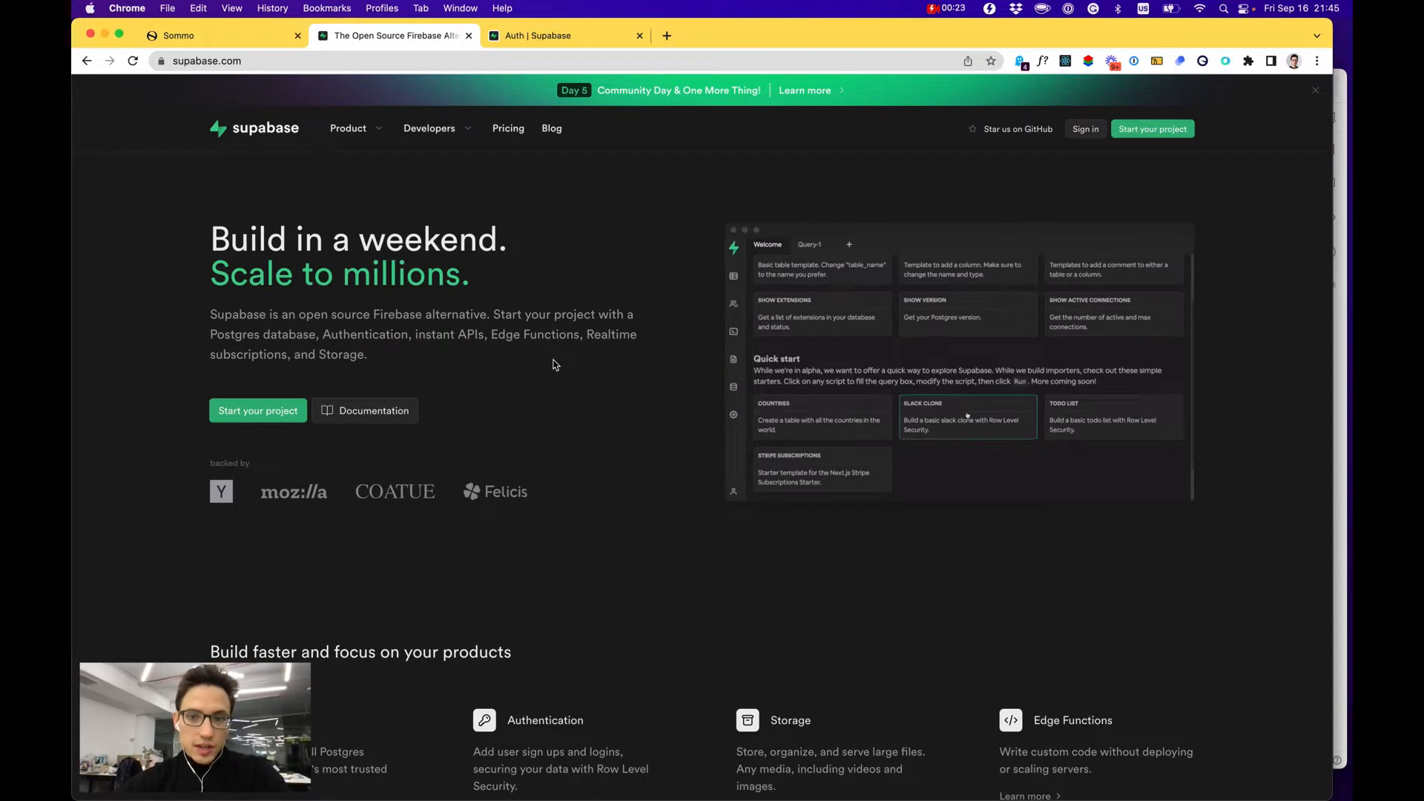
# Bring up the project's Authentication > Policies page listing company, product and profile RLS status.
pyautogui.click(968, 417)
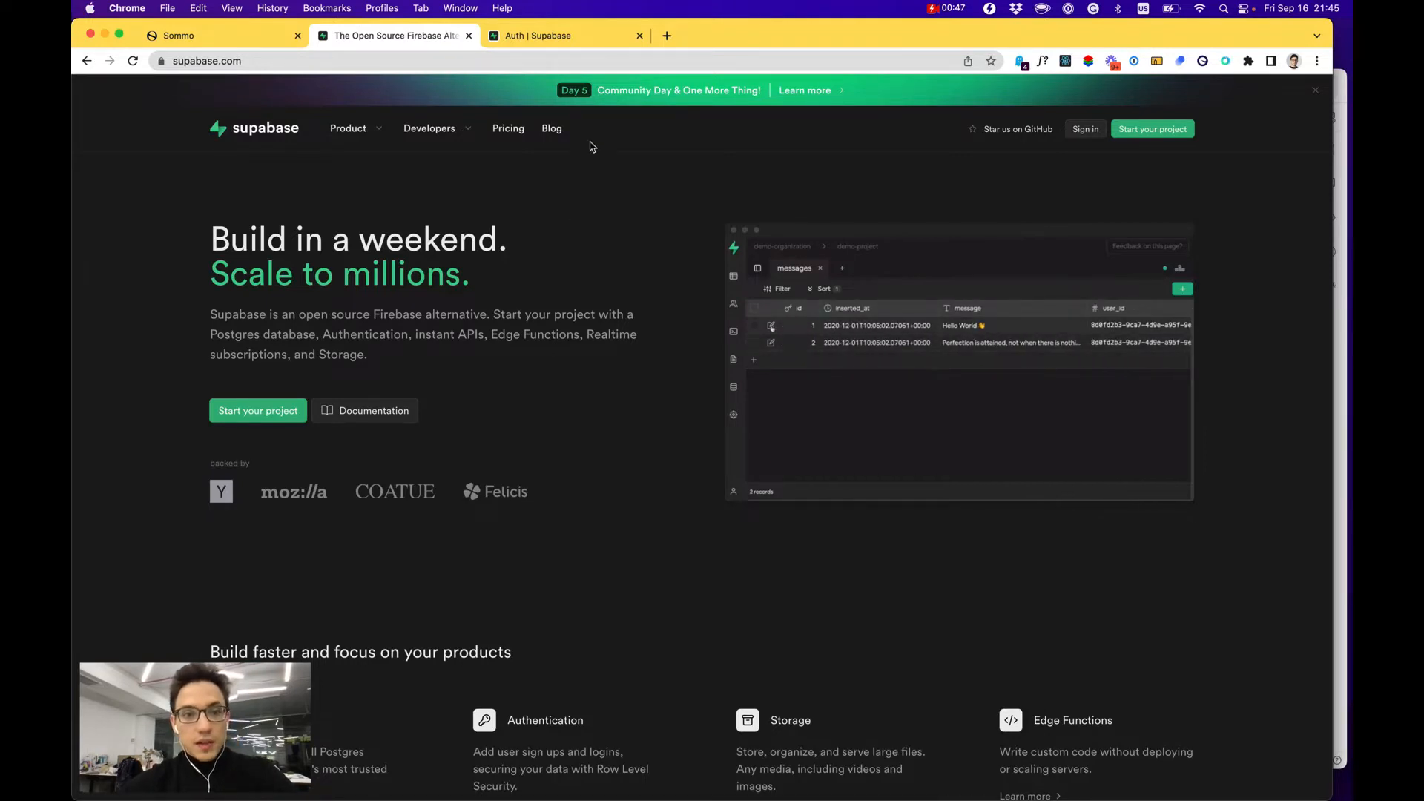
pyautogui.click(563, 35)
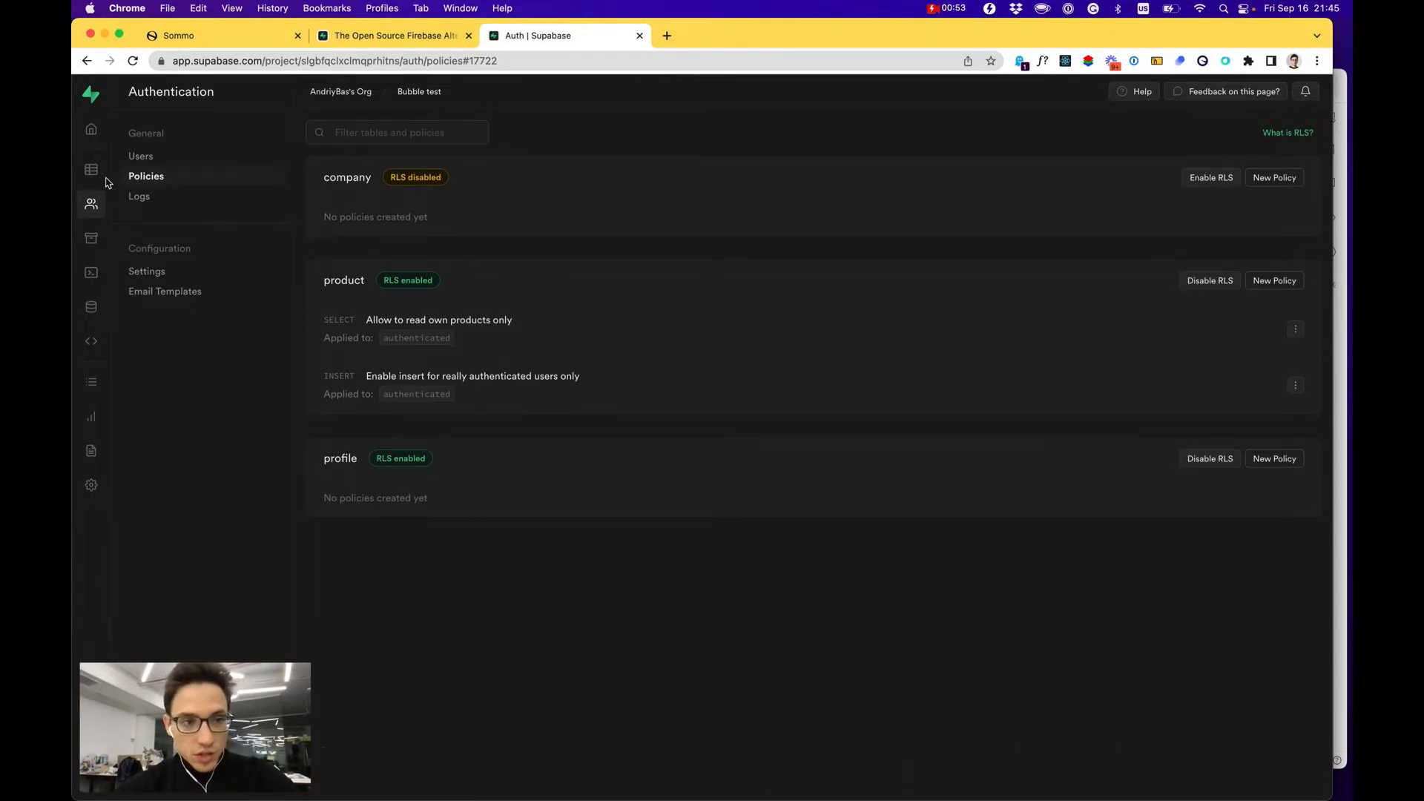
# Browse the company, product and profile table rows in the Table editor, ending on profile's three users.
pyautogui.click(91, 170)
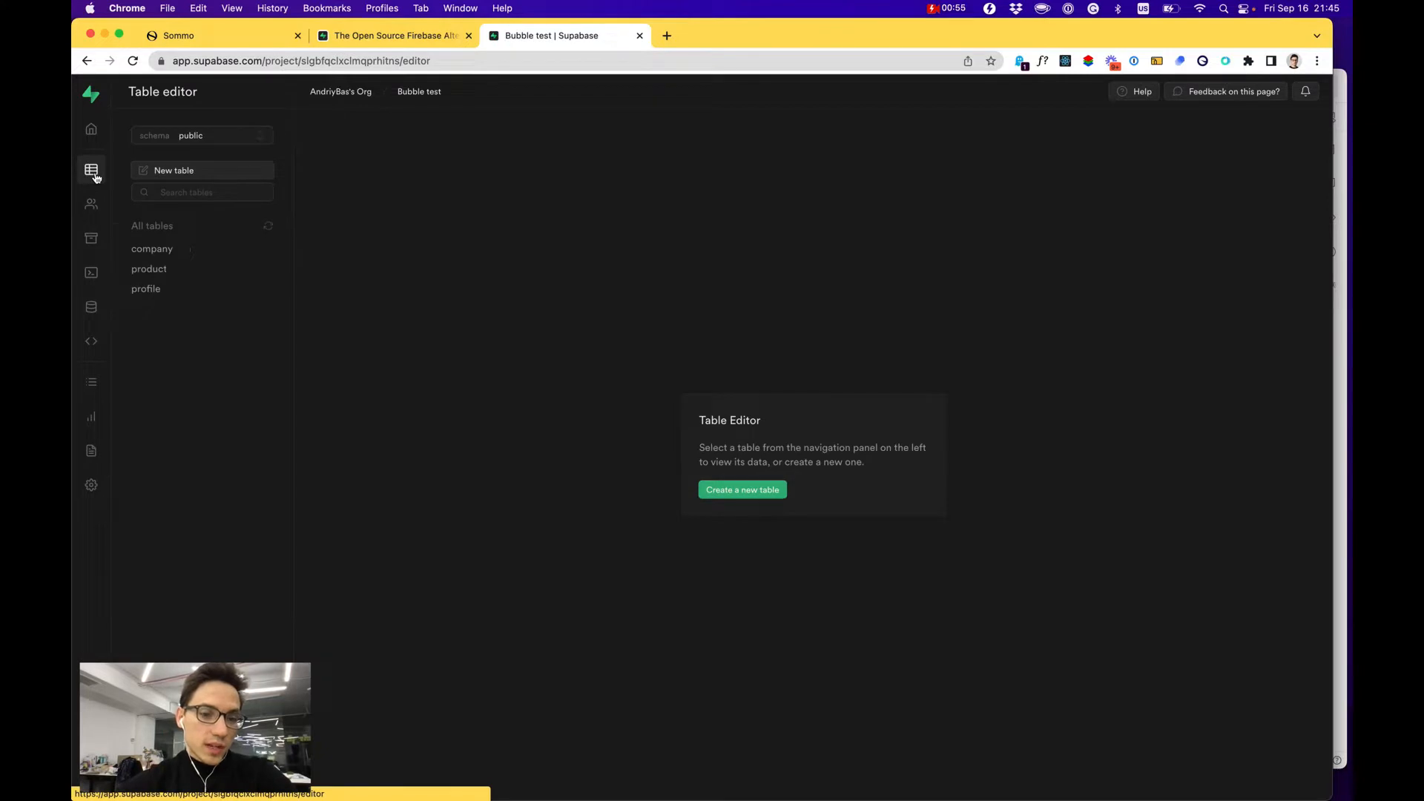
pyautogui.moveTo(91, 169)
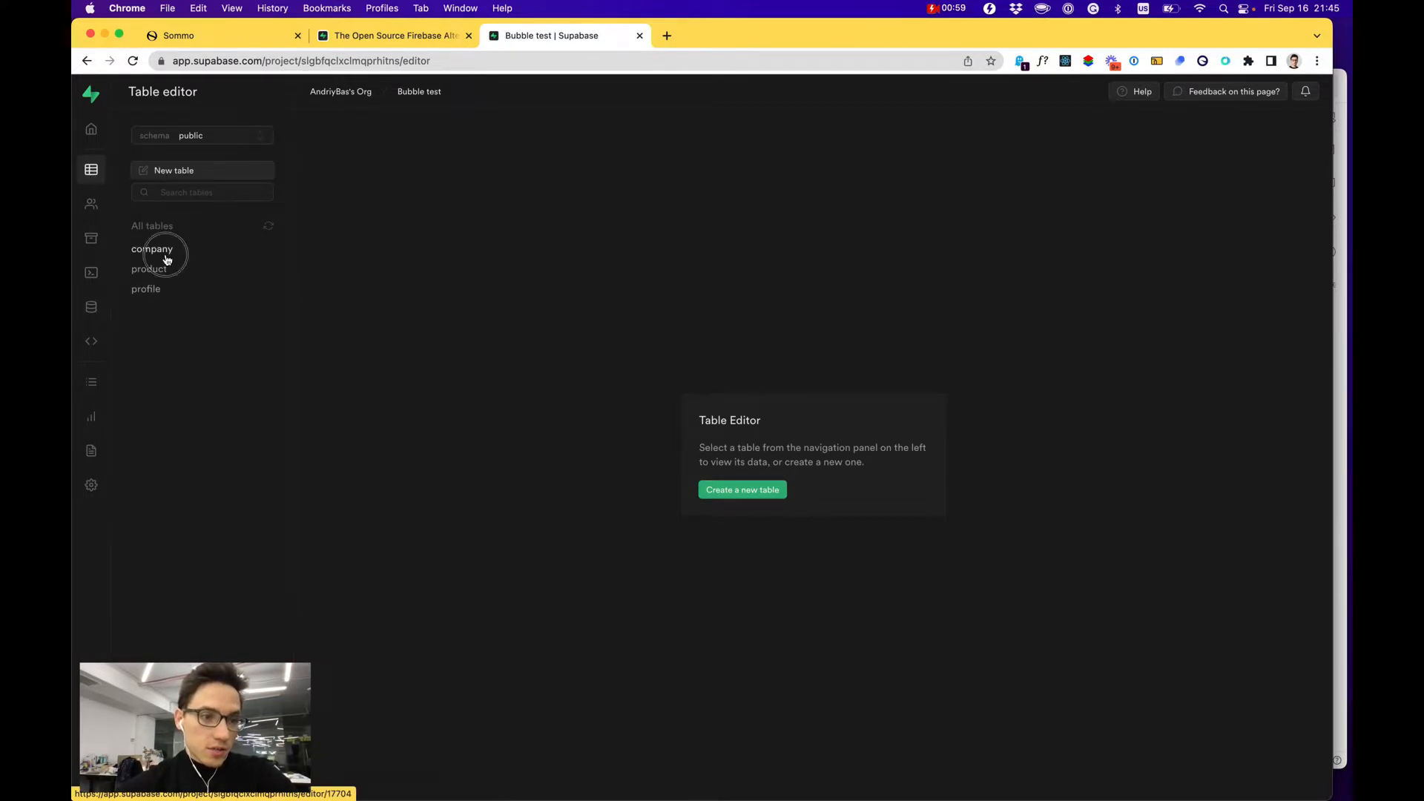
pyautogui.click(151, 248)
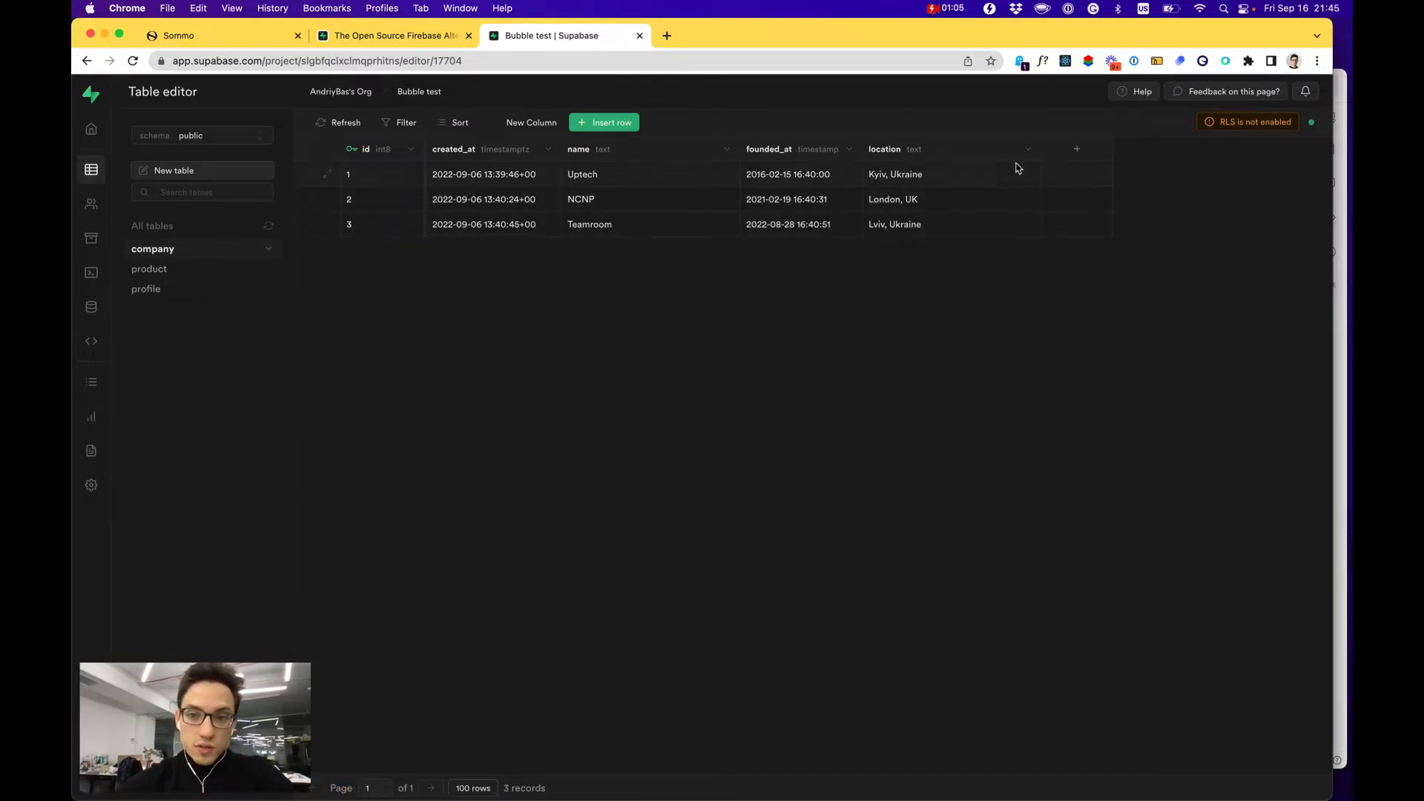
pyautogui.moveTo(243, 252)
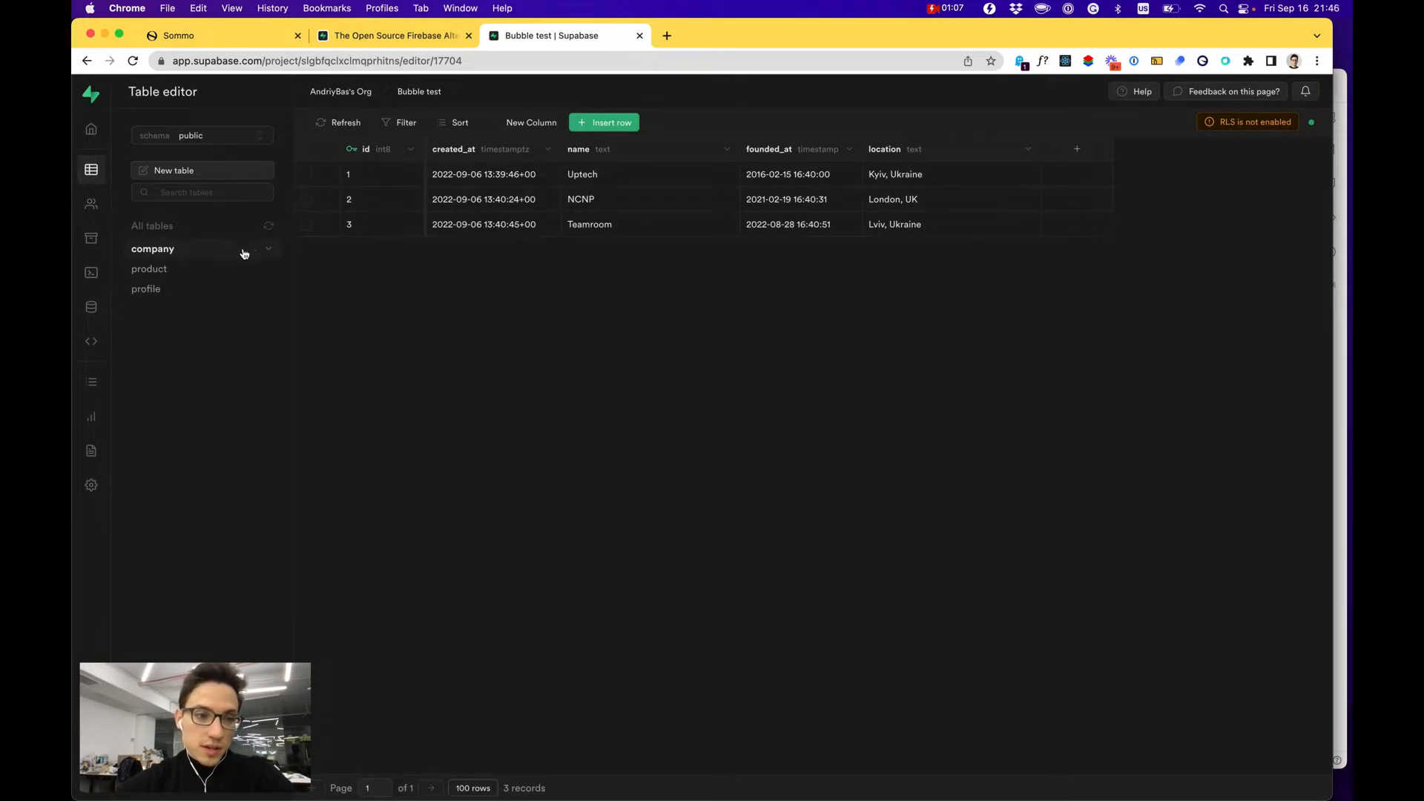
pyautogui.moveTo(380, 205)
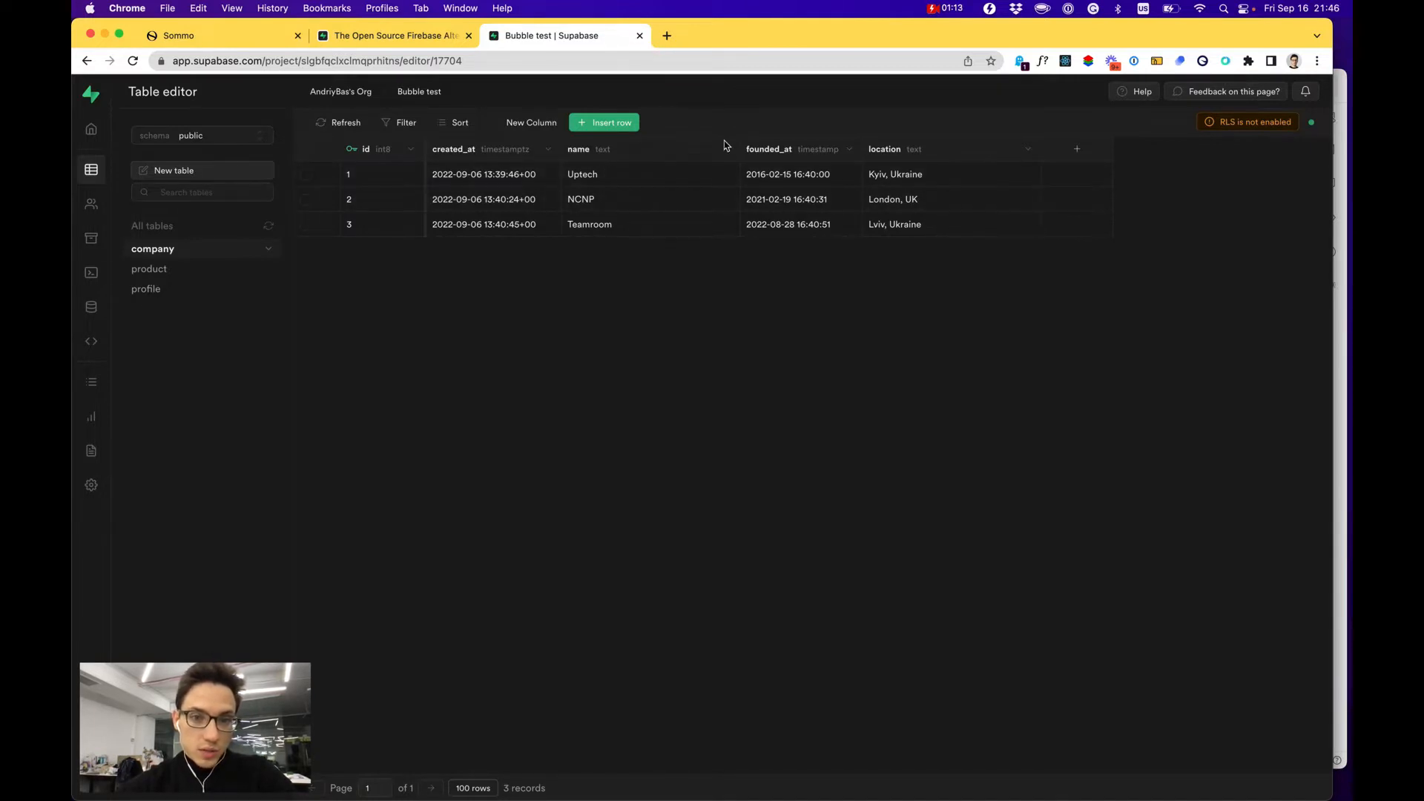
pyautogui.click(148, 268)
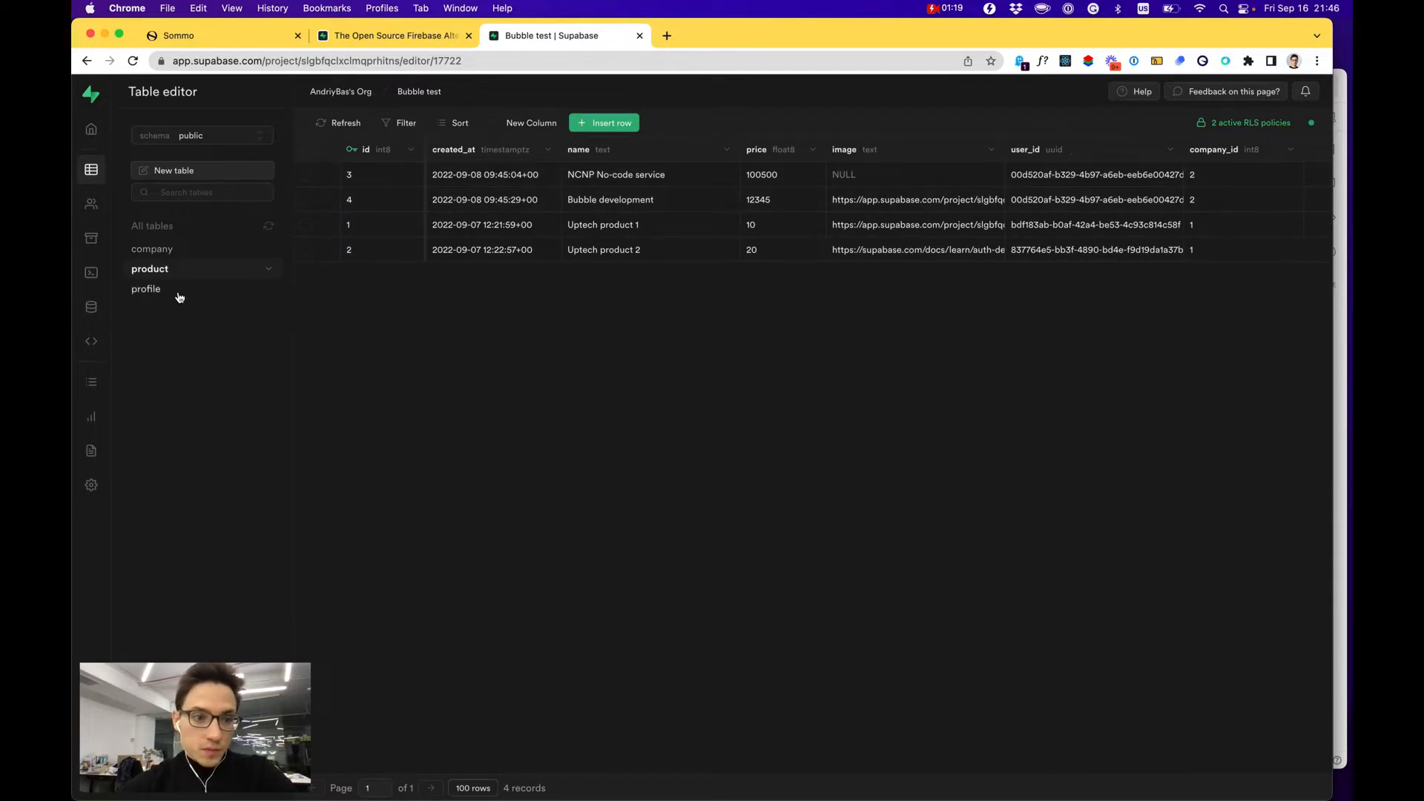
pyautogui.click(146, 289)
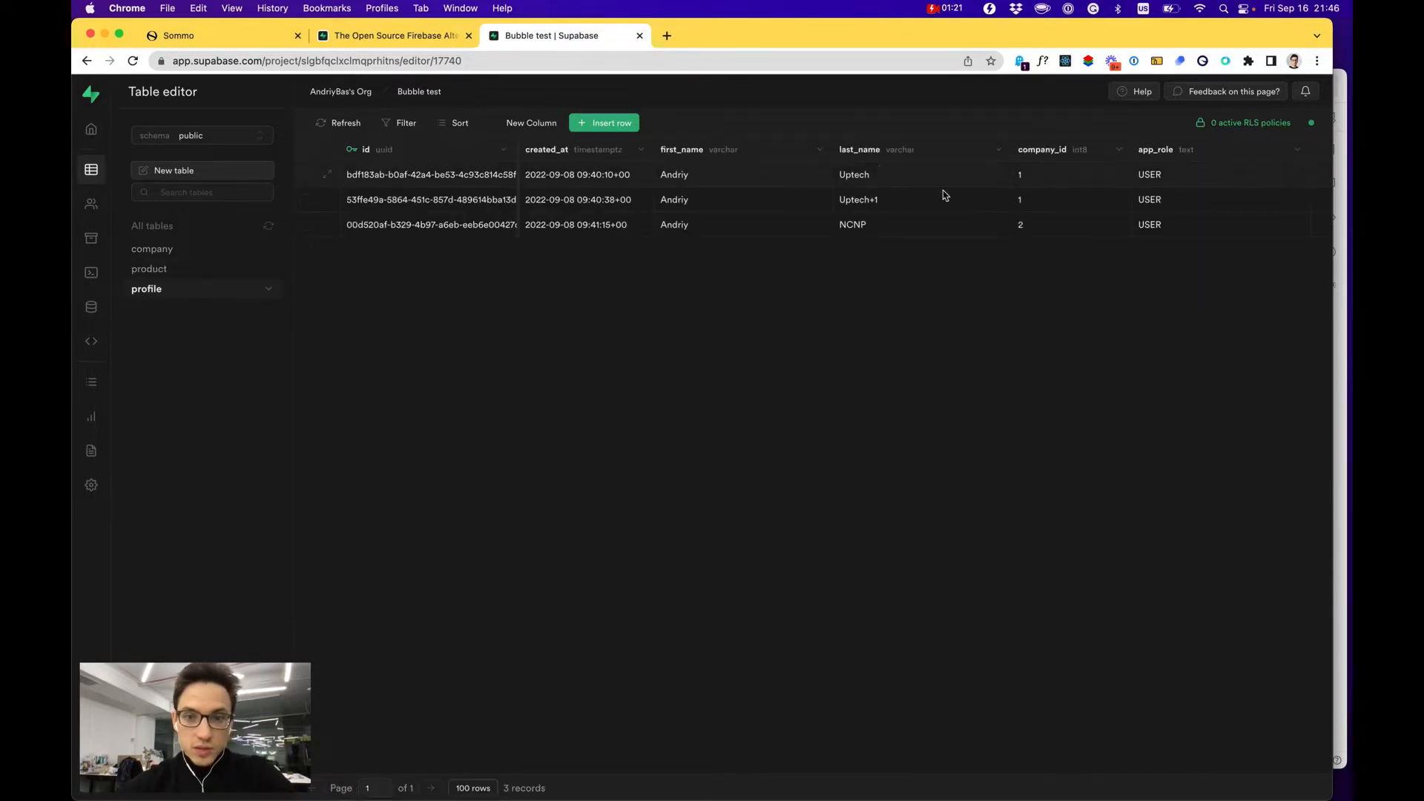
pyautogui.moveTo(90, 200)
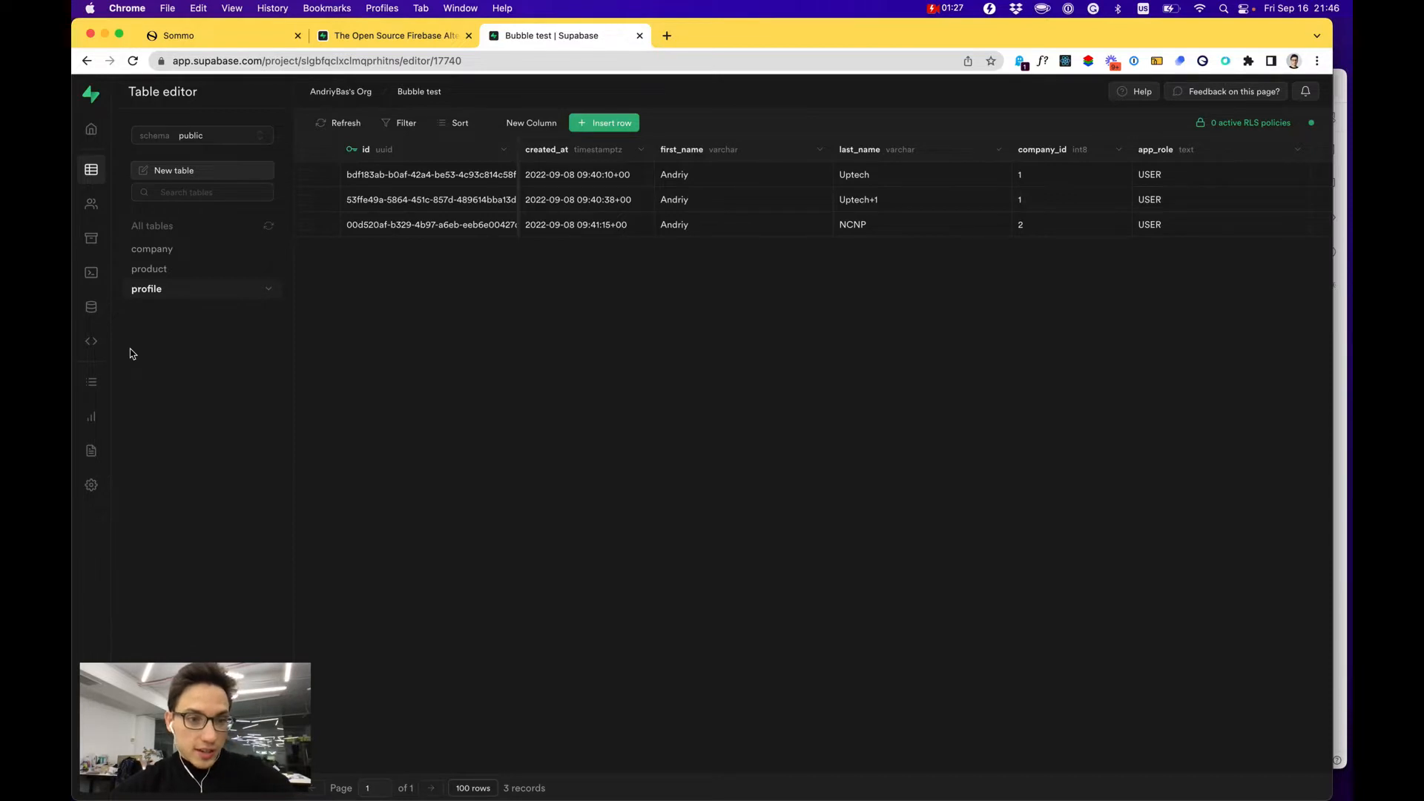
pyautogui.moveTo(124, 352)
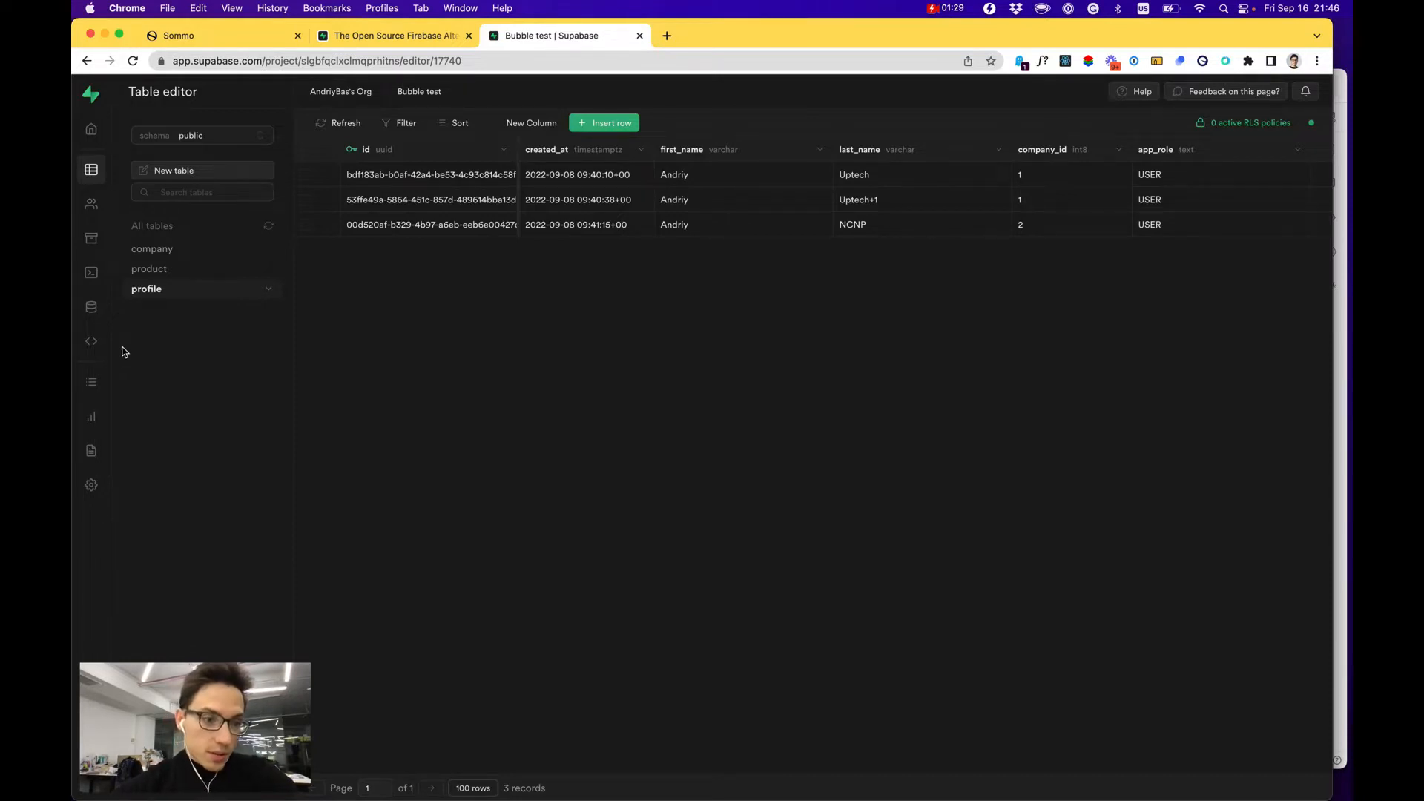
# Show the company table's API docs with the examples rendered as Bash curl commands.
pyautogui.click(90, 451)
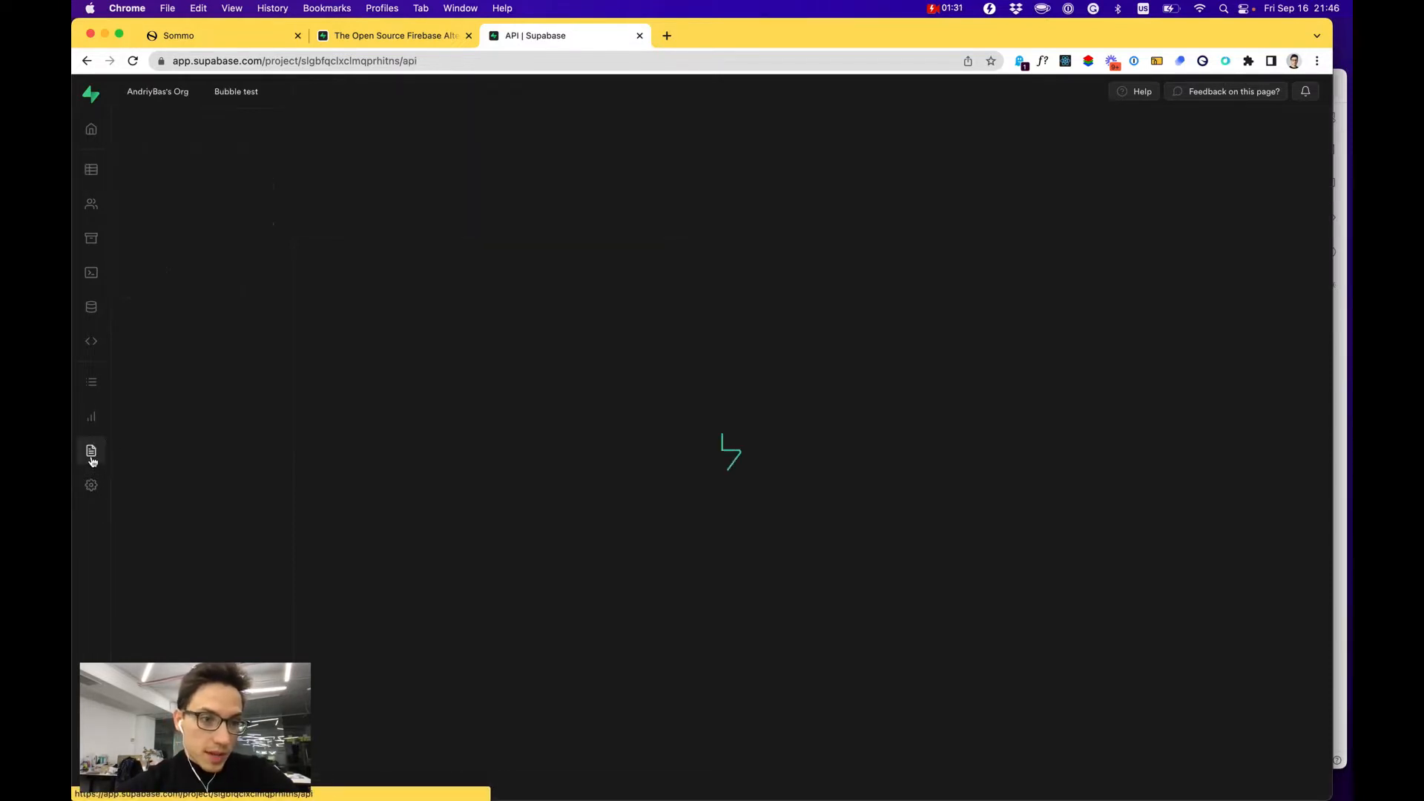
pyautogui.click(91, 451)
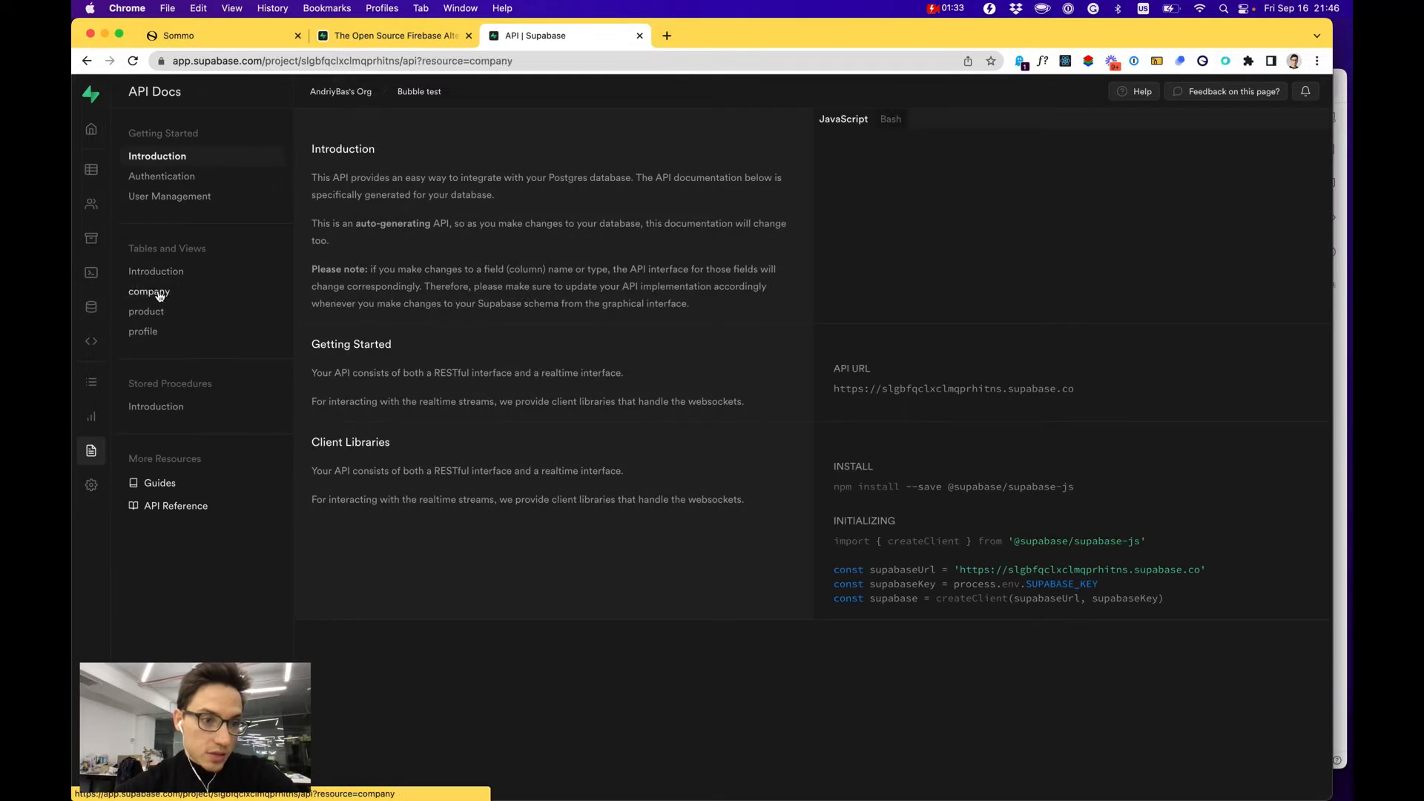
pyautogui.click(149, 291)
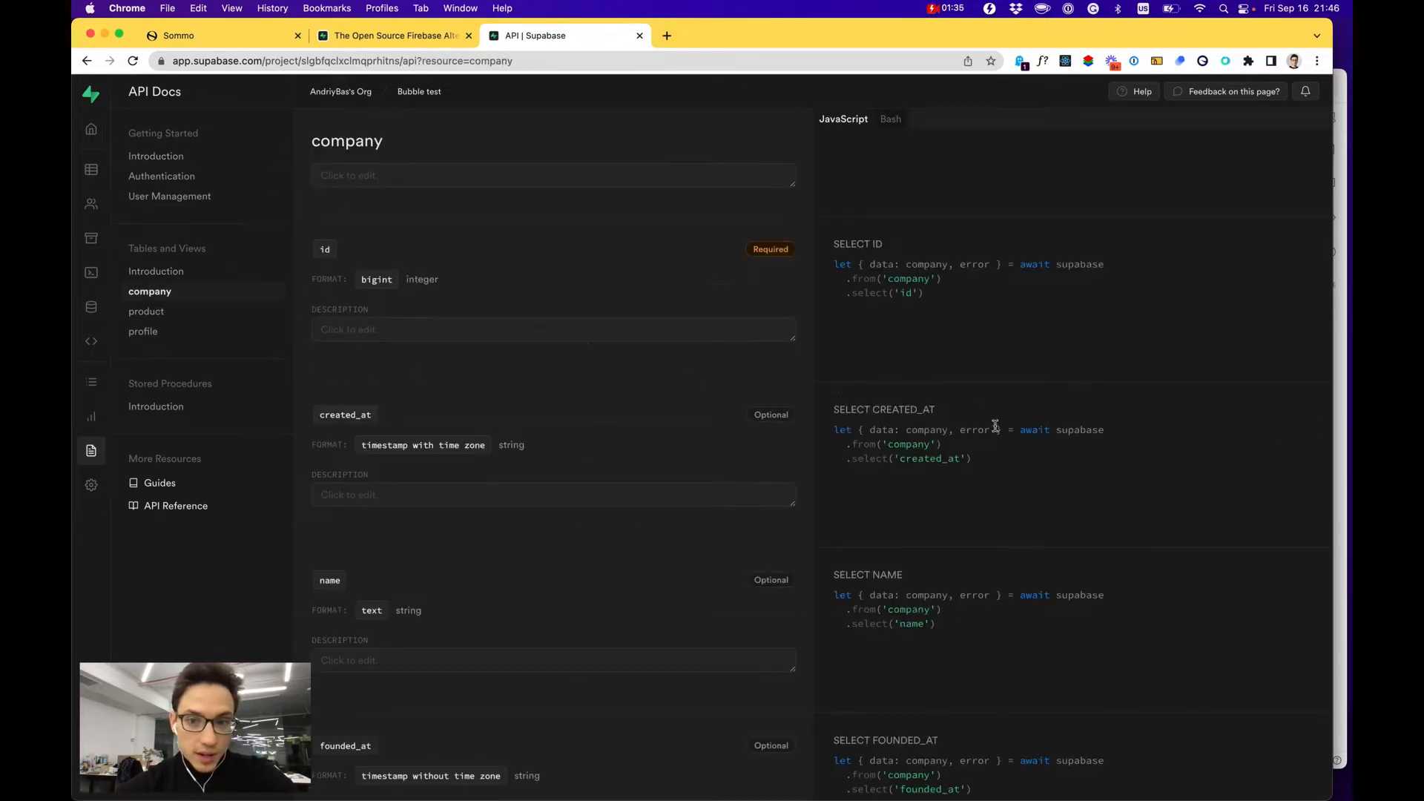
pyautogui.click(889, 119)
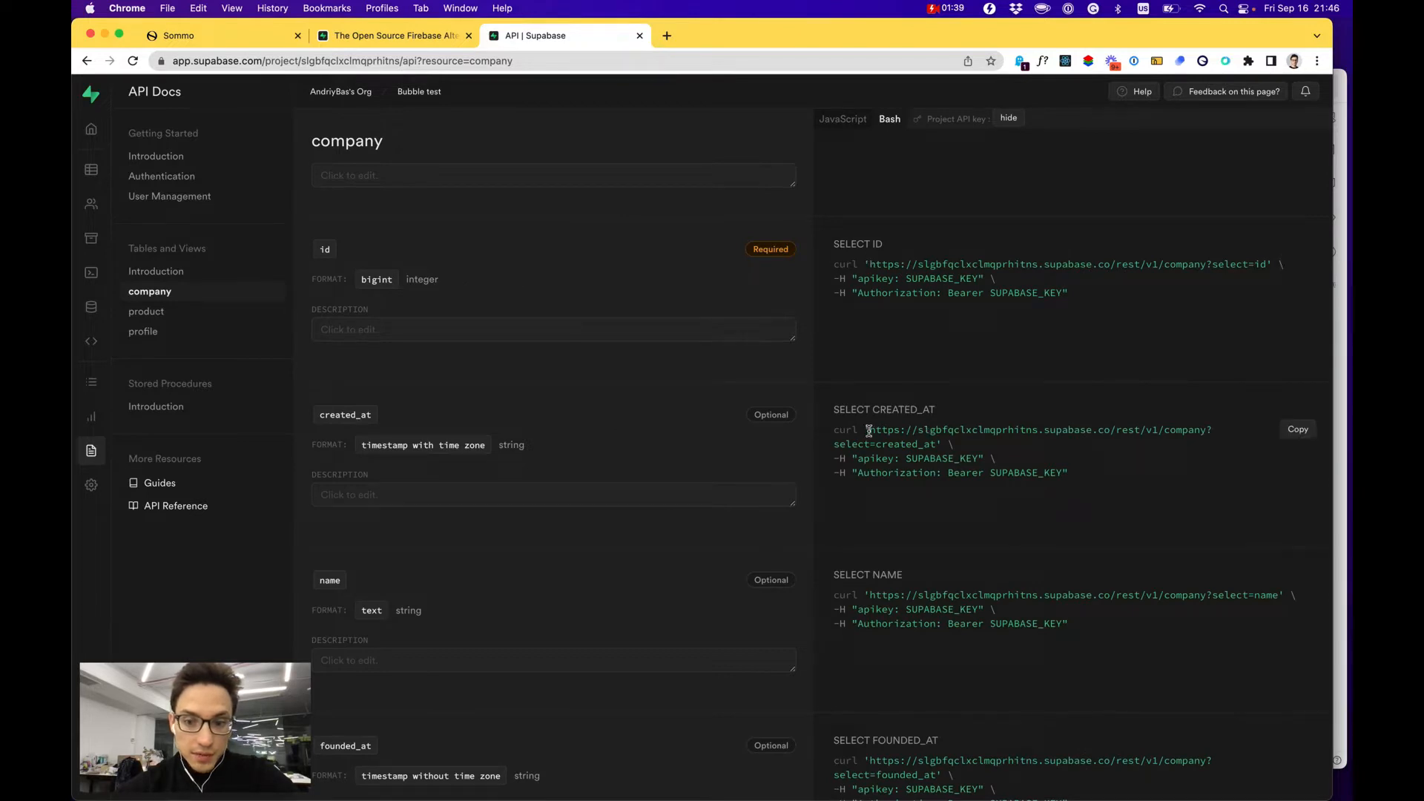
pyautogui.scroll(-3)
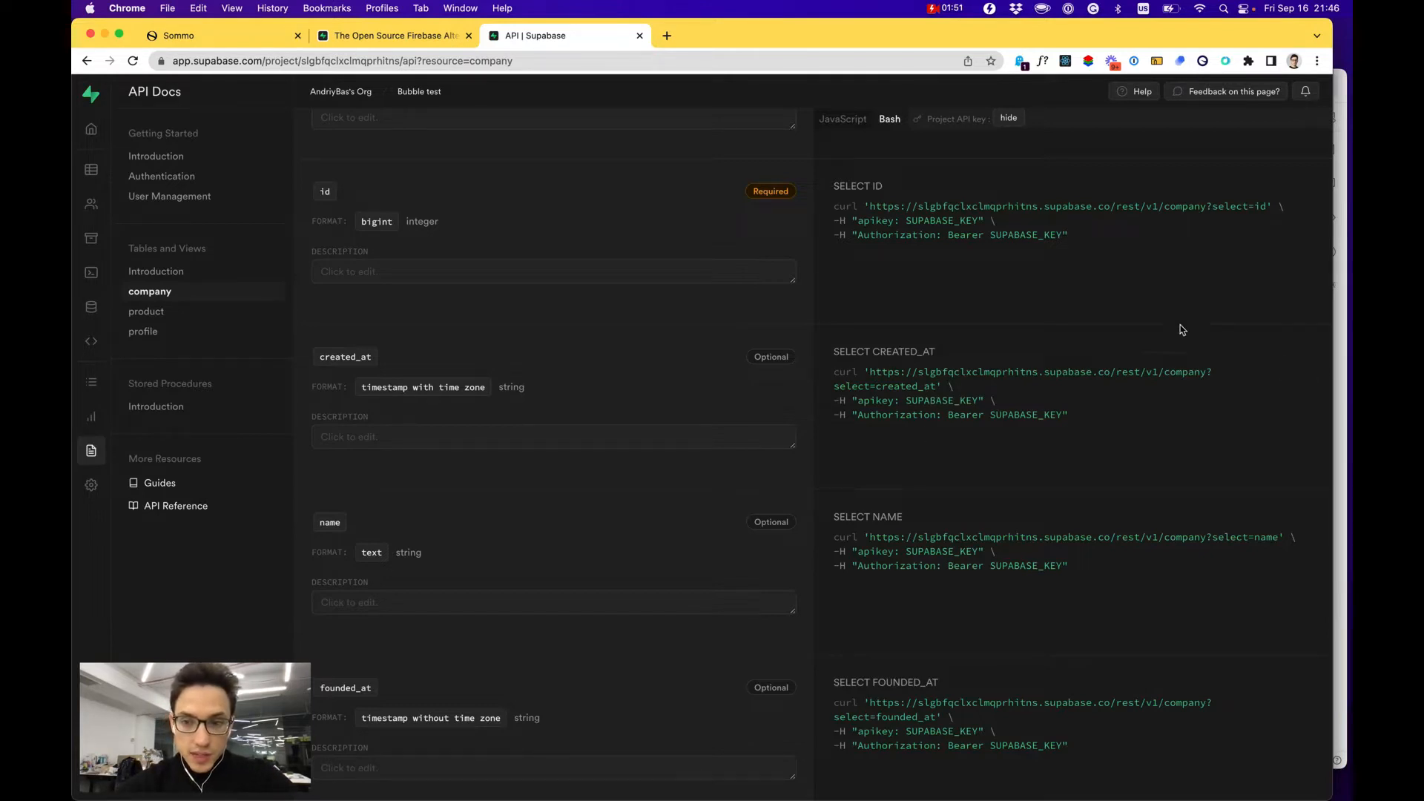
# Fill the examples with the secret service_role key and select the created_at curl example to copy.
pyautogui.click(1006, 118)
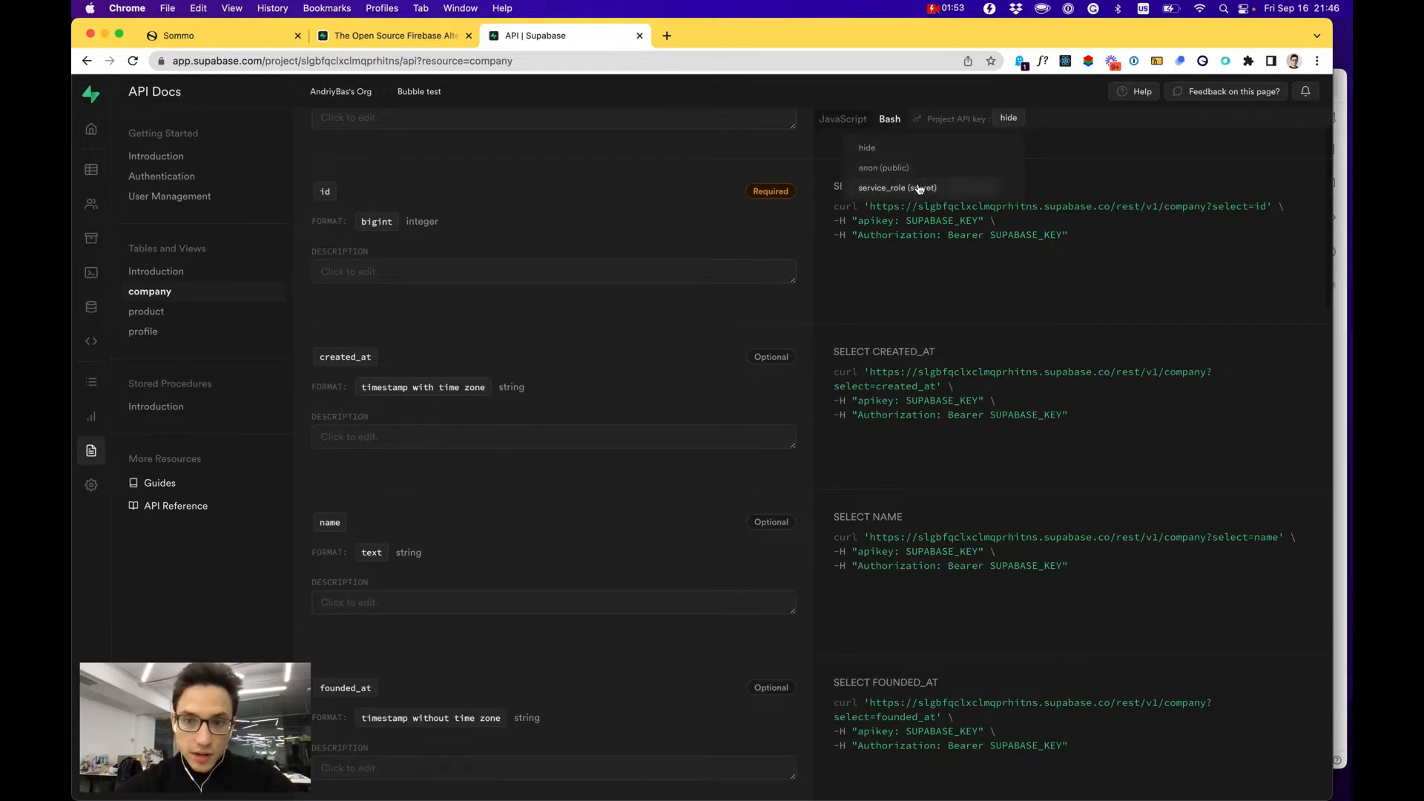
pyautogui.click(896, 187)
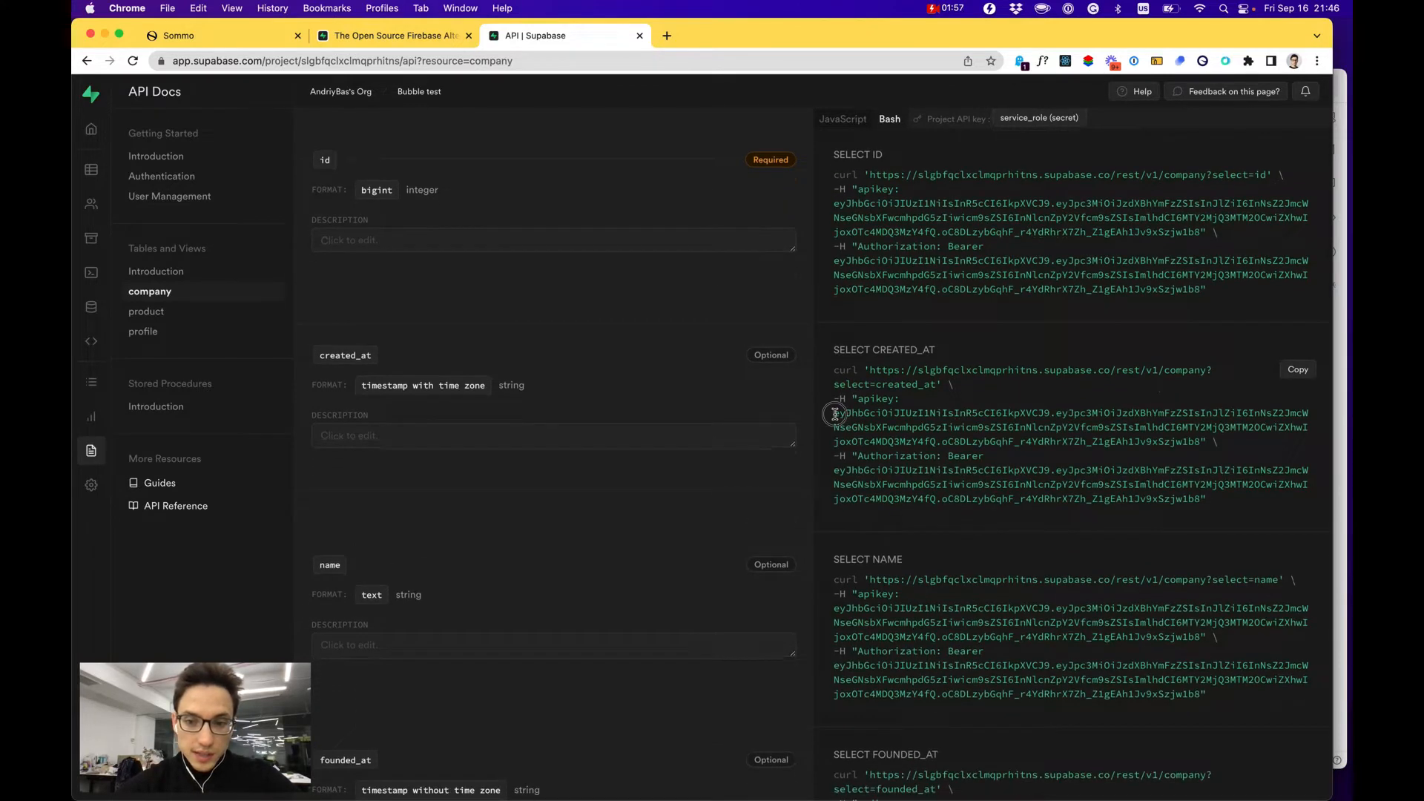
pyautogui.moveTo(834, 413); pyautogui.dragTo(1173, 427)
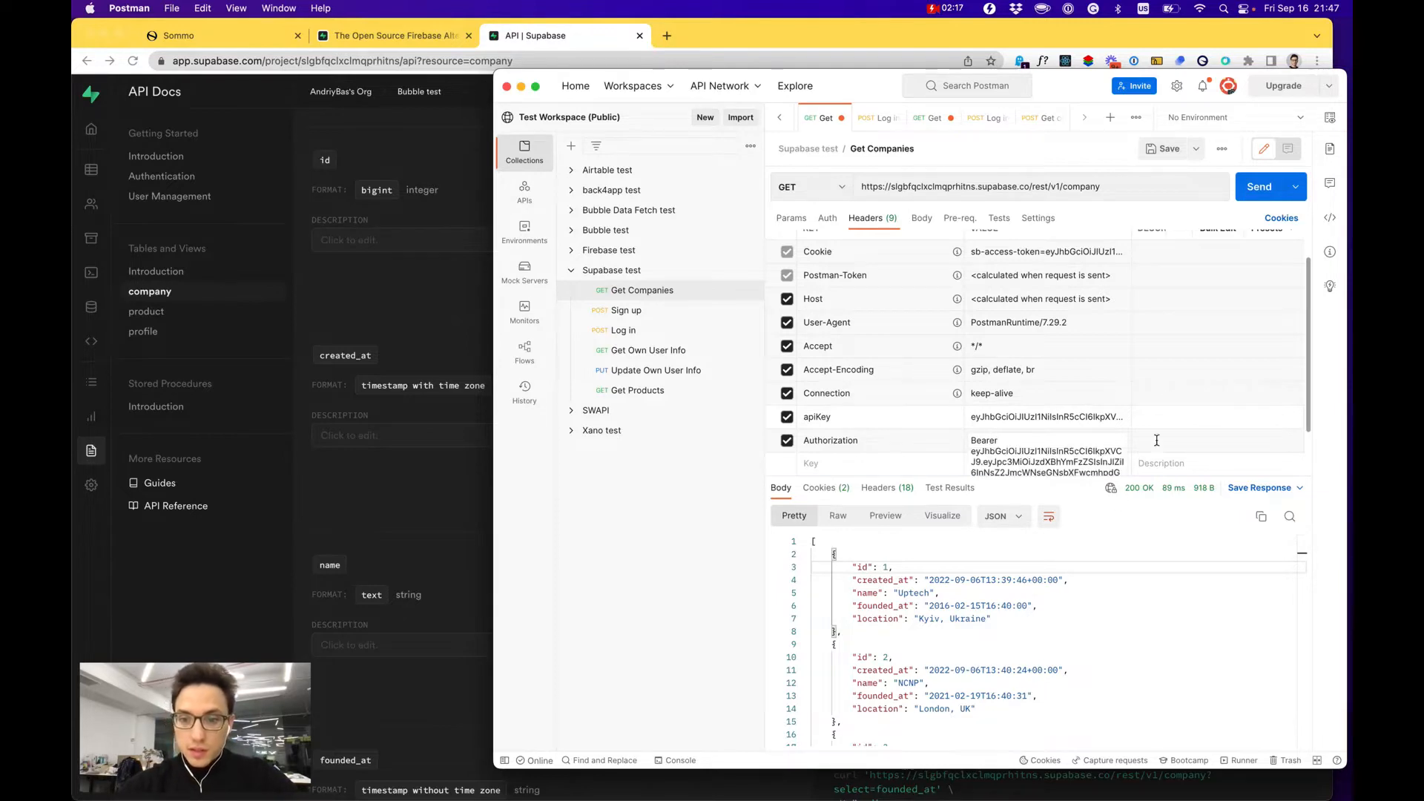
# Review the Get Companies 200 OK response with the apiKey and Bearer Authorization headers applied.
pyautogui.scroll(-3)
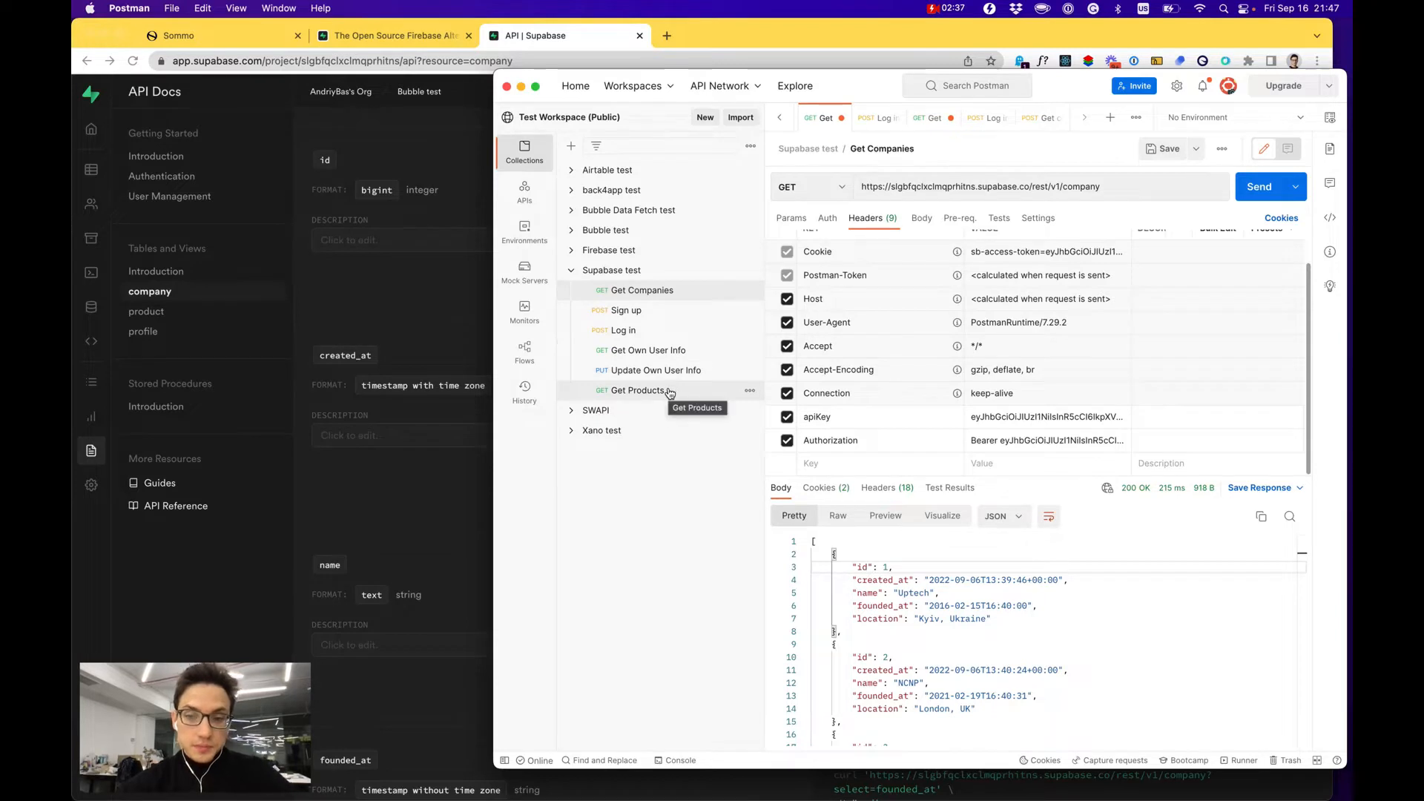
# Send Get Products filtered by id (lt.3, gt.1) and then selecting only id,price.
pyautogui.click(641, 390)
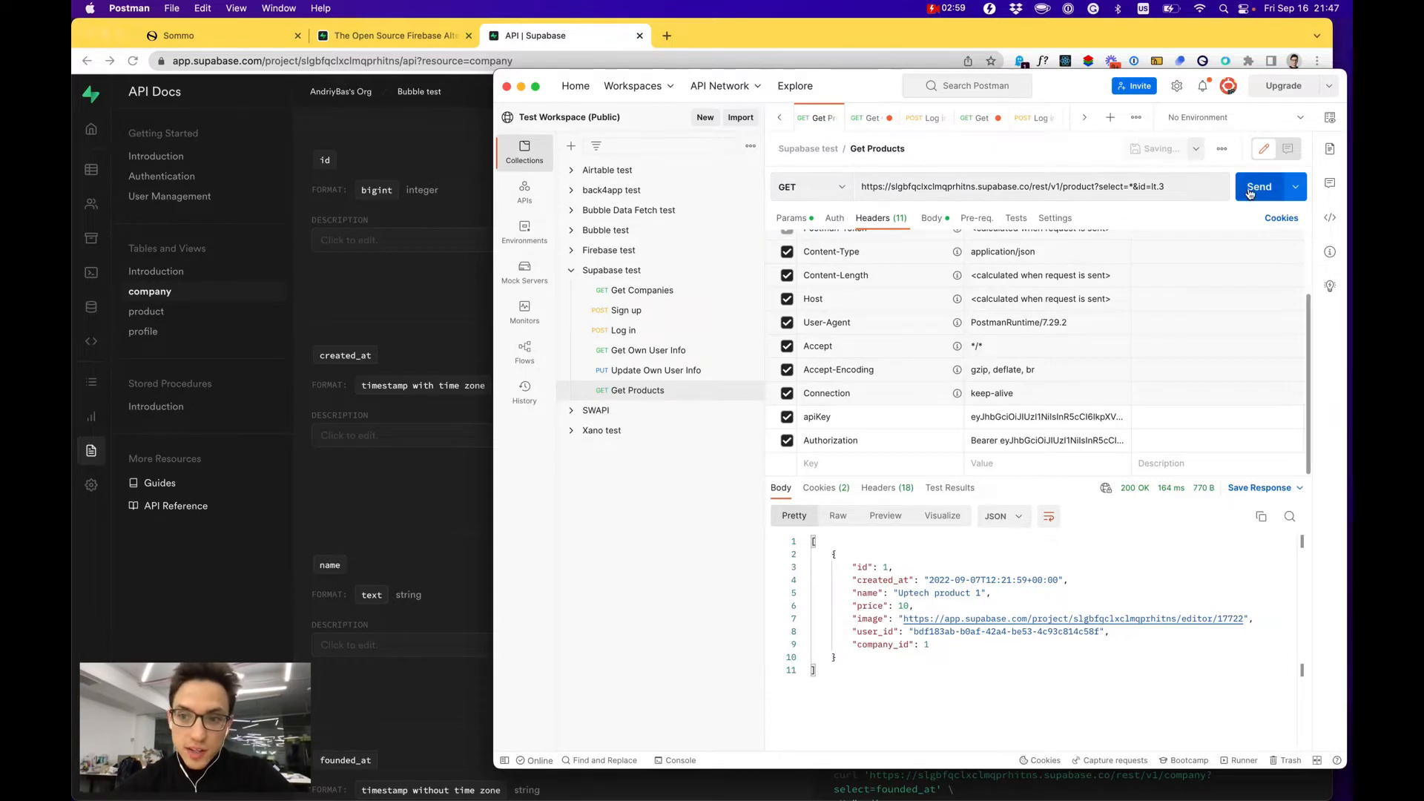
pyautogui.click(1259, 187)
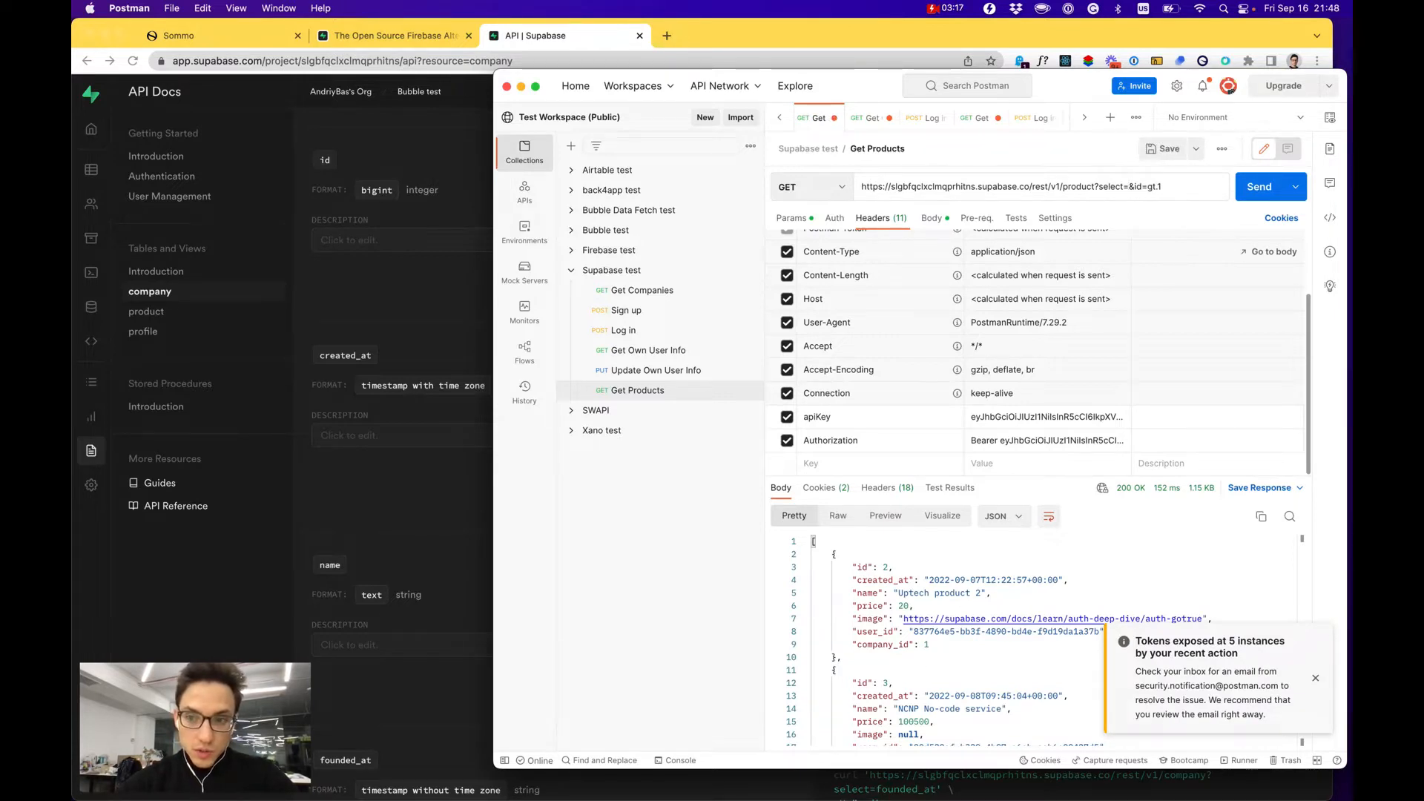
pyautogui.write('id,price')
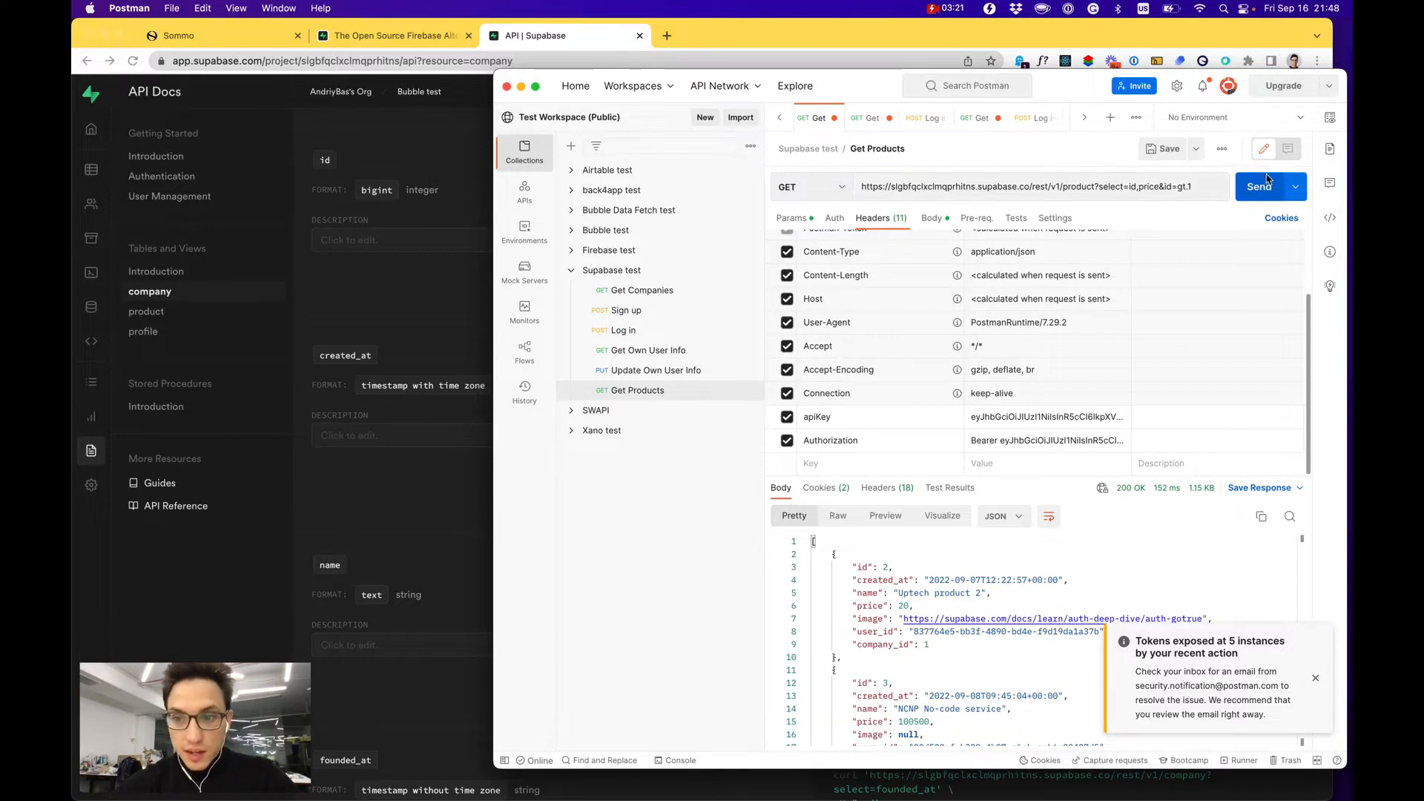
pyautogui.click(1260, 187)
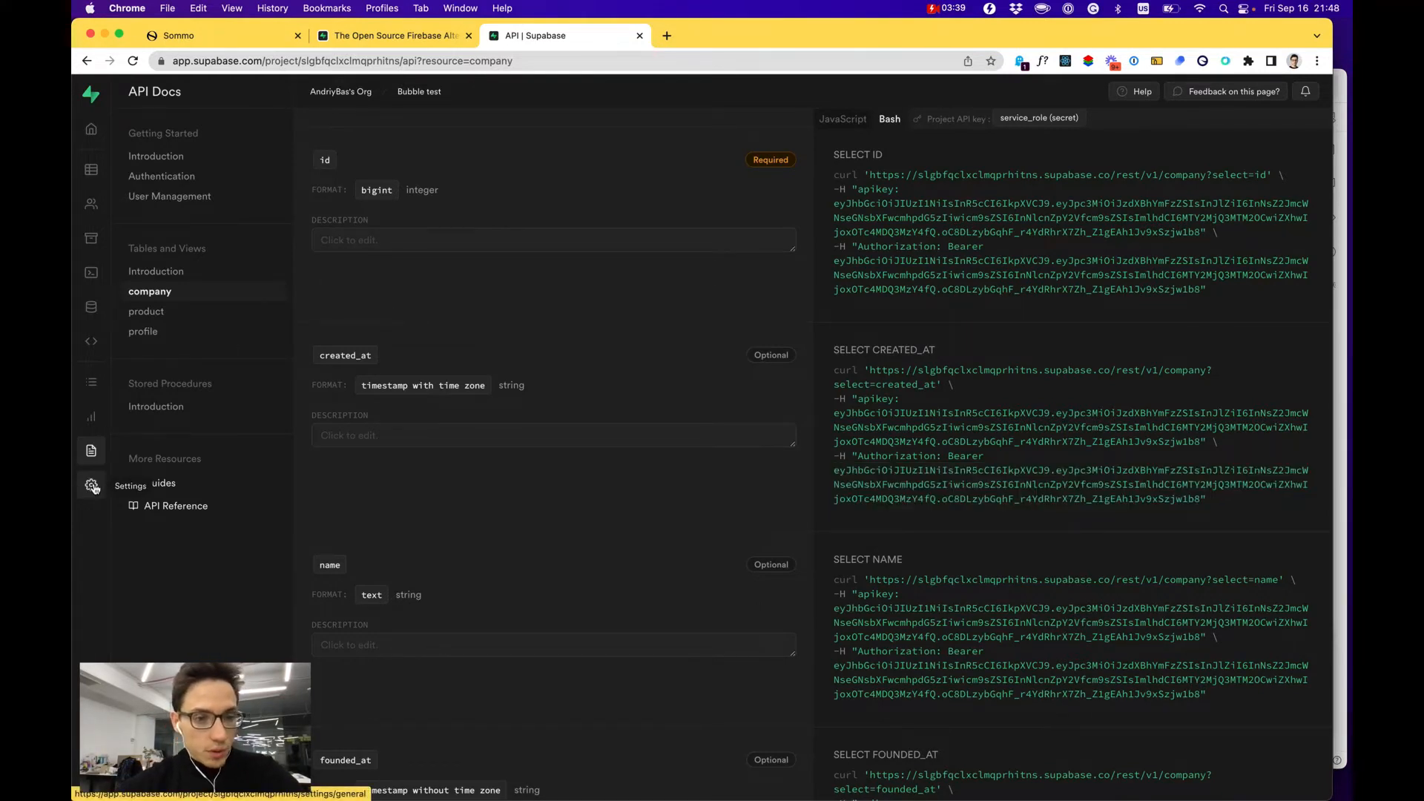
# Show the Authentication email settings with the email provider enabled and custom SMTP off.
pyautogui.click(90, 484)
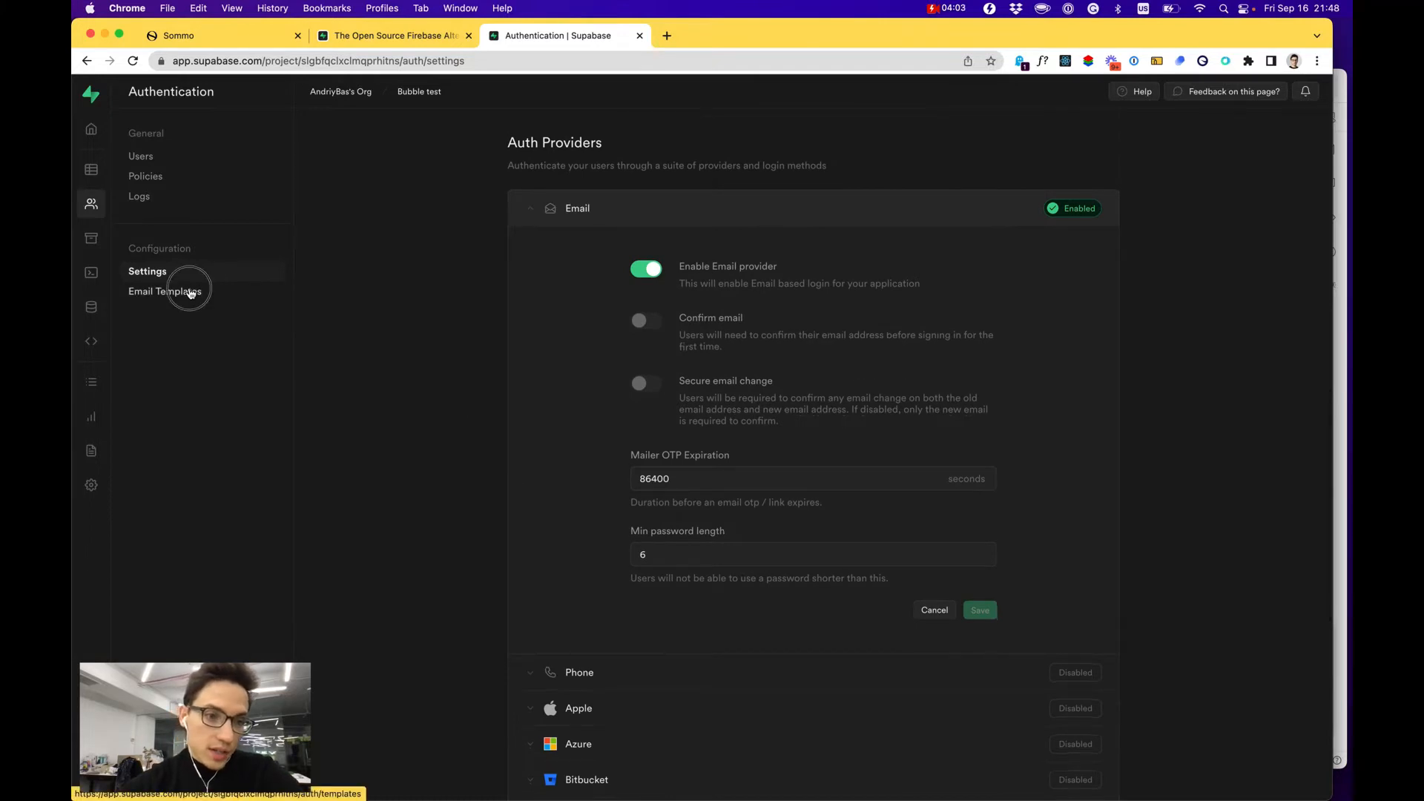
pyautogui.click(166, 291)
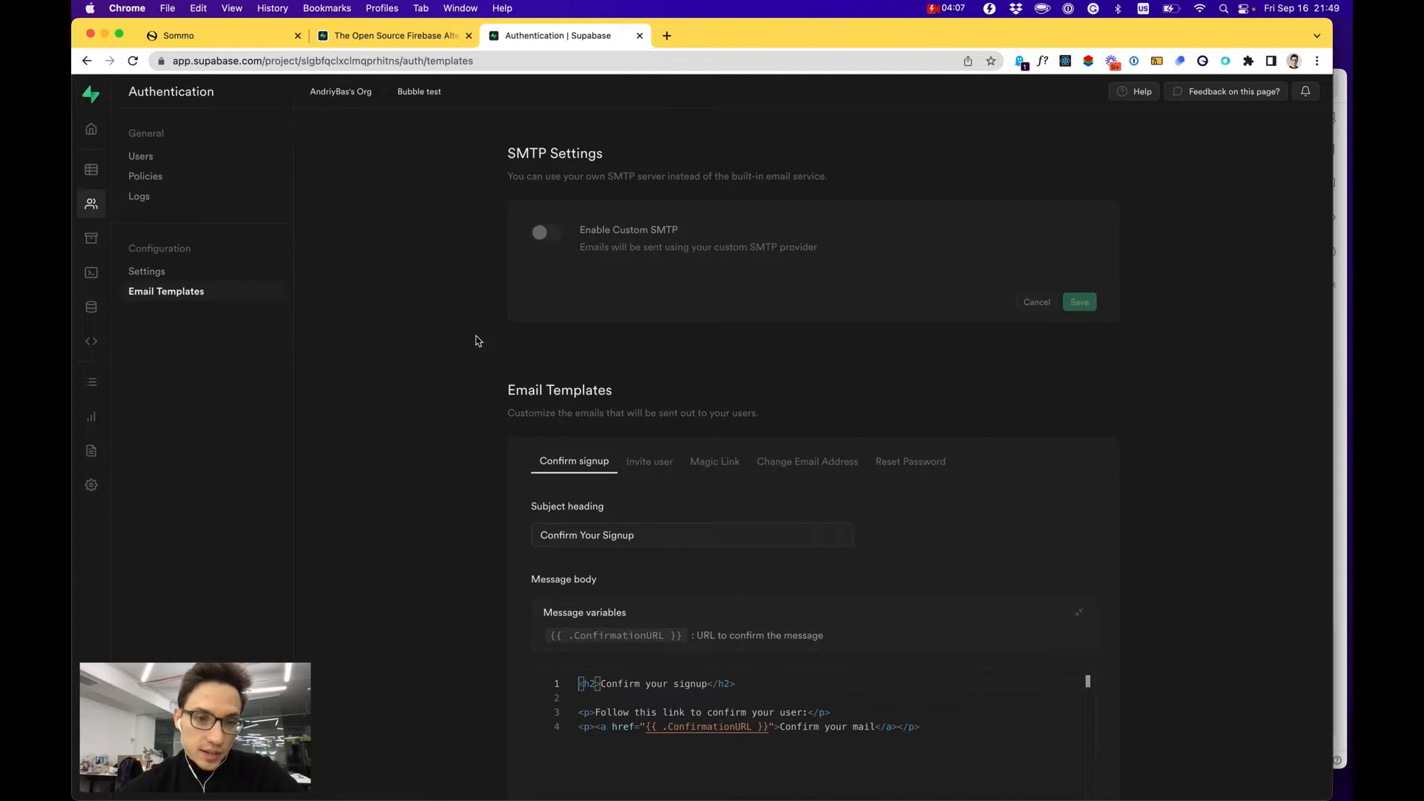
pyautogui.scroll(-3)
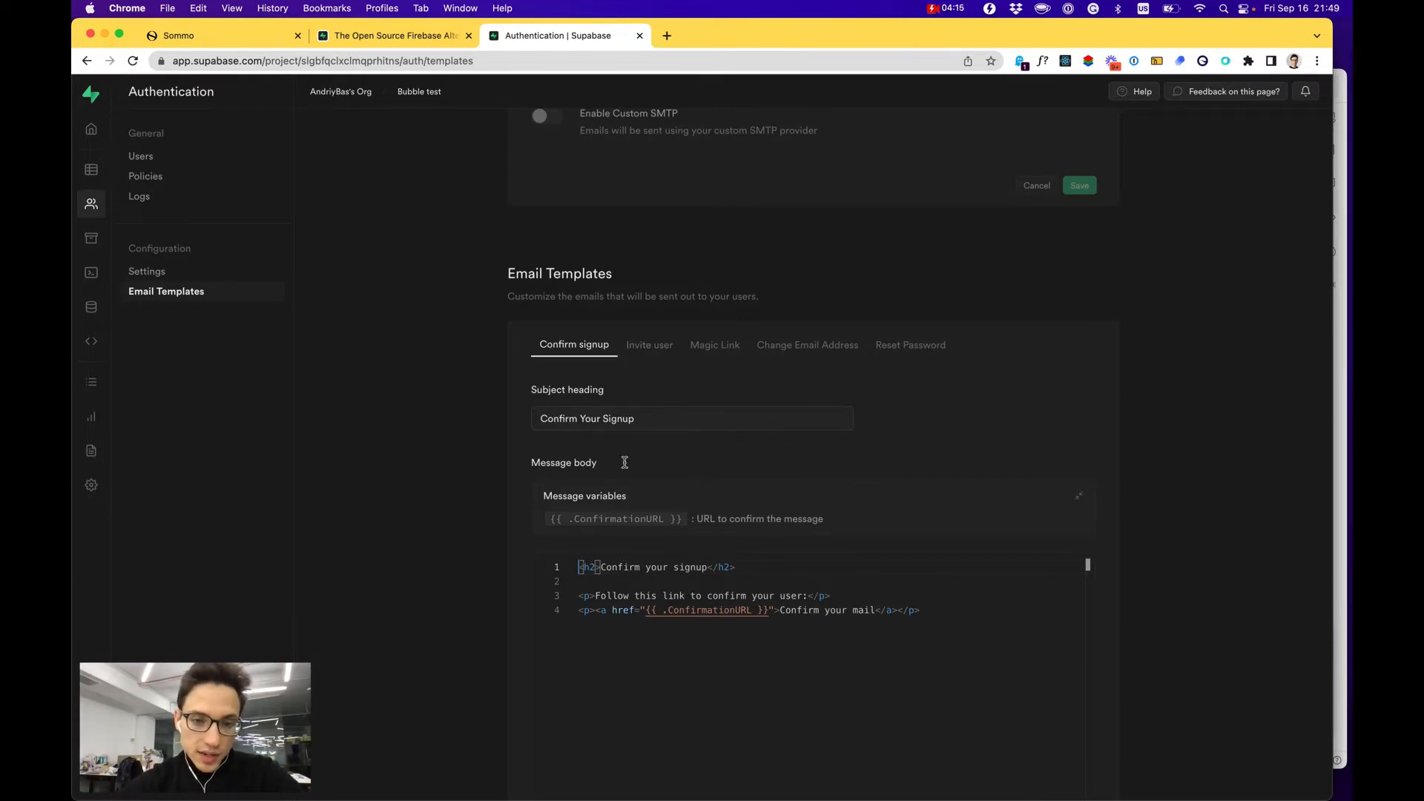
# Review the Invite user, Magic Link and Reset Password templates, ending back on Confirm signup.
pyautogui.click(650, 345)
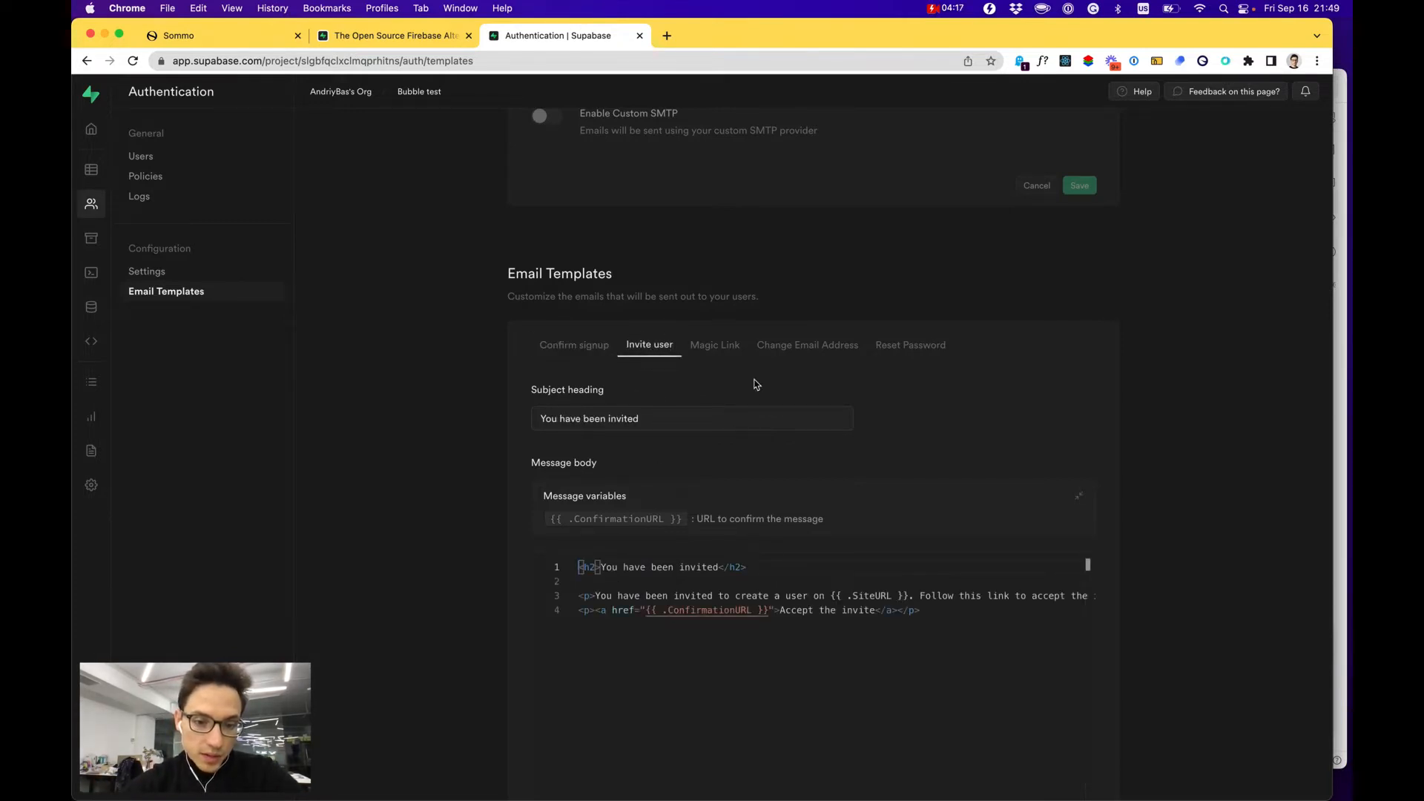
pyautogui.click(715, 345)
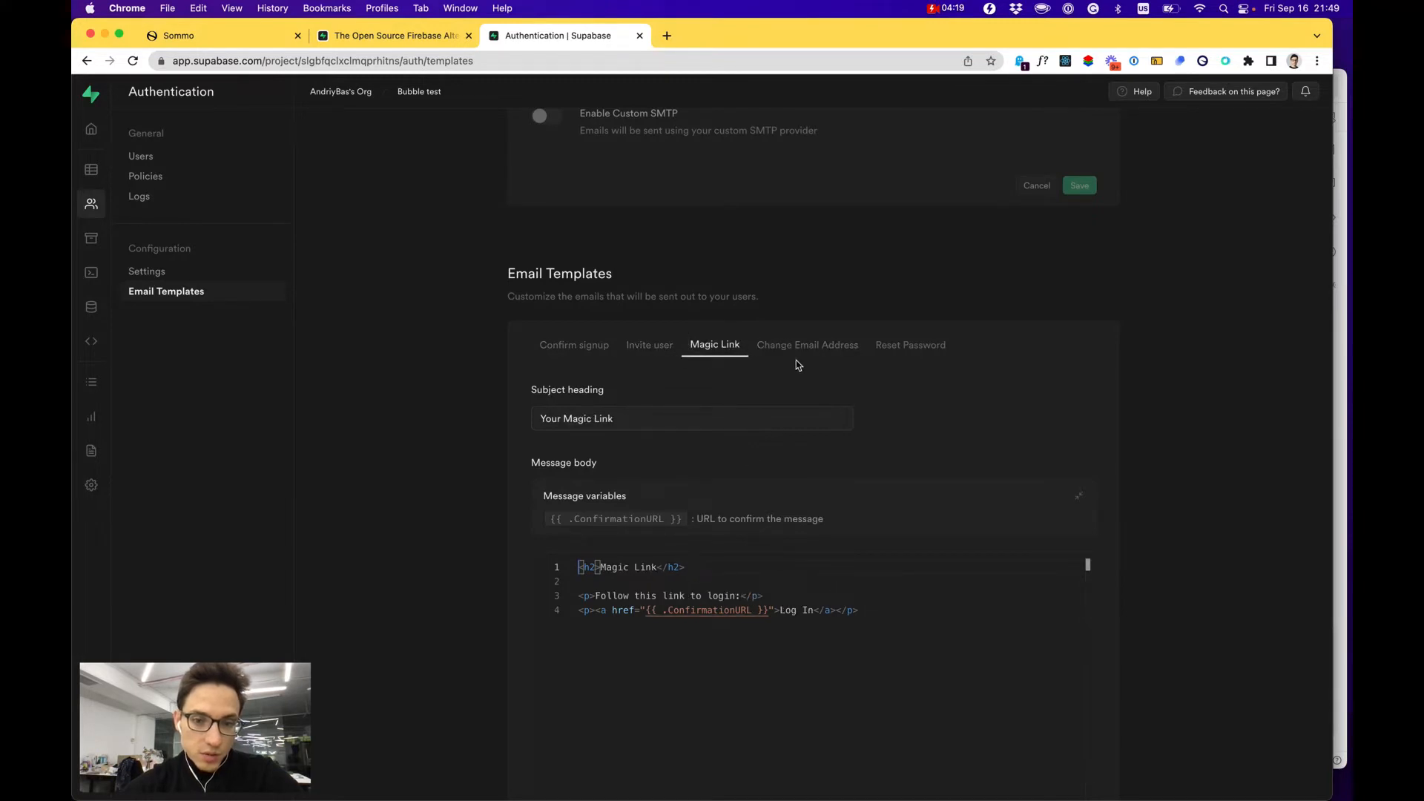
pyautogui.click(910, 344)
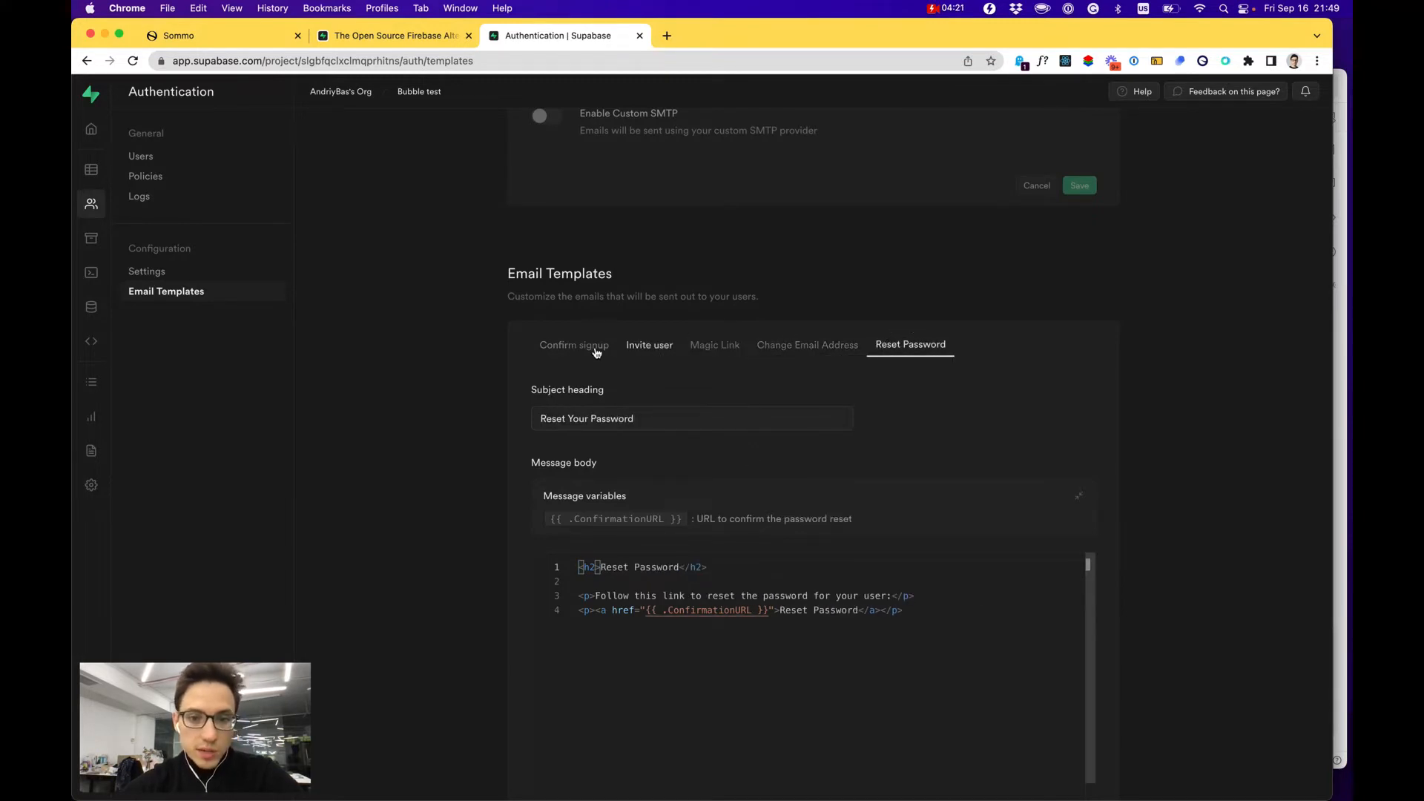
pyautogui.click(573, 346)
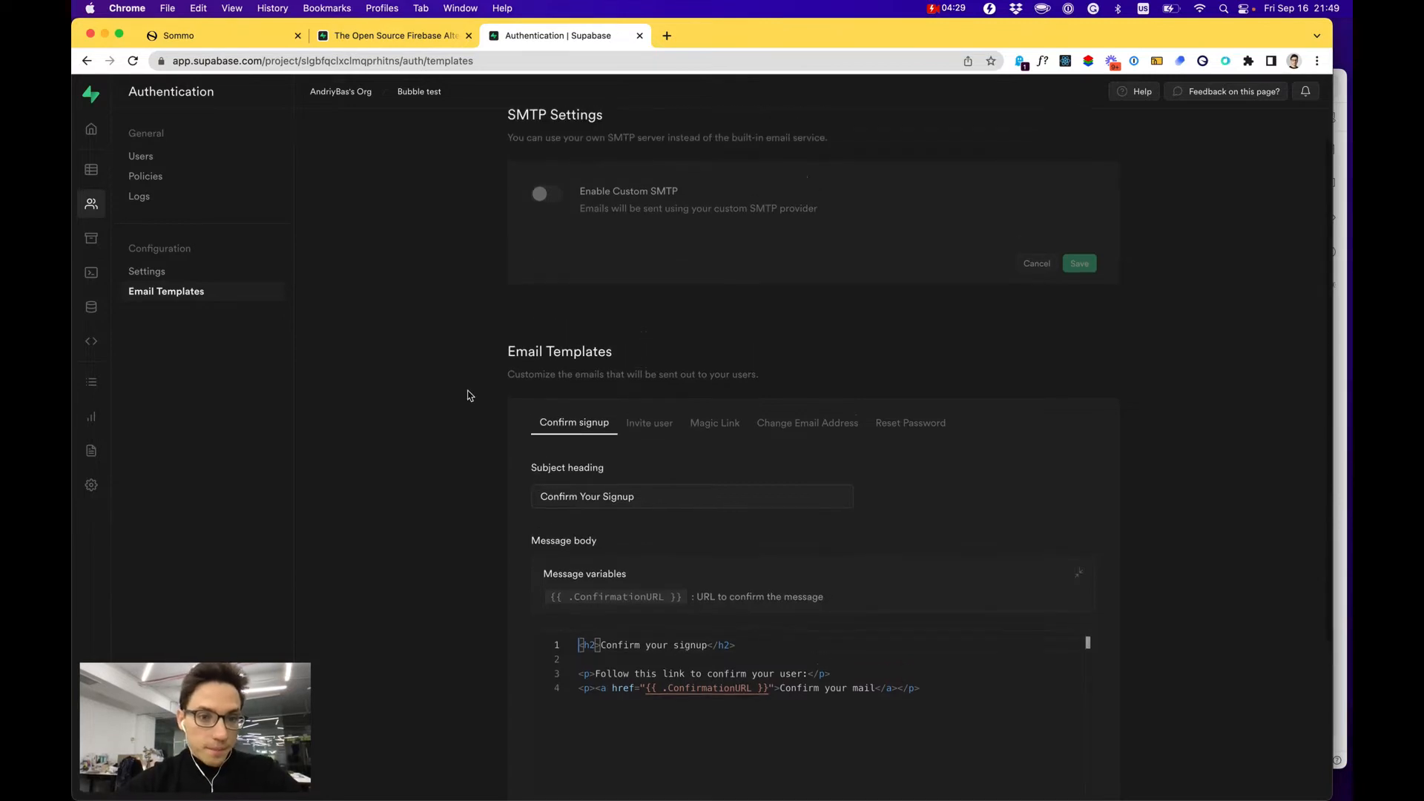
pyautogui.scroll(-3)
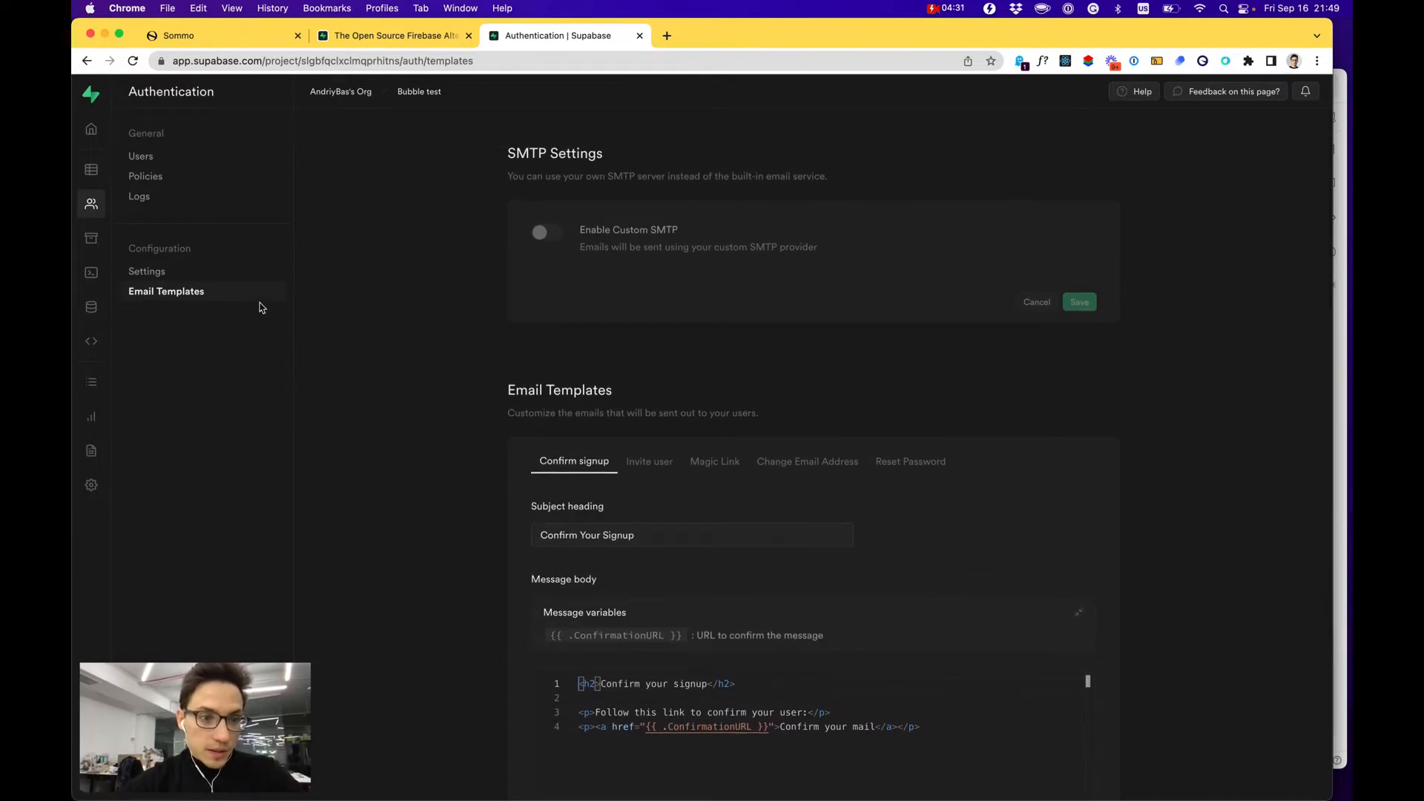
pyautogui.moveTo(91, 451)
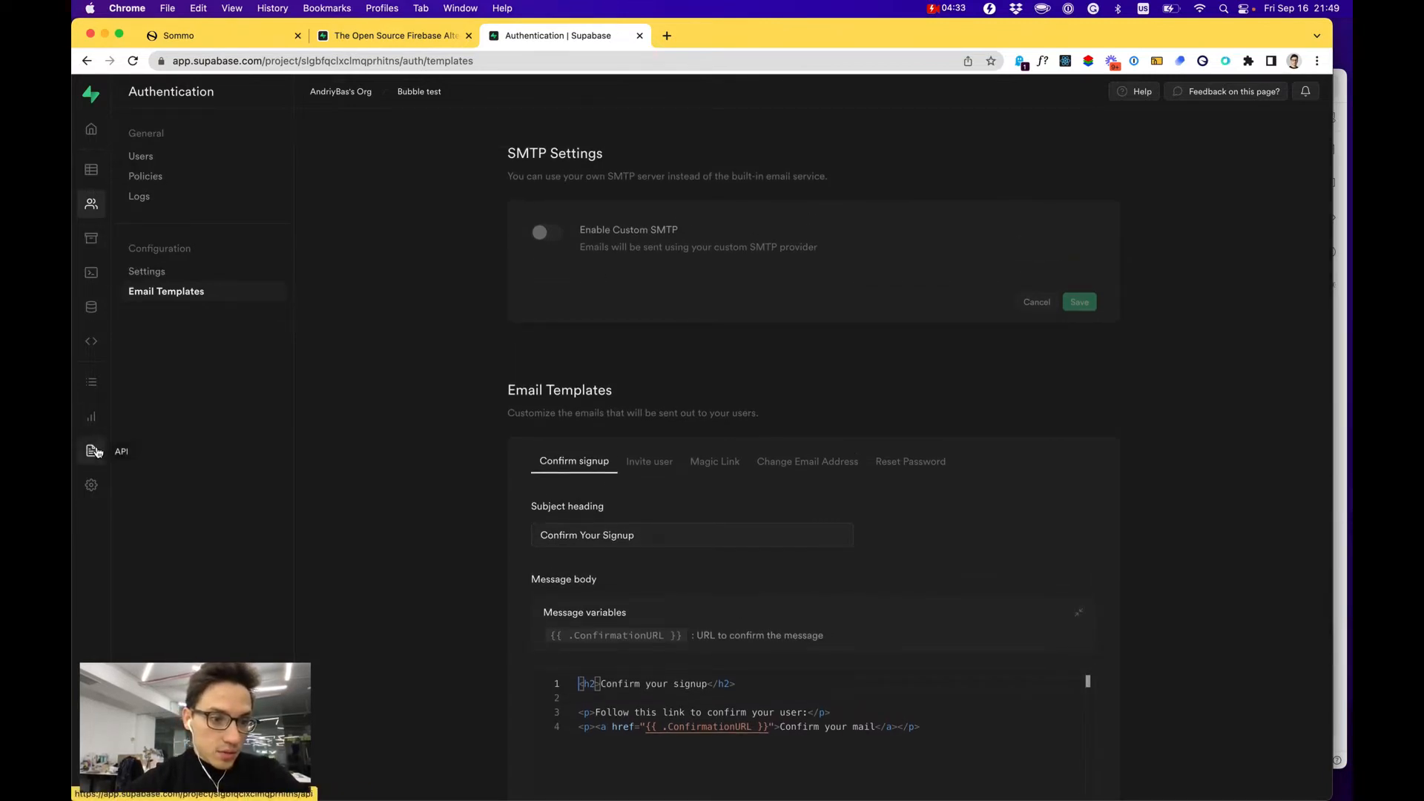
# Show the API docs User Management section, then bring Postman's test collection forward.
pyautogui.click(91, 451)
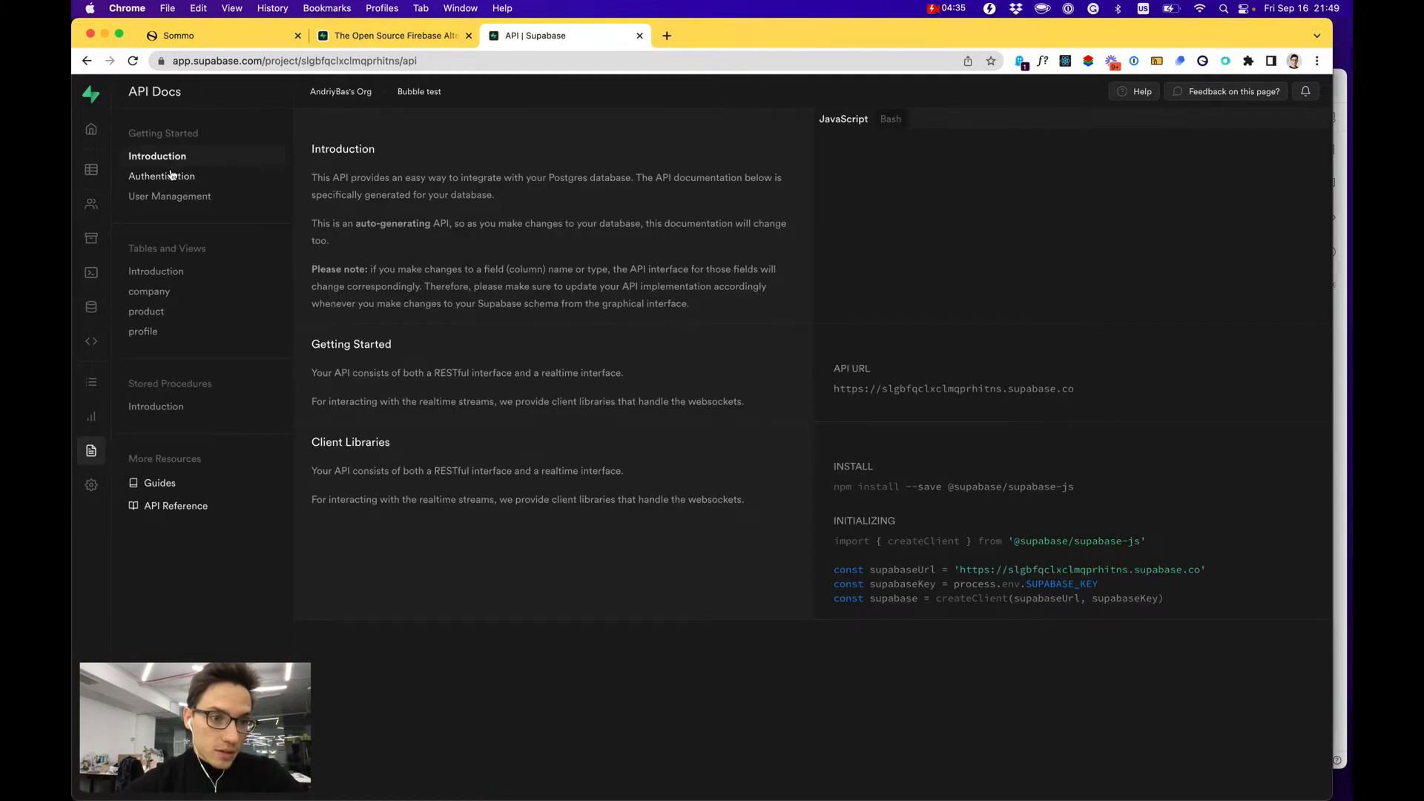
pyautogui.click(169, 196)
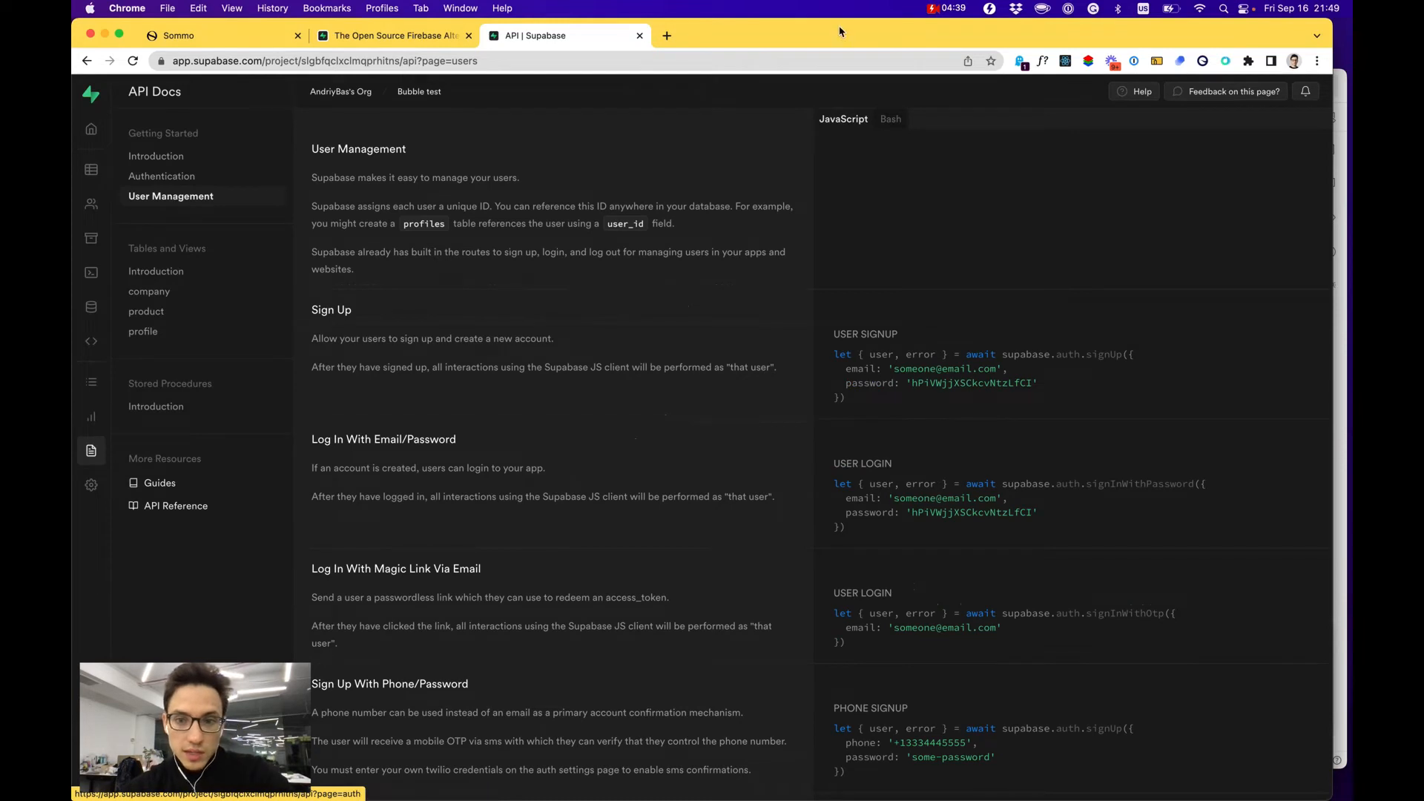
pyautogui.click(889, 119)
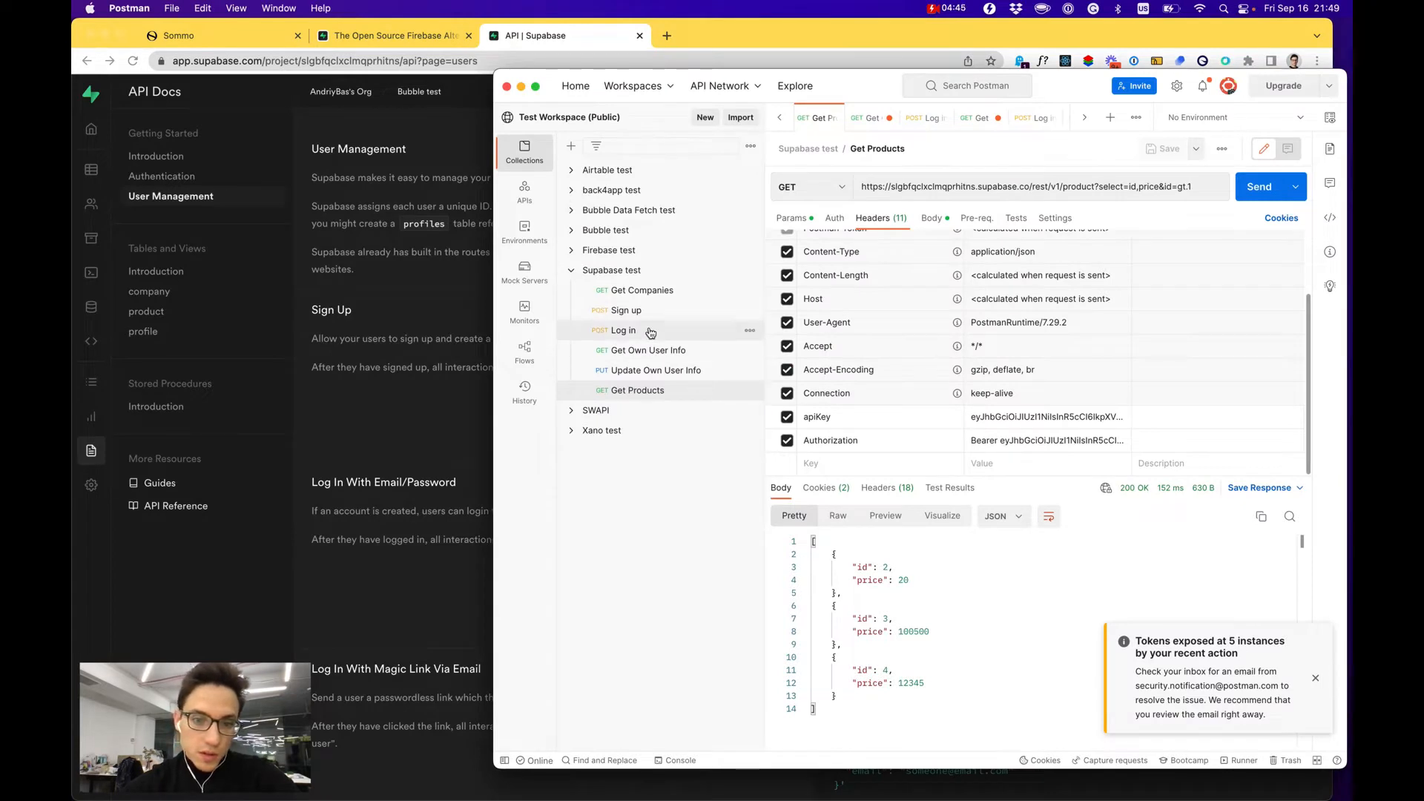
# Send the Log in request for a 200 OK and select the returned access_token value.
pyautogui.click(623, 331)
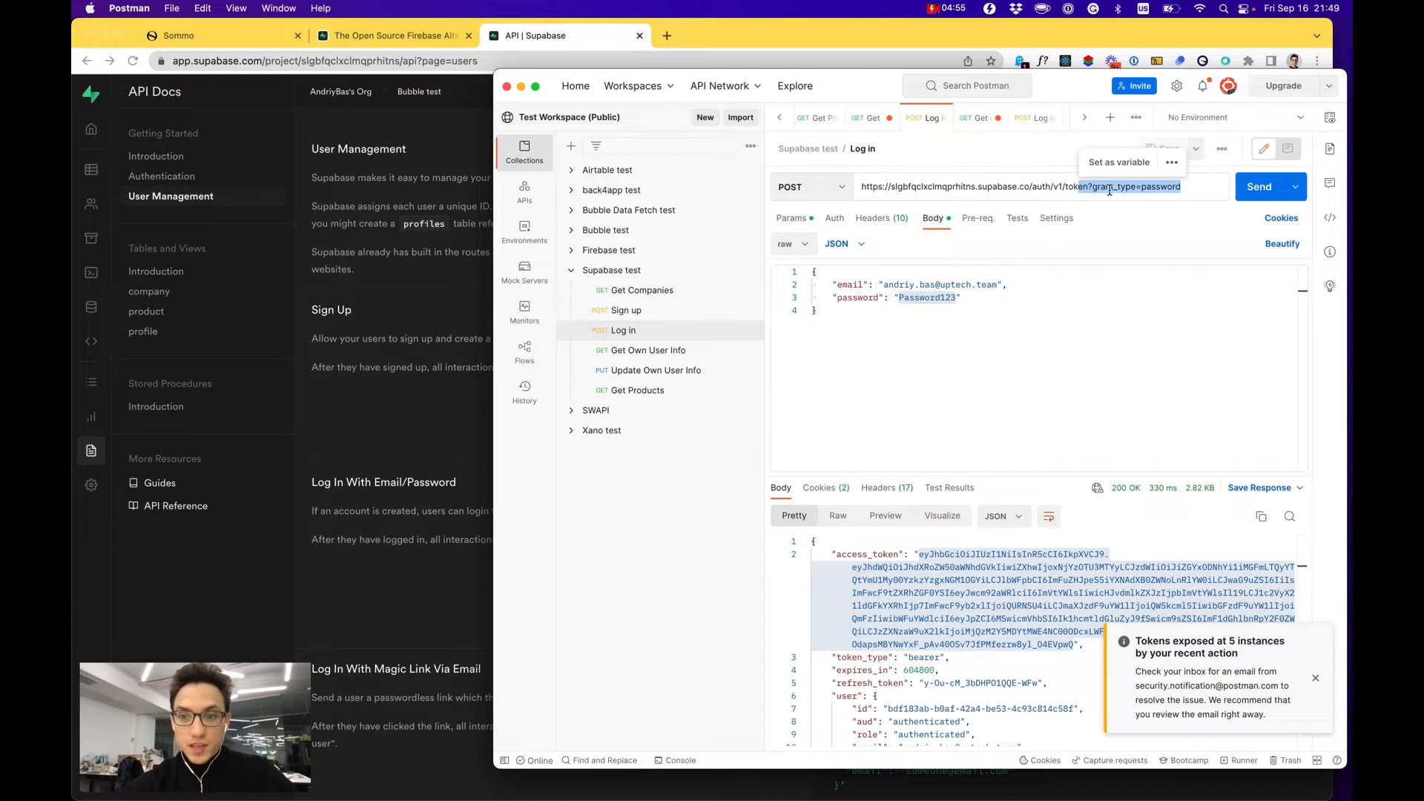
pyautogui.click(1266, 187)
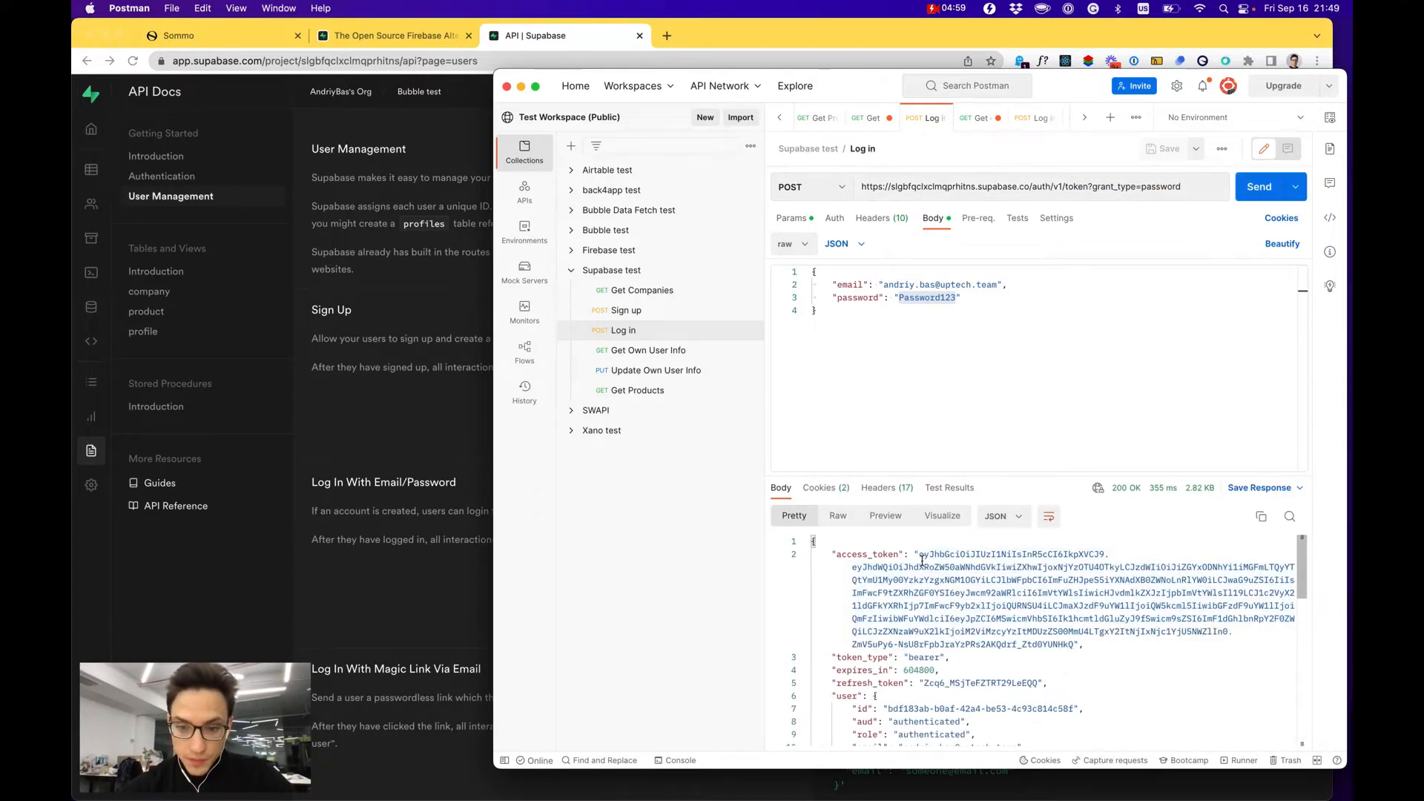
pyautogui.moveTo(922, 553); pyautogui.dragTo(1071, 632)
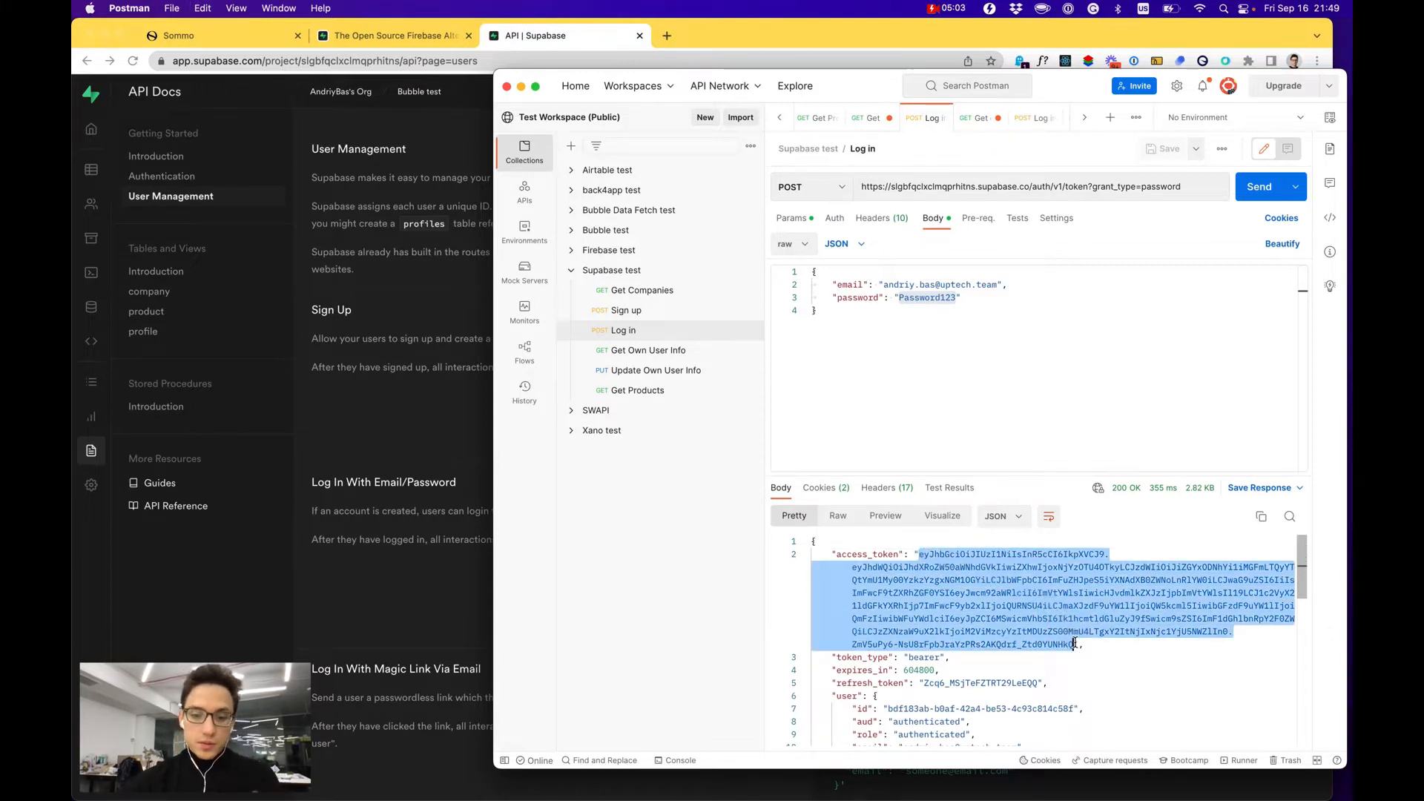
# Move on to the Get Own User Info request with the User Management docs showing curl examples.
pyautogui.scroll(-3)
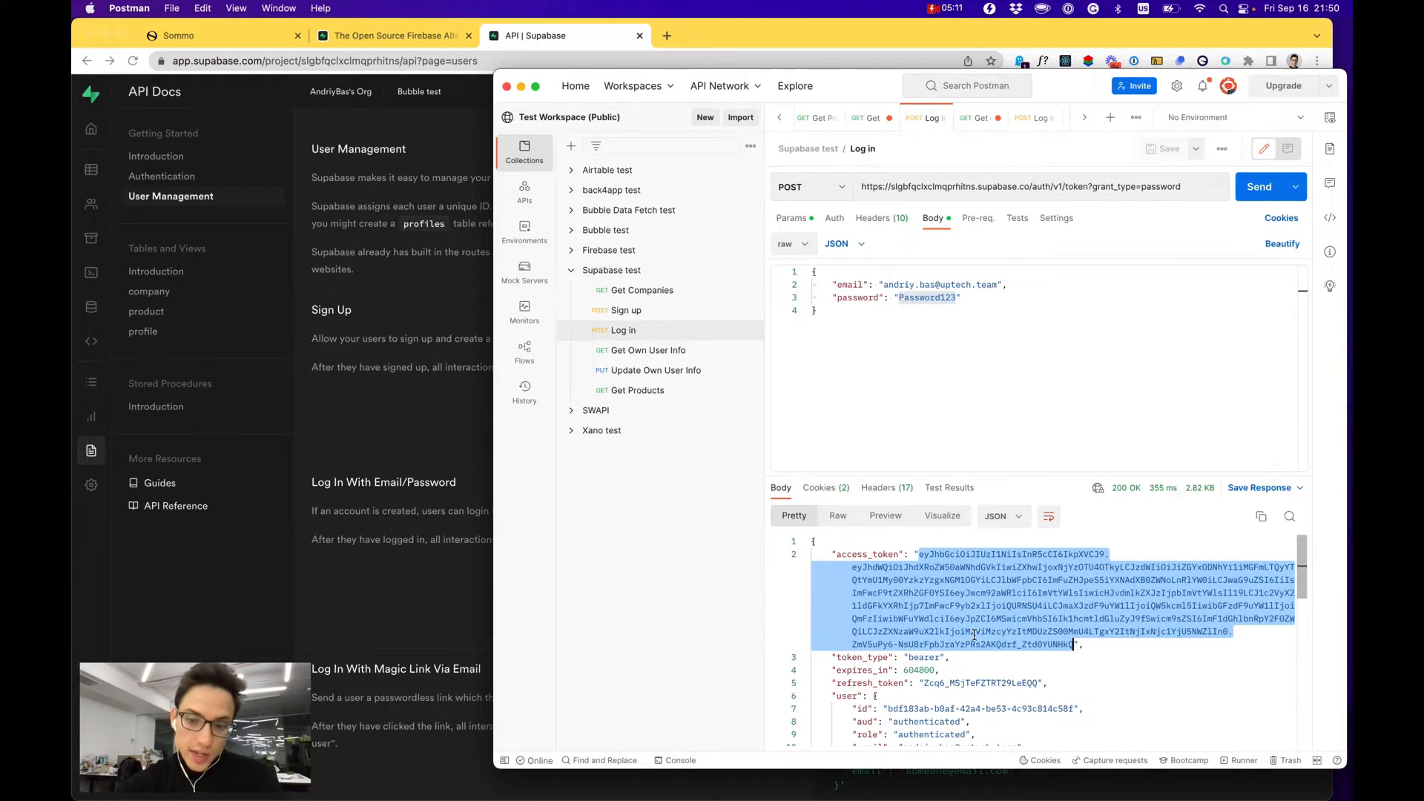
pyautogui.click(952, 657)
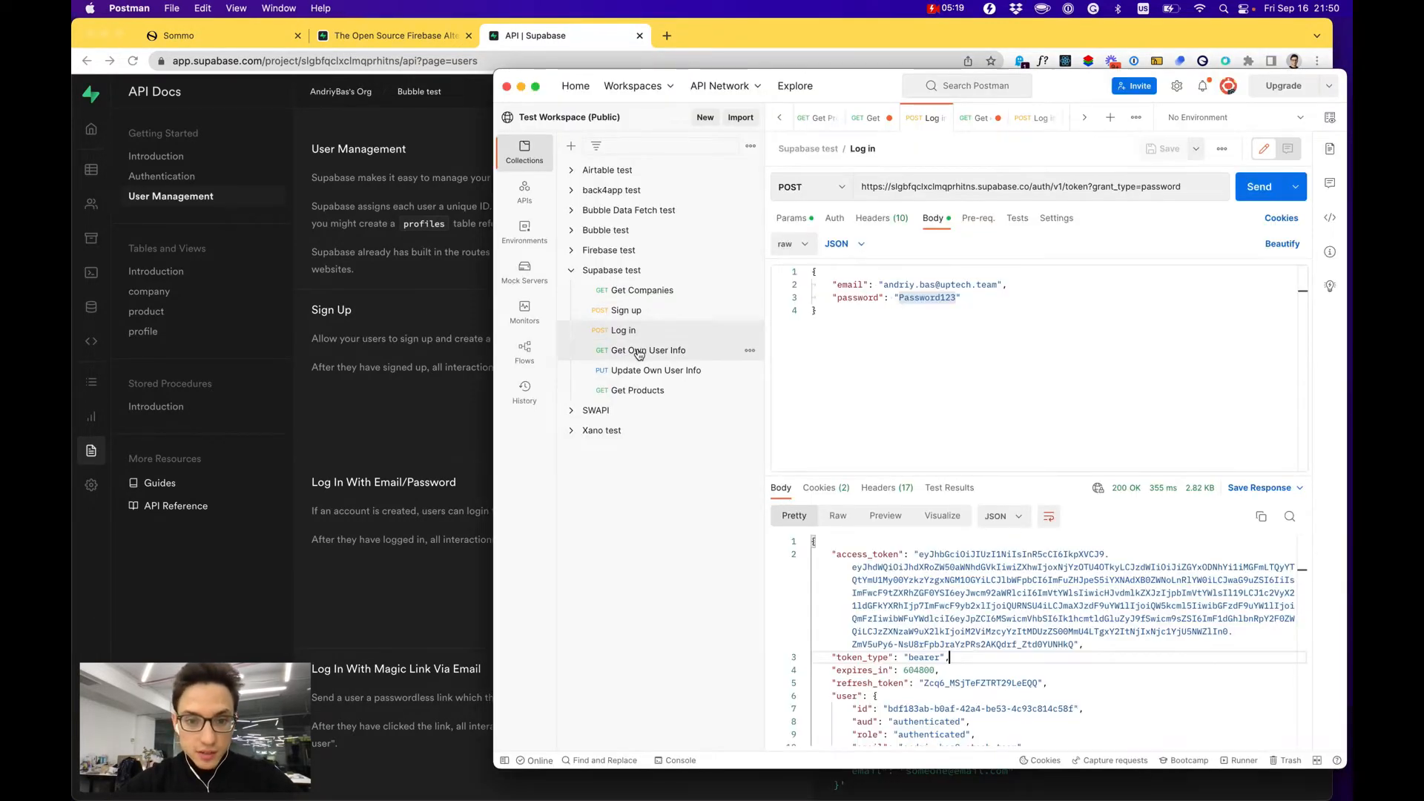
pyautogui.click(642, 289)
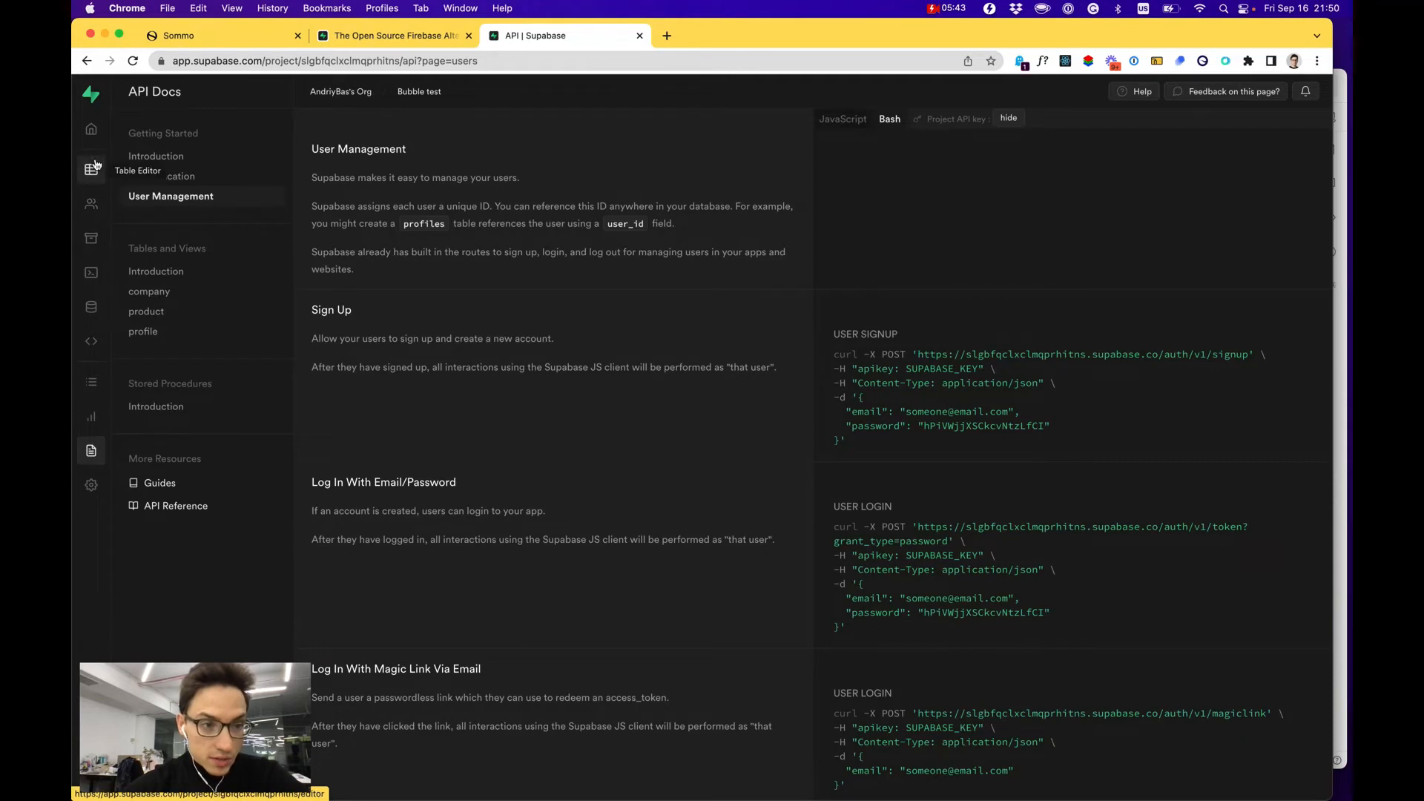
# Return to the Policies page showing product's two RLS policies, with the Row Level Security docs tab open.
pyautogui.click(91, 169)
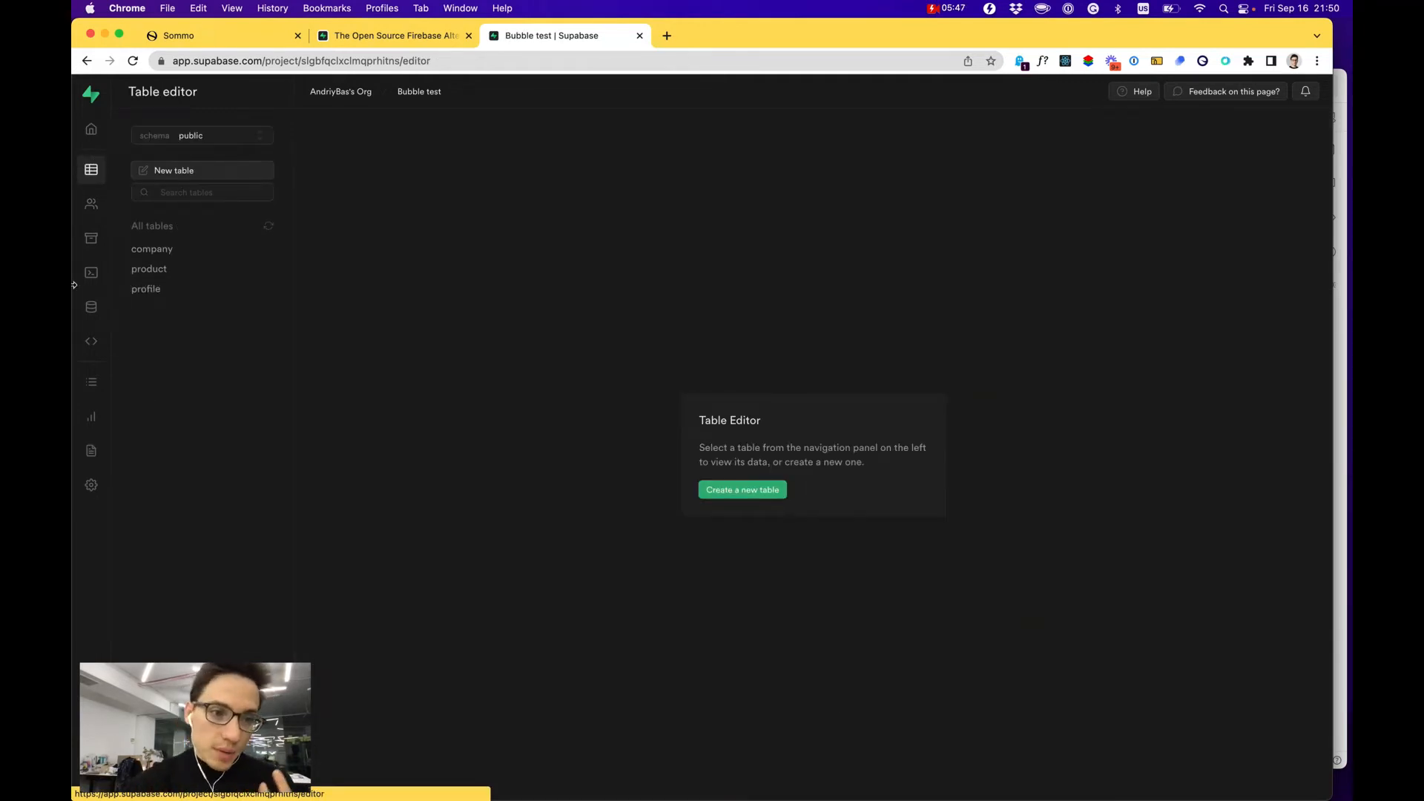
pyautogui.click(152, 248)
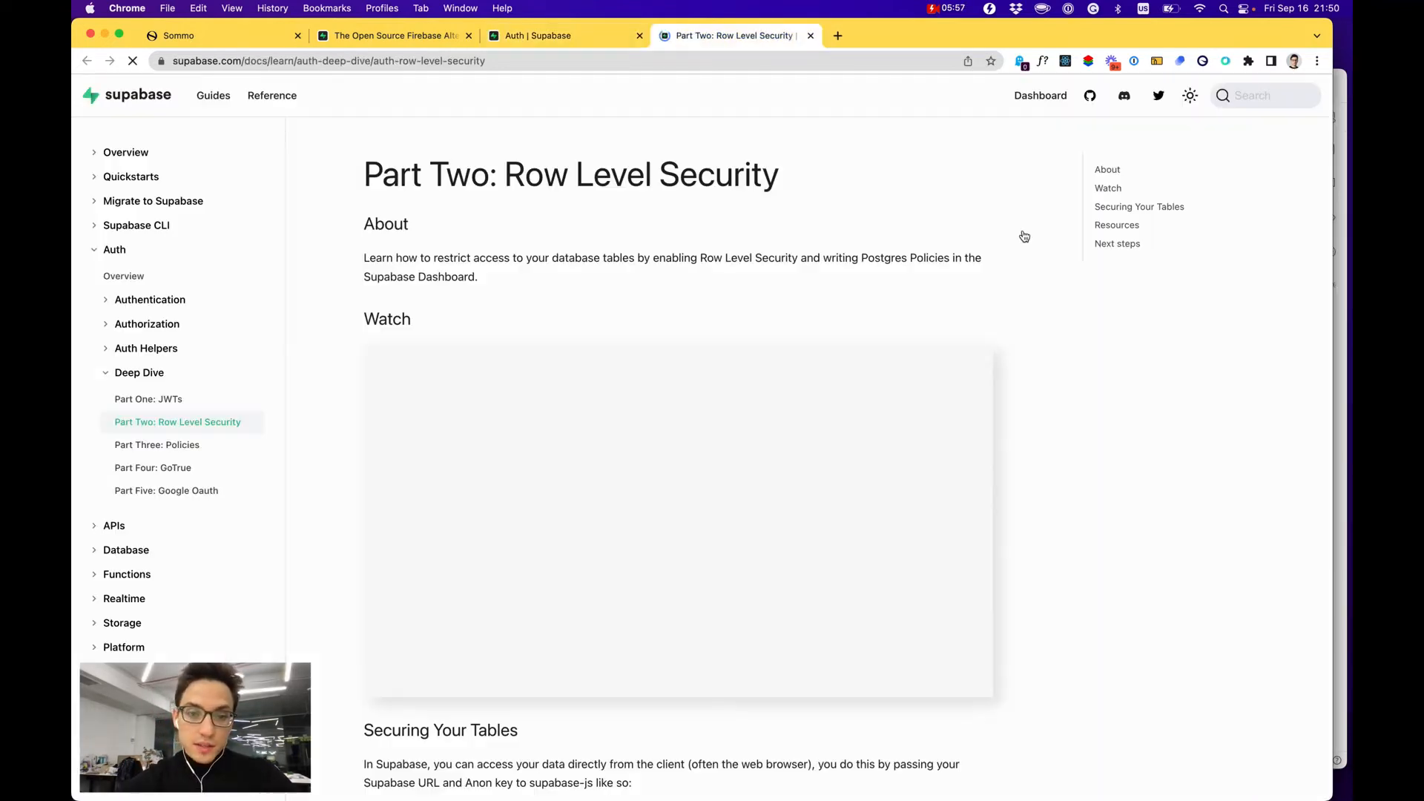
pyautogui.scroll(-3)
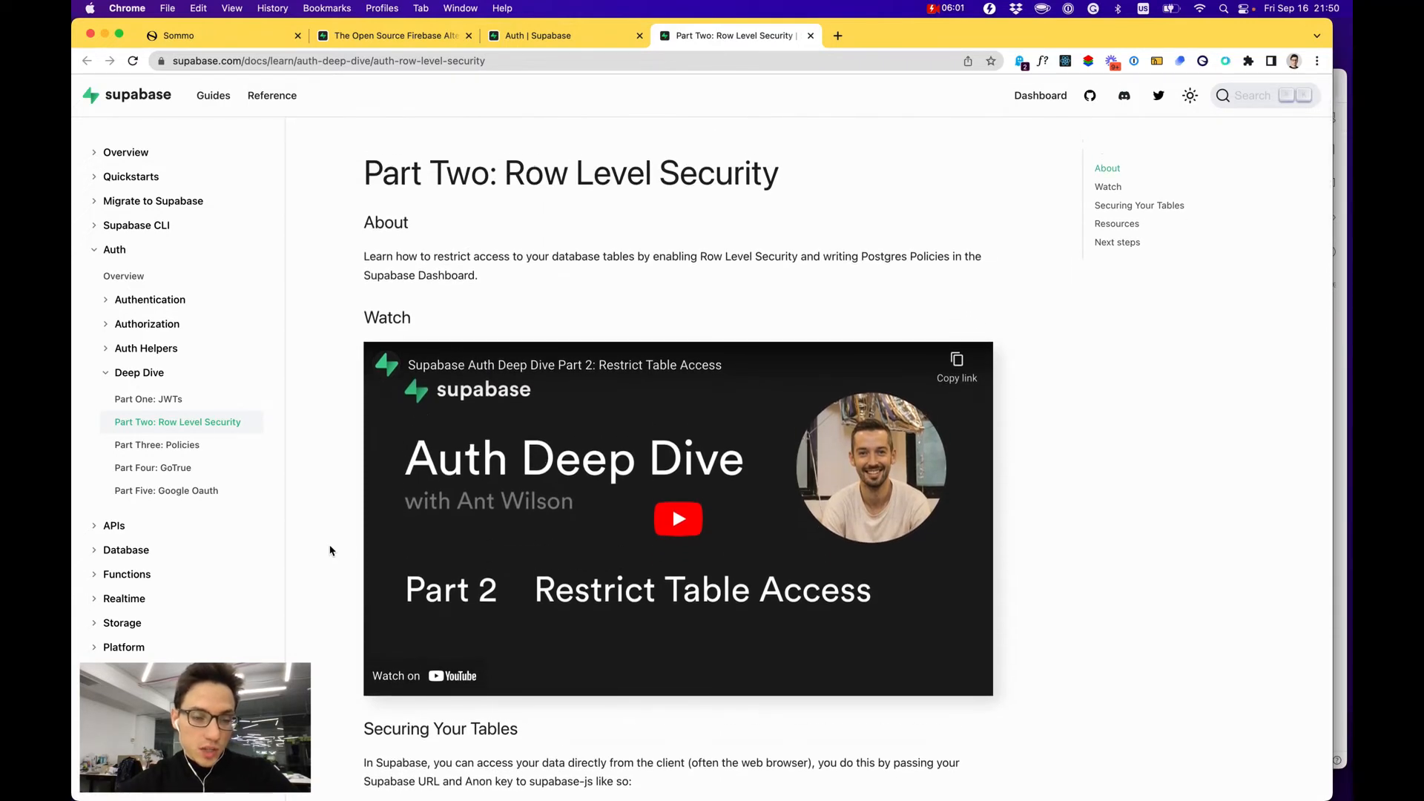
pyautogui.scroll(-3)
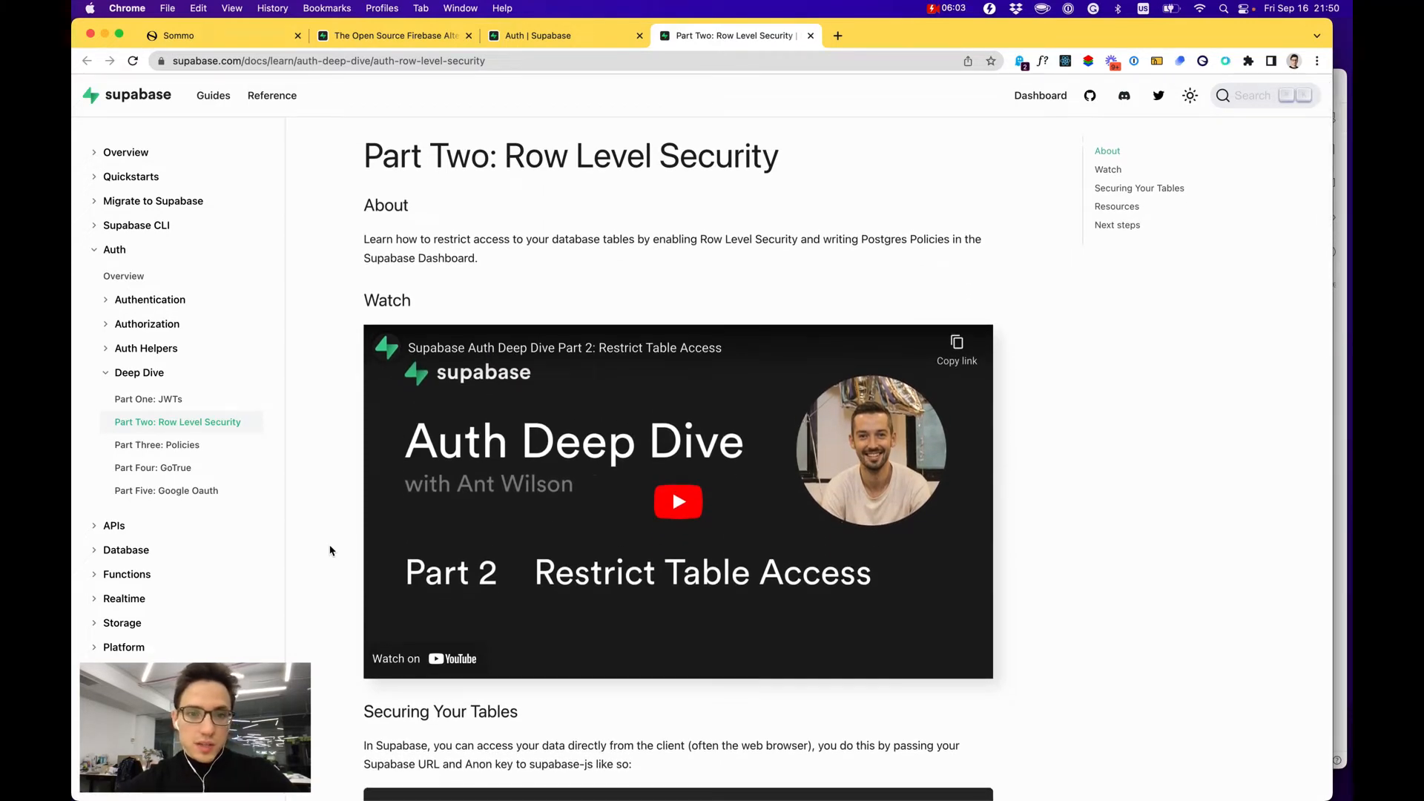
pyautogui.click(540, 36)
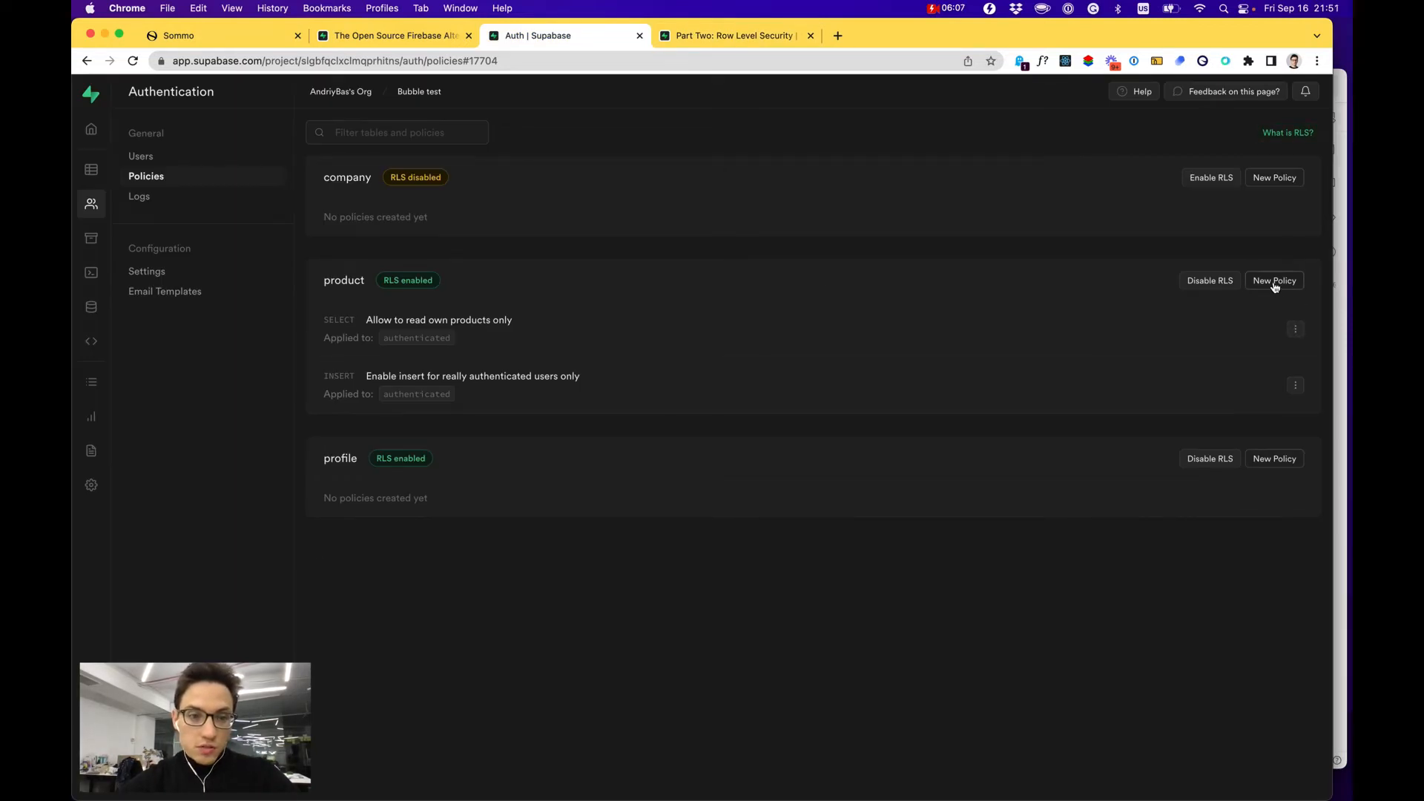
pyautogui.click(1275, 280)
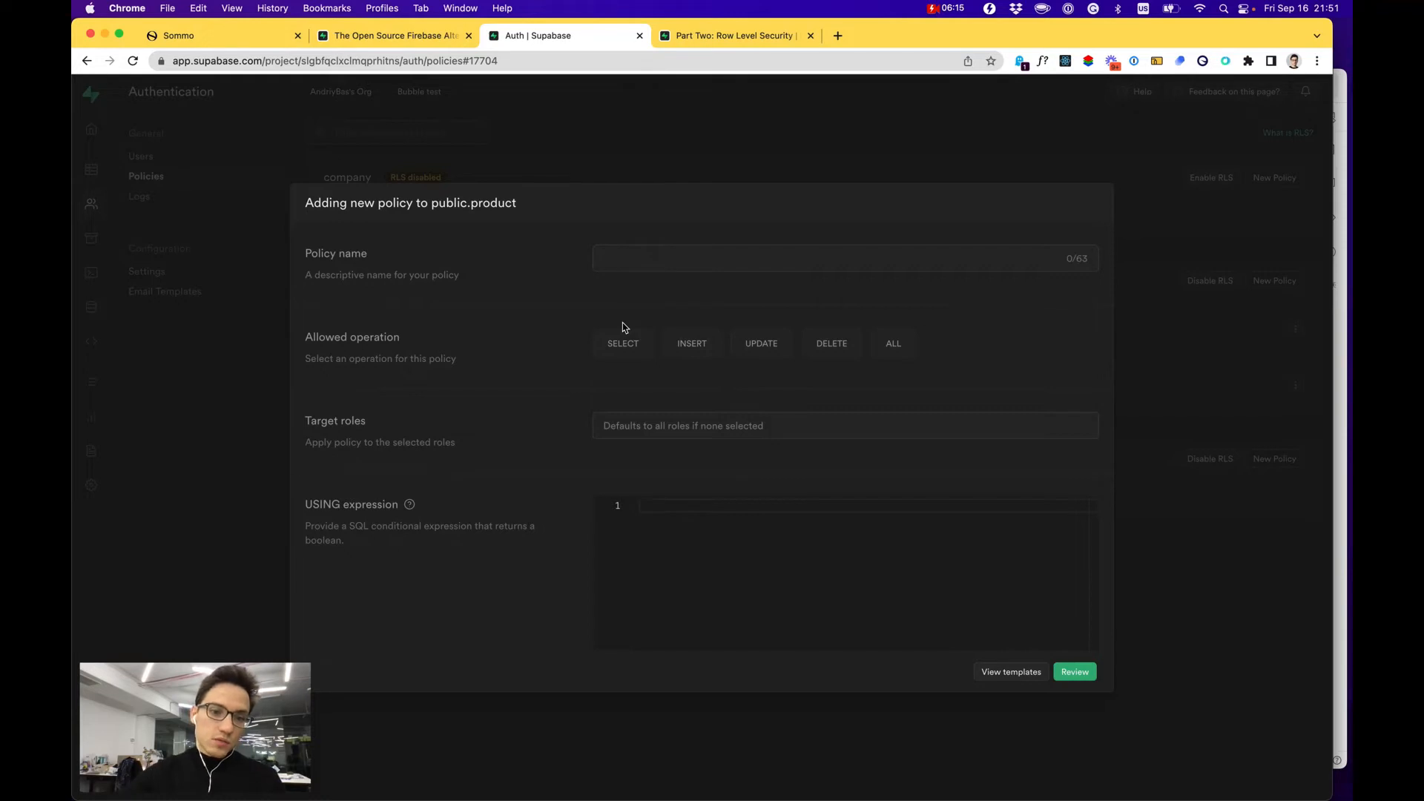
pyautogui.click(623, 343)
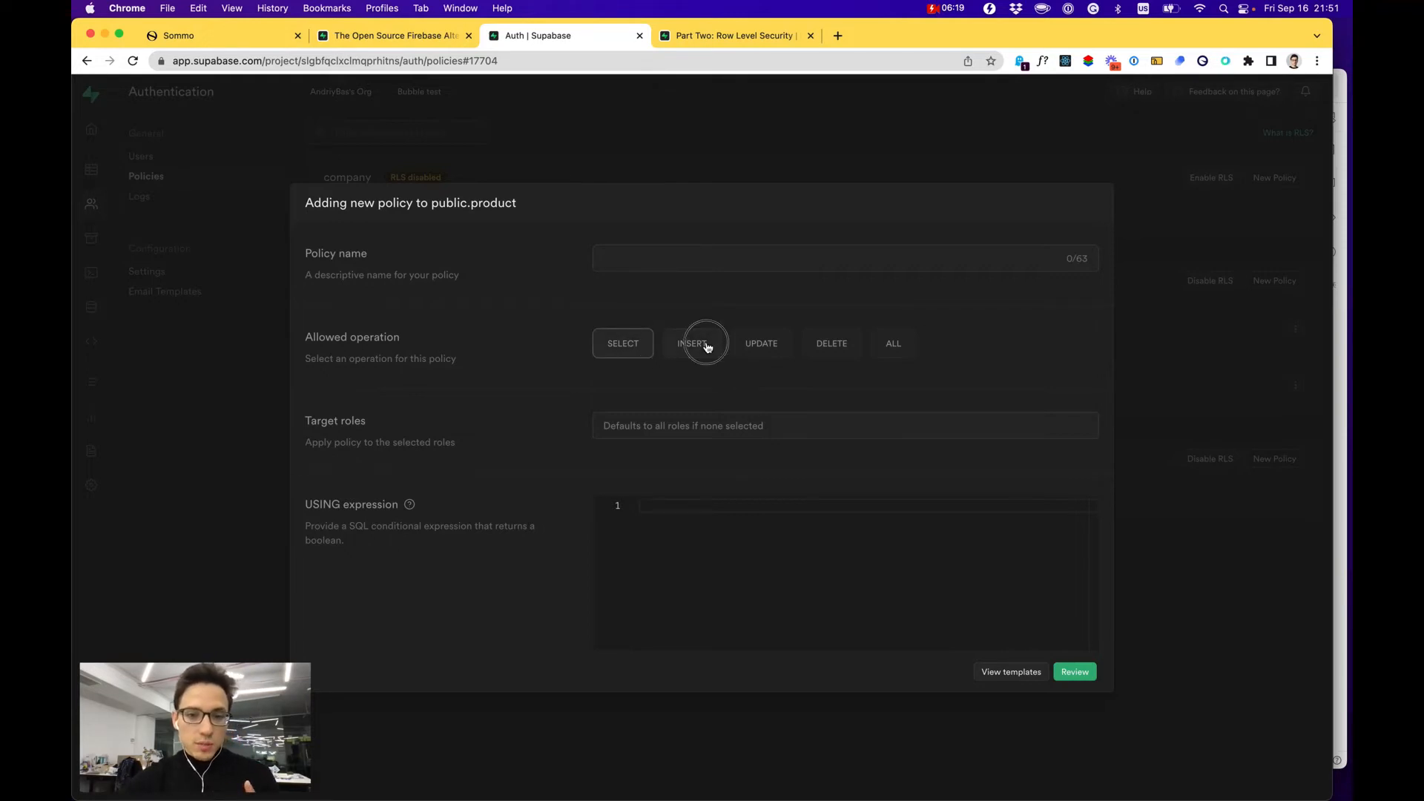
pyautogui.click(691, 343)
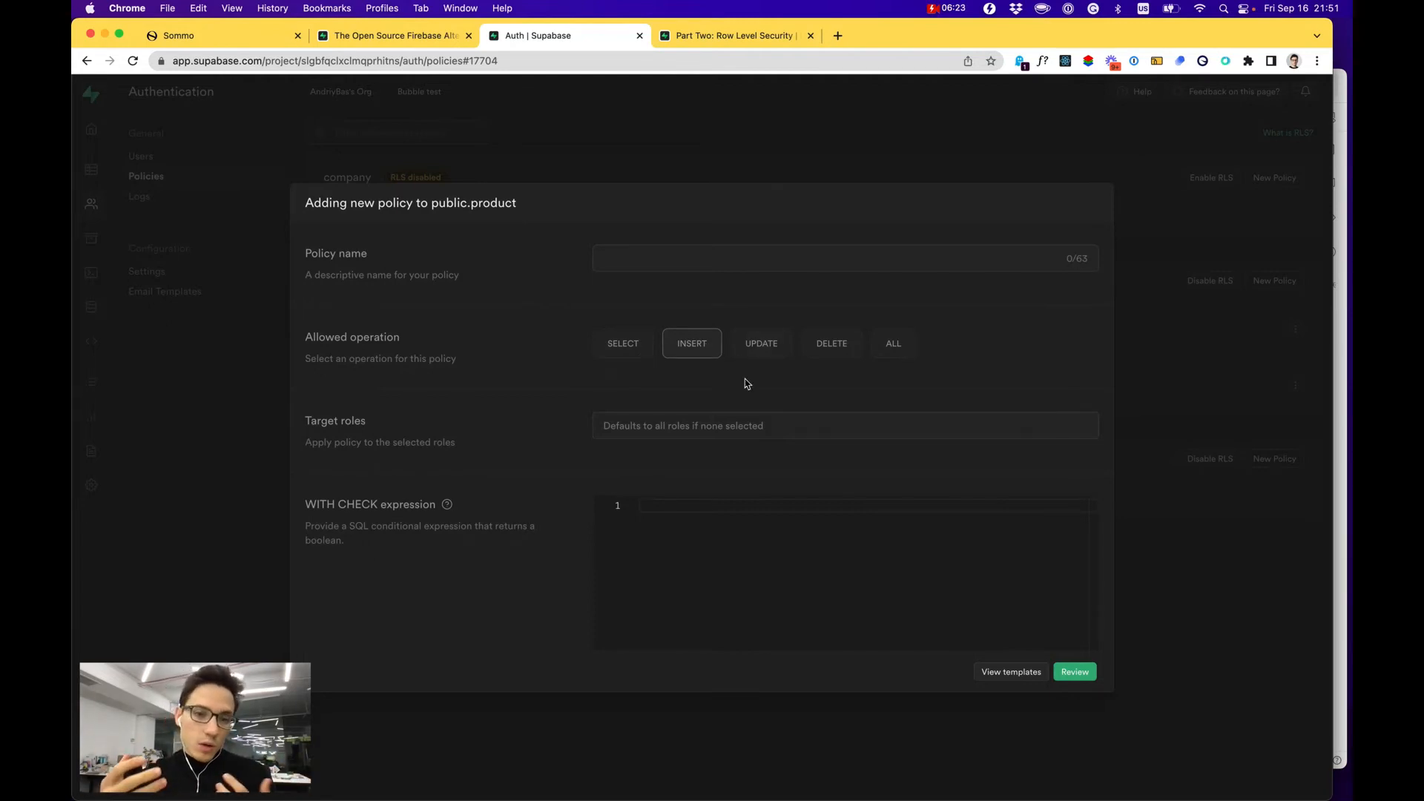
pyautogui.click(622, 342)
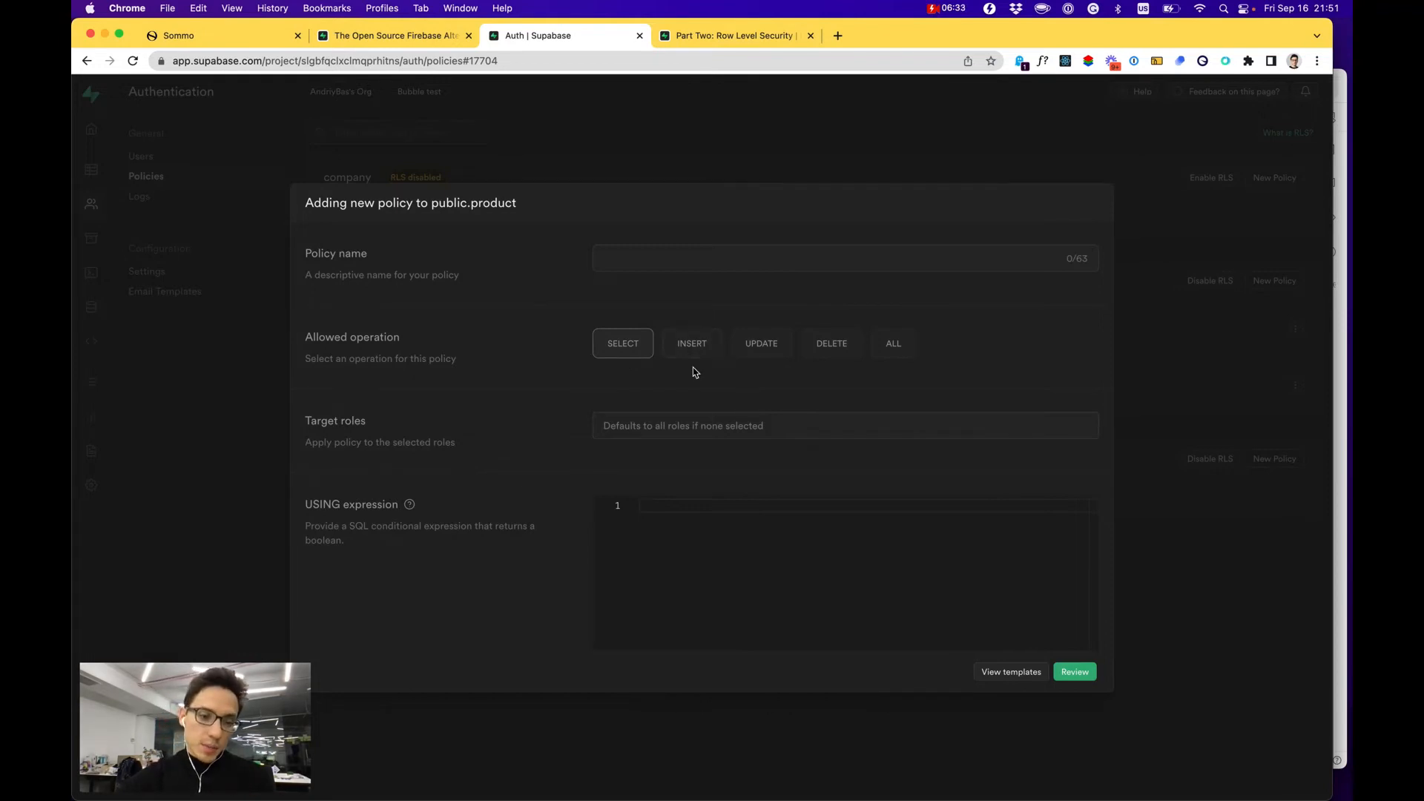
pyautogui.click(692, 343)
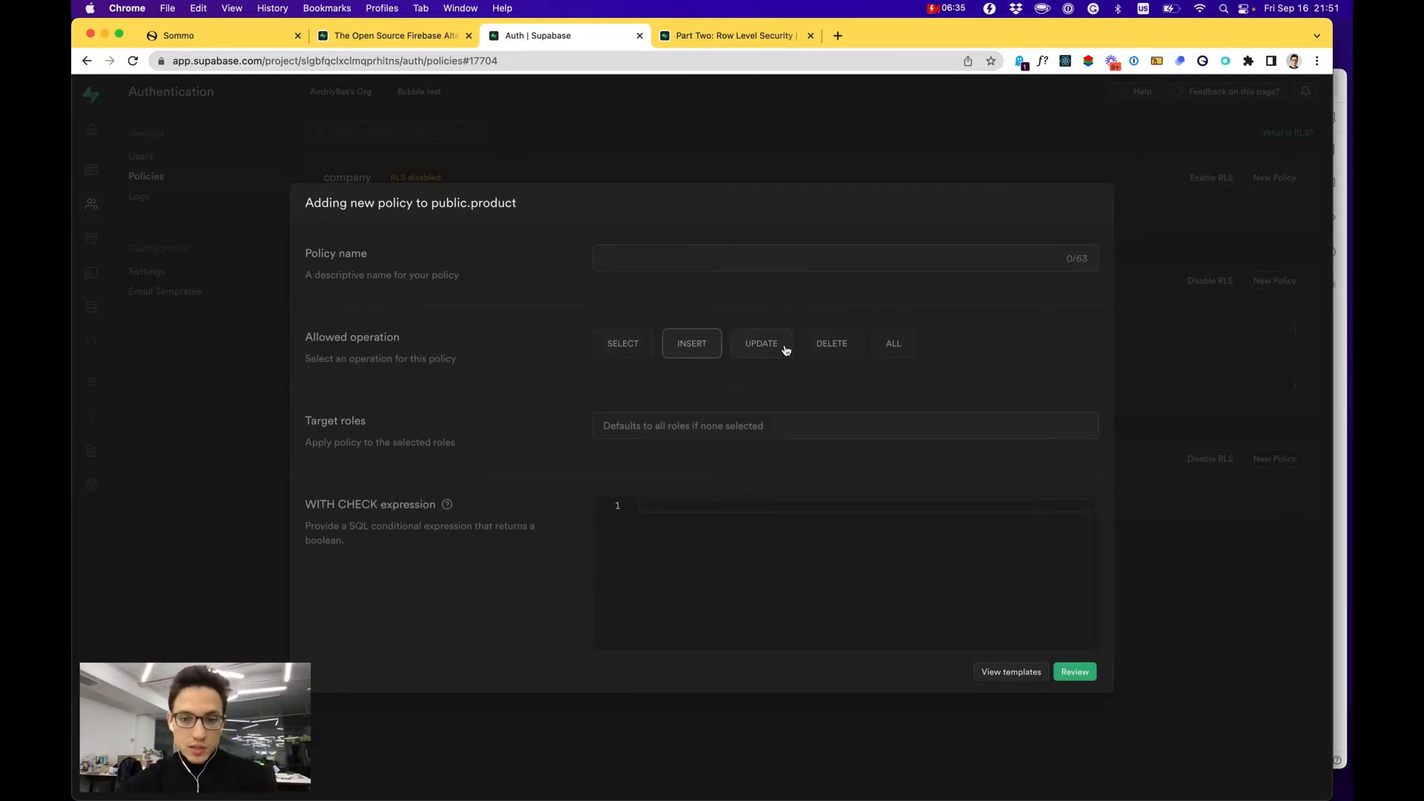
pyautogui.click(762, 343)
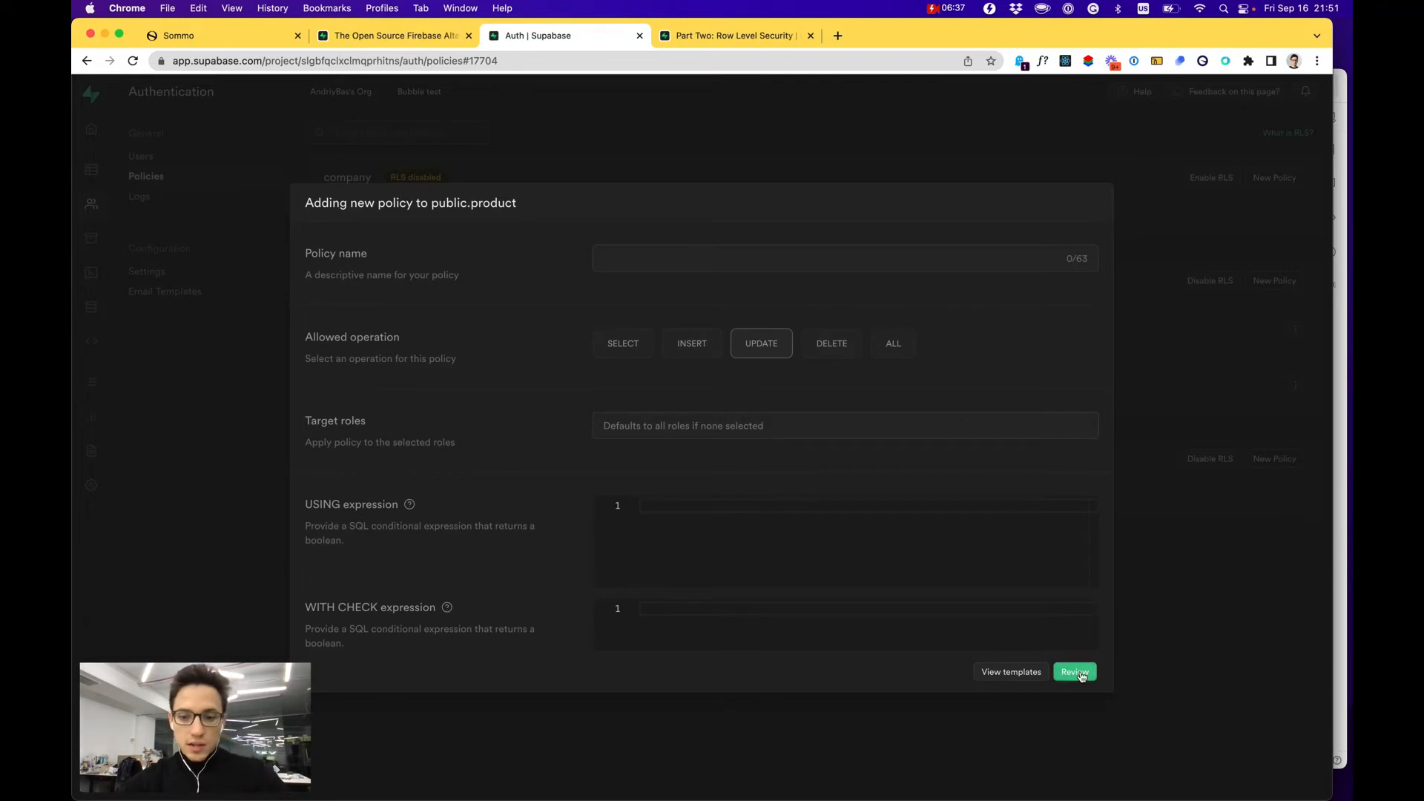
pyautogui.click(1074, 671)
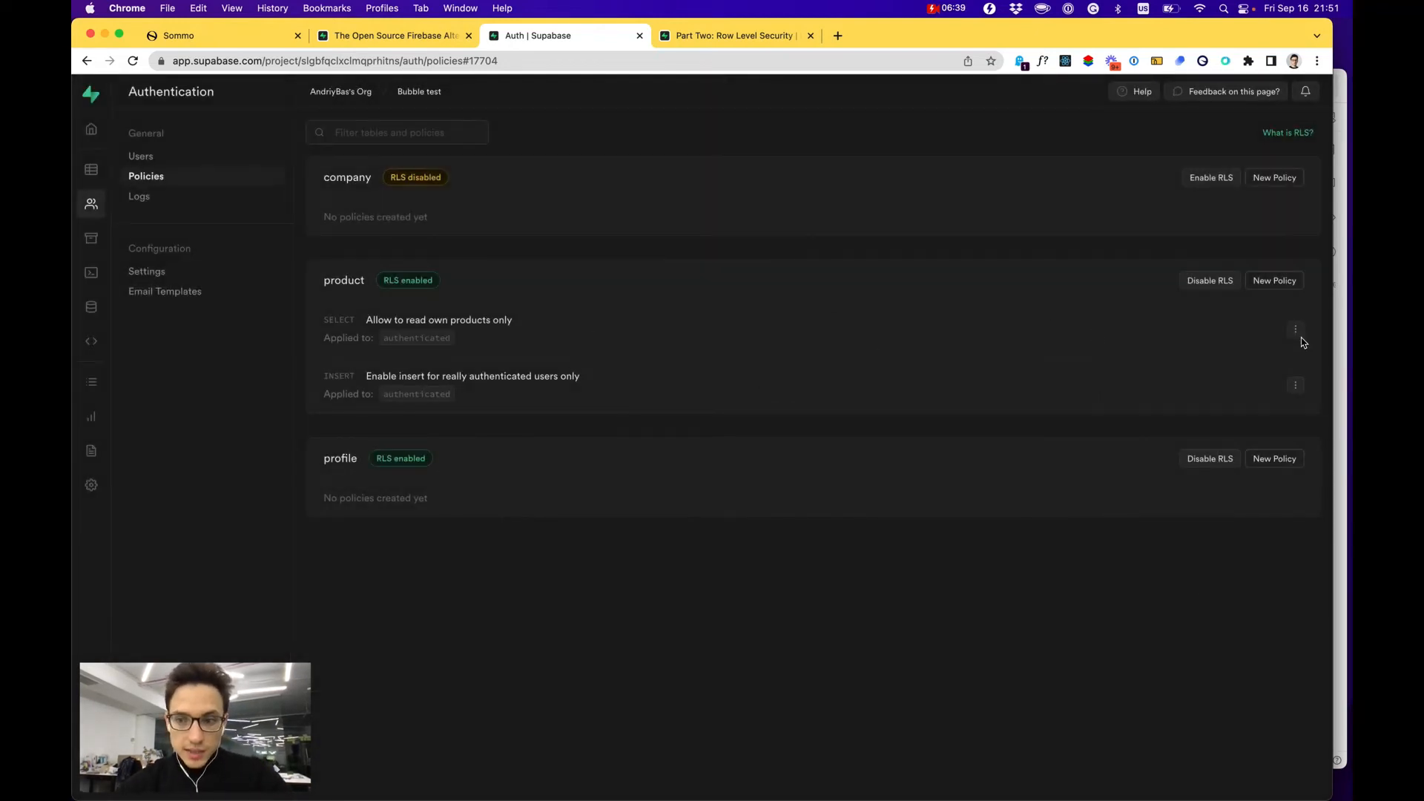
# Edit the read-own-products policy so its USING expression is user_id = auth.uid(), review and save it.
pyautogui.click(1295, 328)
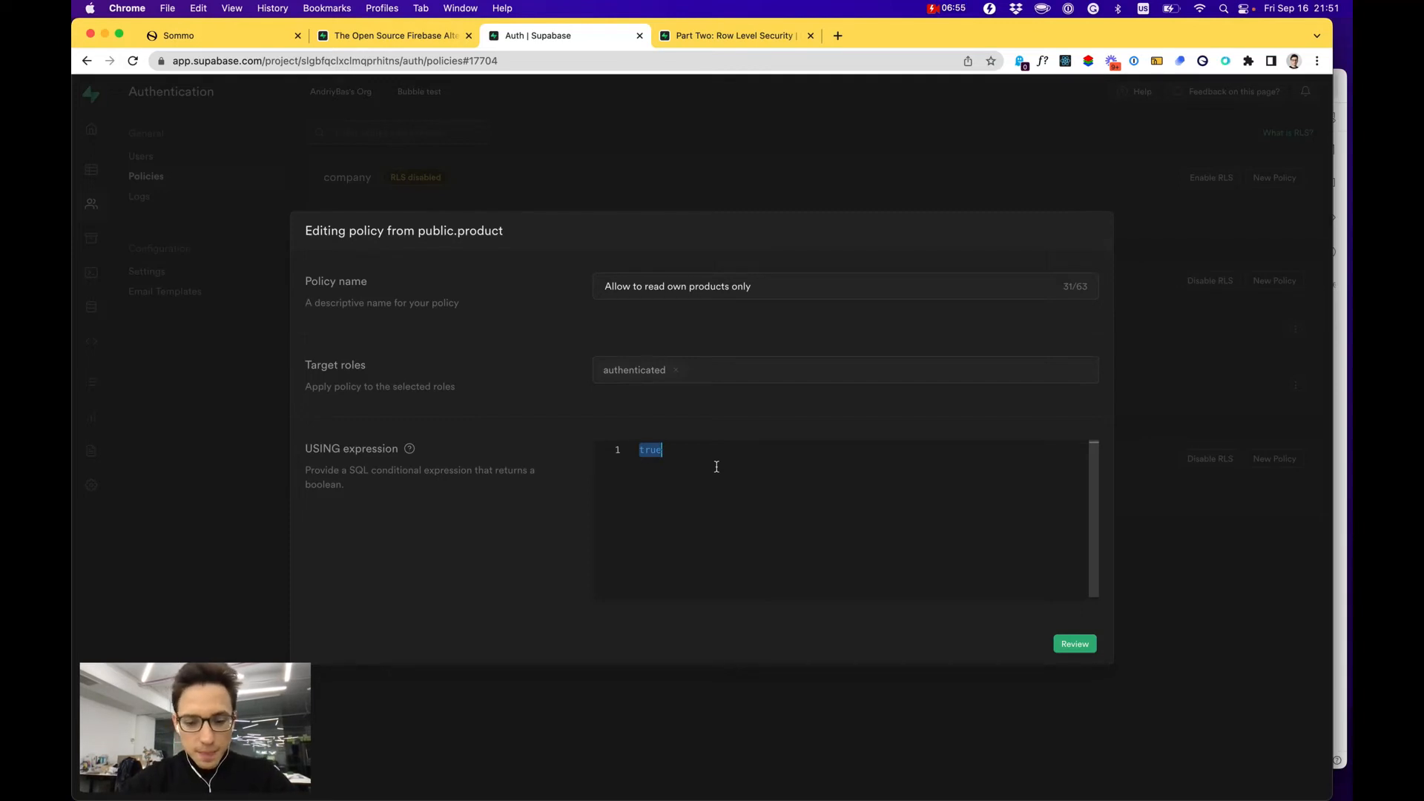
pyautogui.write('user_id = auth.')
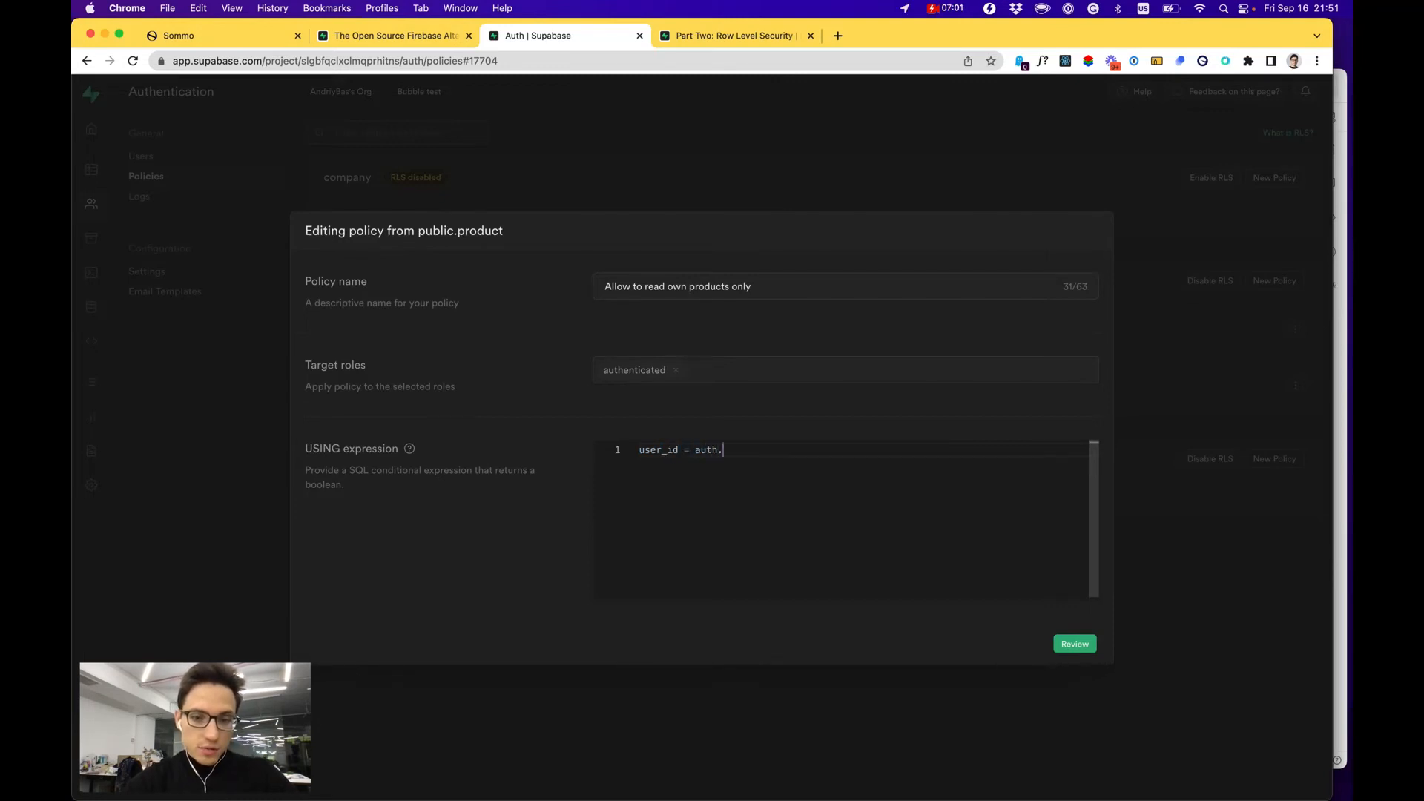
pyautogui.write('uid()')
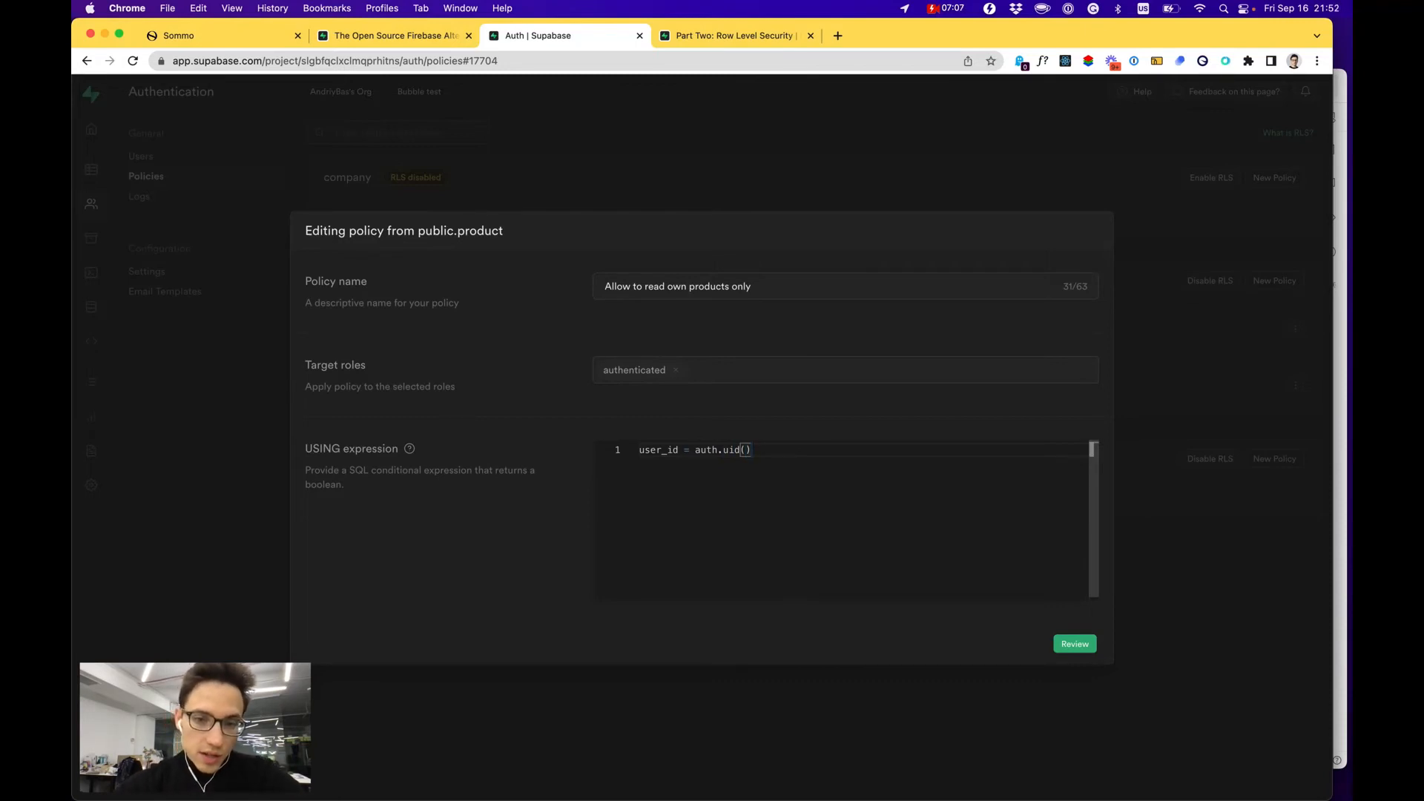
pyautogui.click(1074, 643)
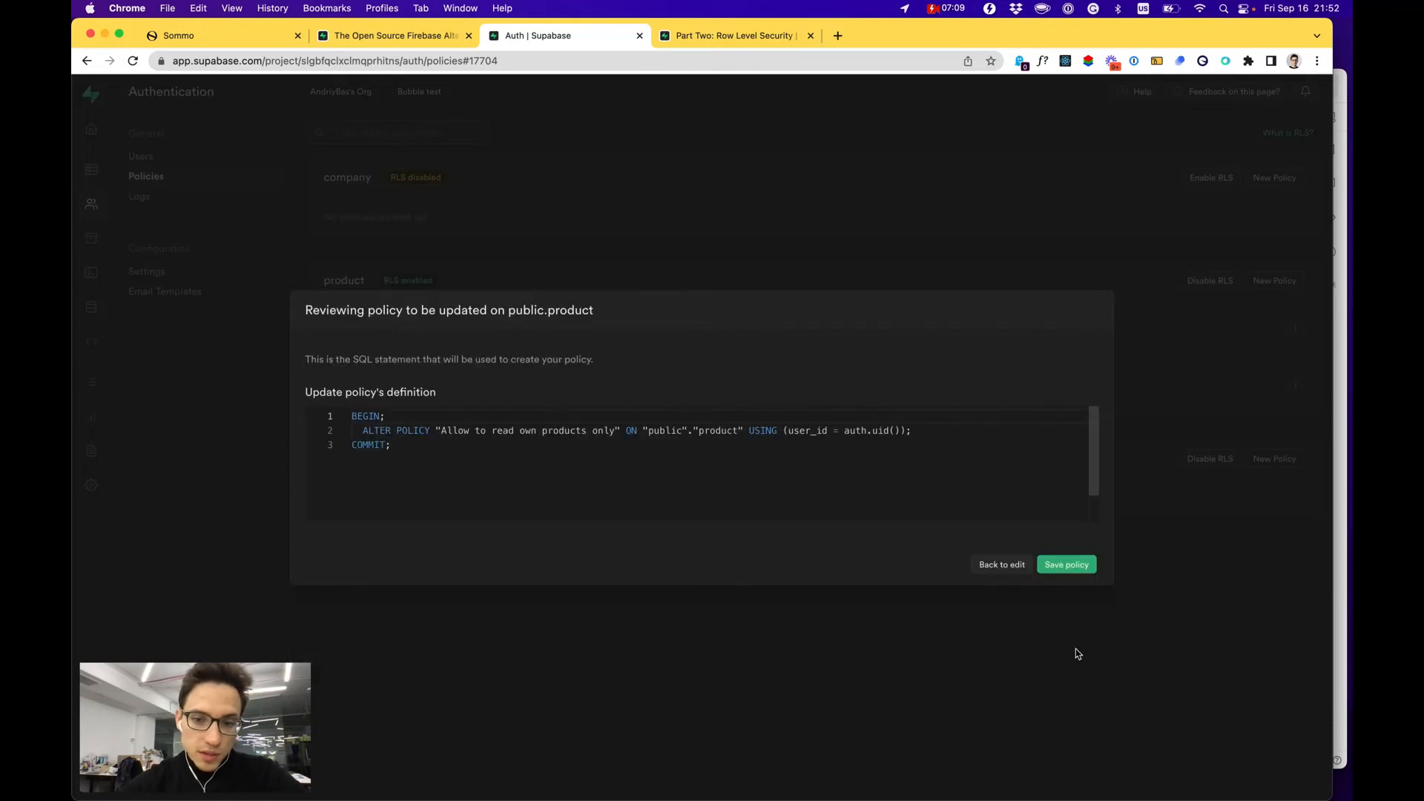
pyautogui.click(1065, 564)
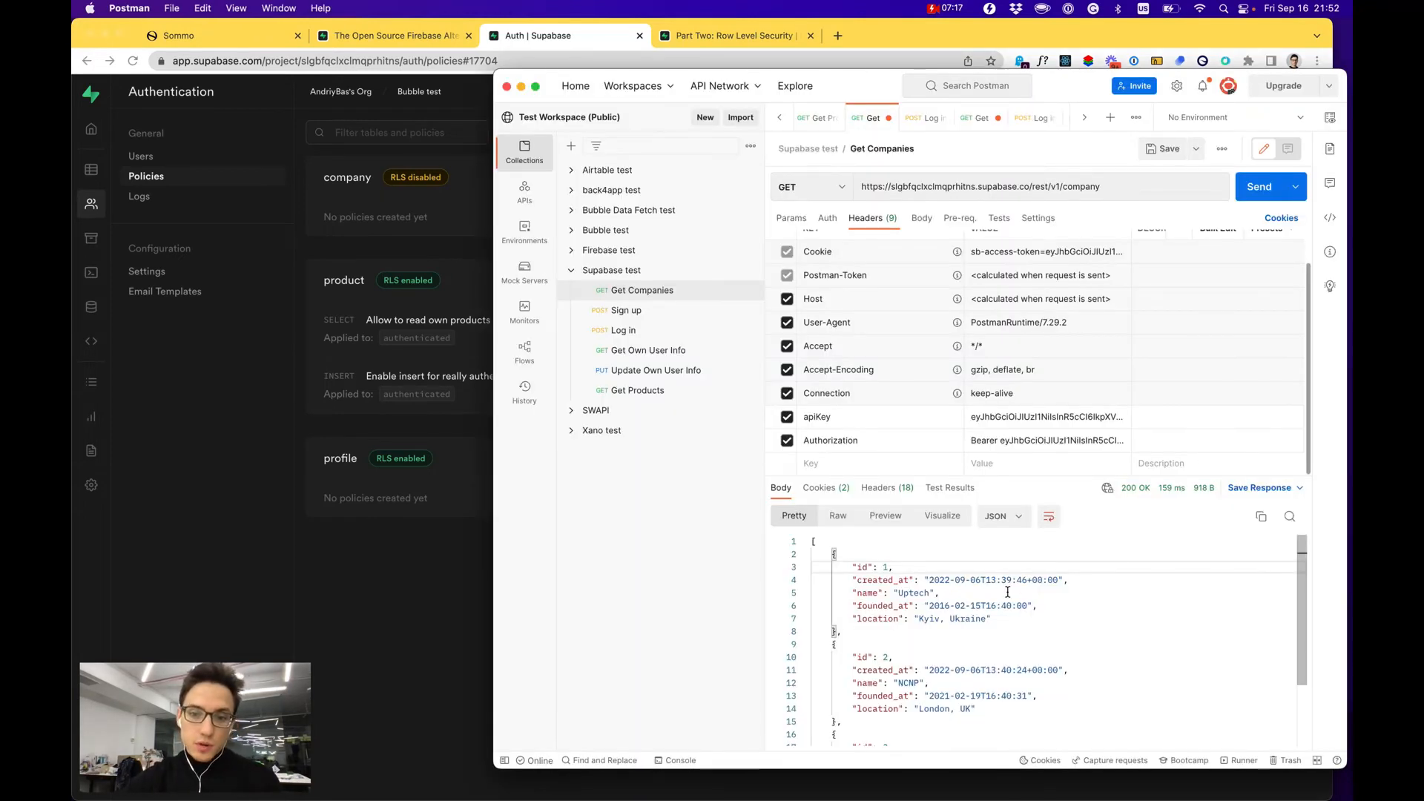
# Send Get Products with a Bearer token and select=*, returning only Uptech product 1.
pyautogui.click(638, 390)
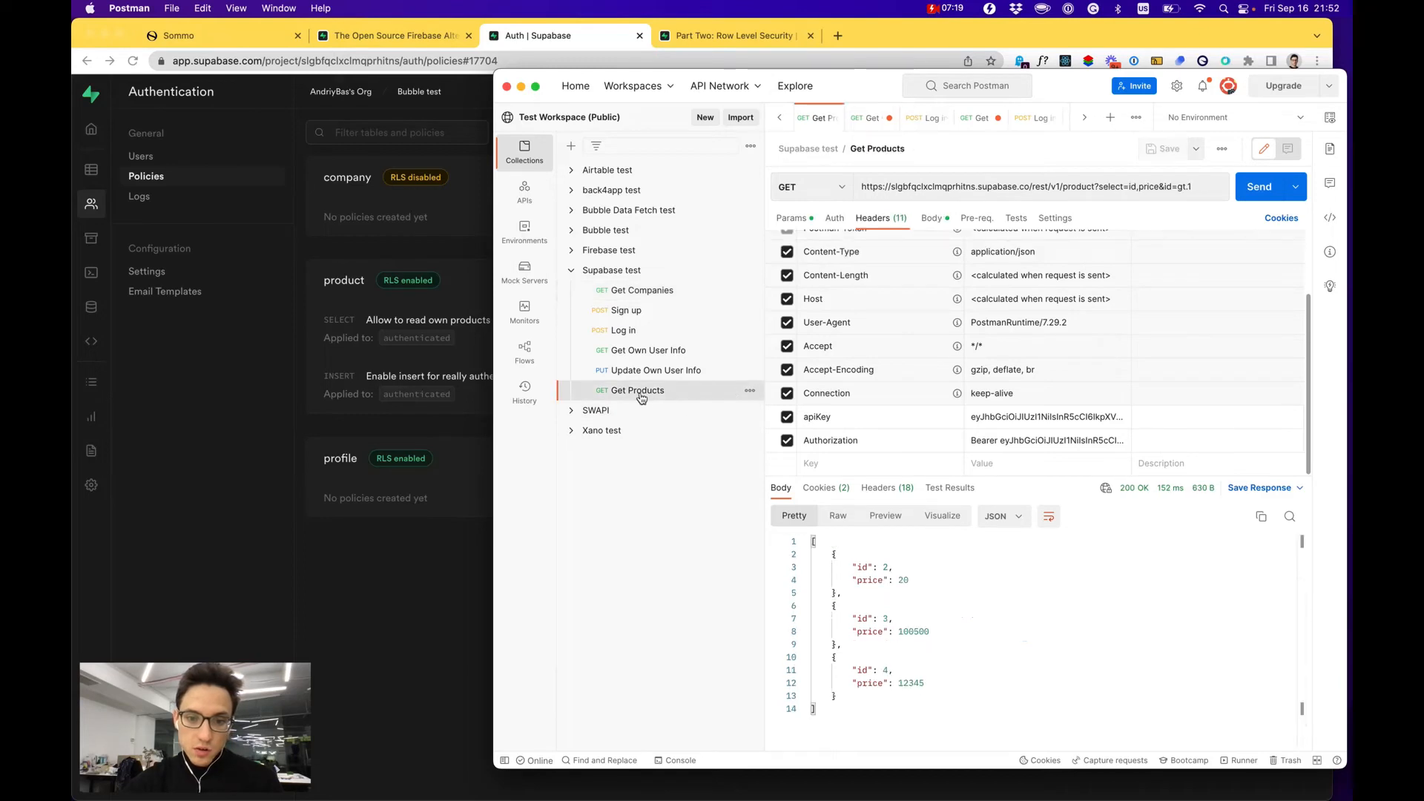
pyautogui.moveTo(649, 351)
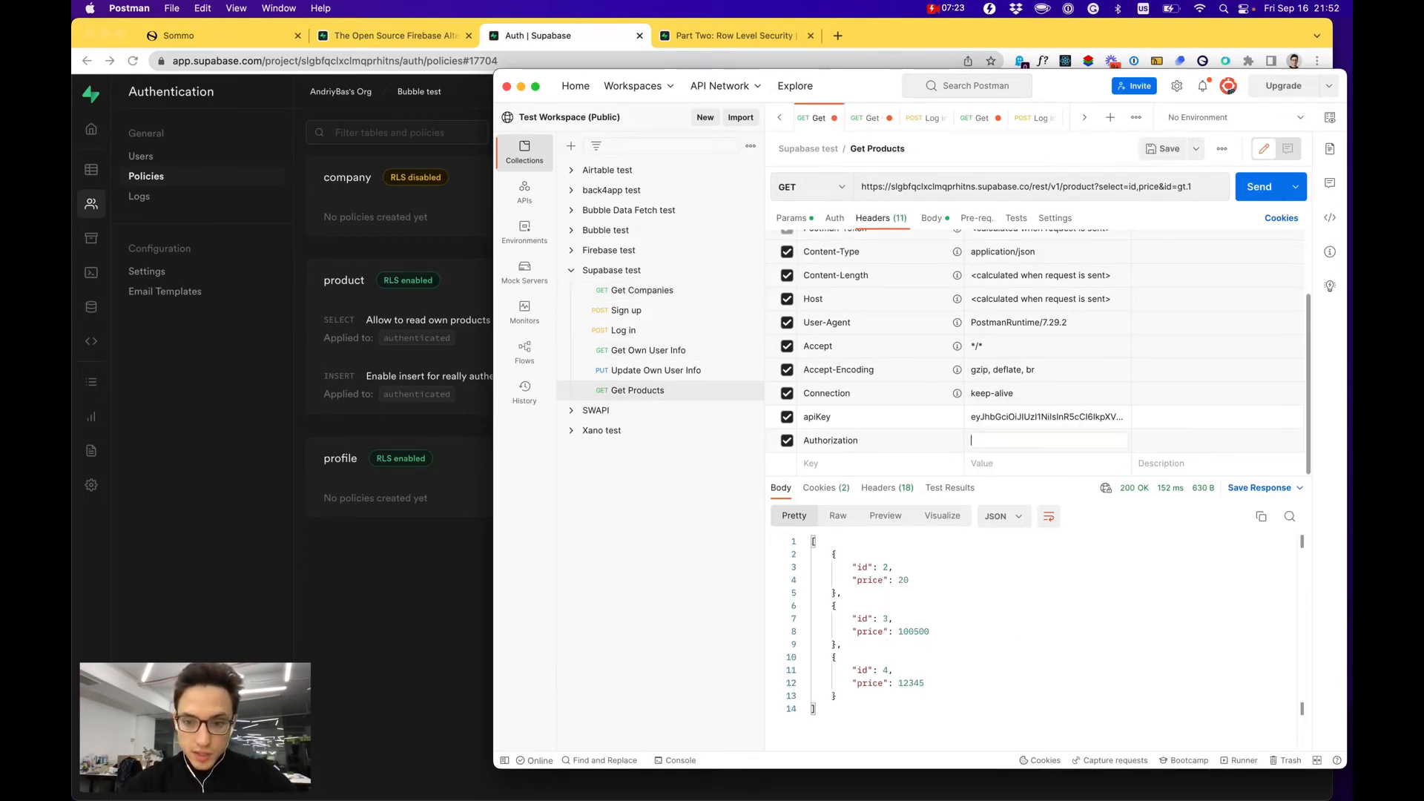
pyautogui.write('Bearer eyJhbGciOiJIUzI1NiIsInR5cCI...')
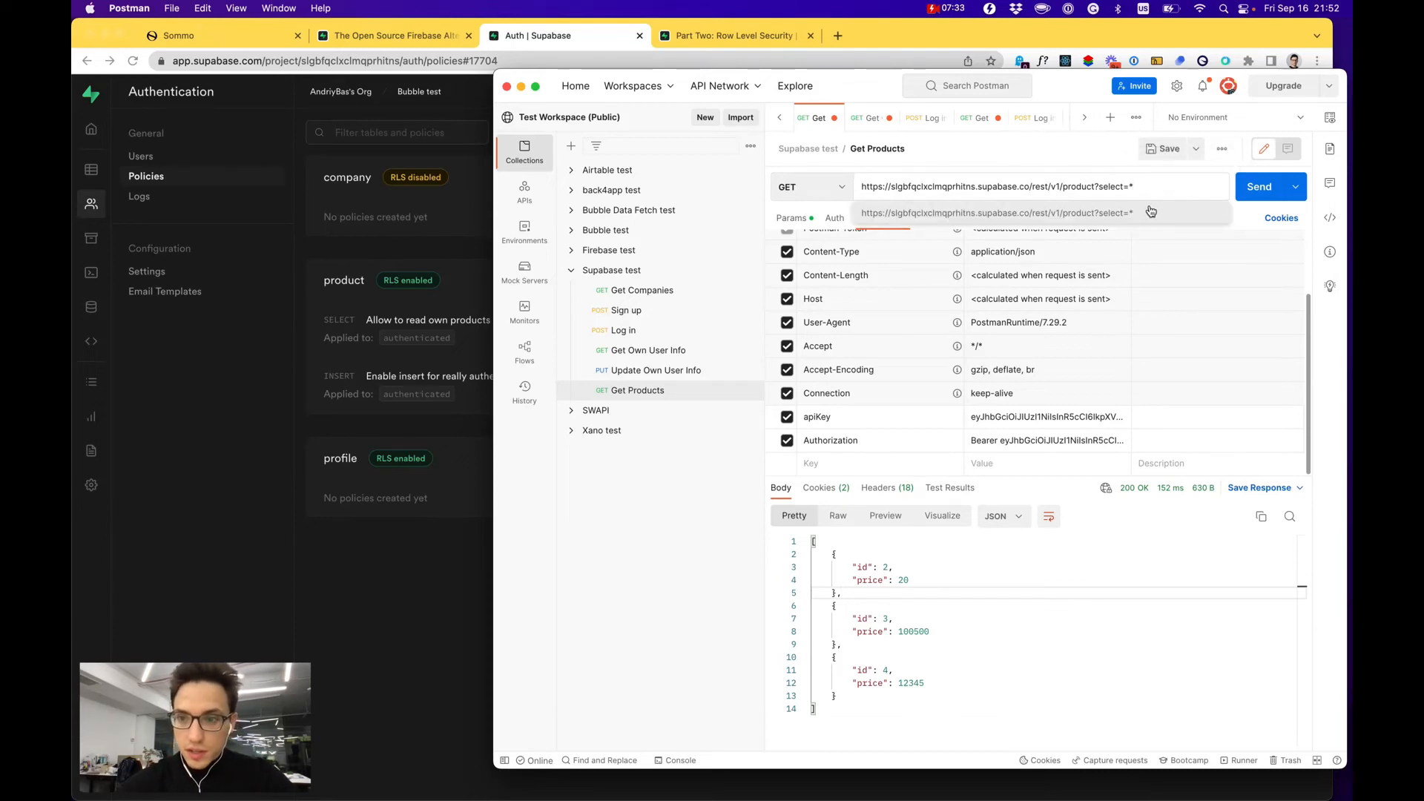
pyautogui.click(1266, 187)
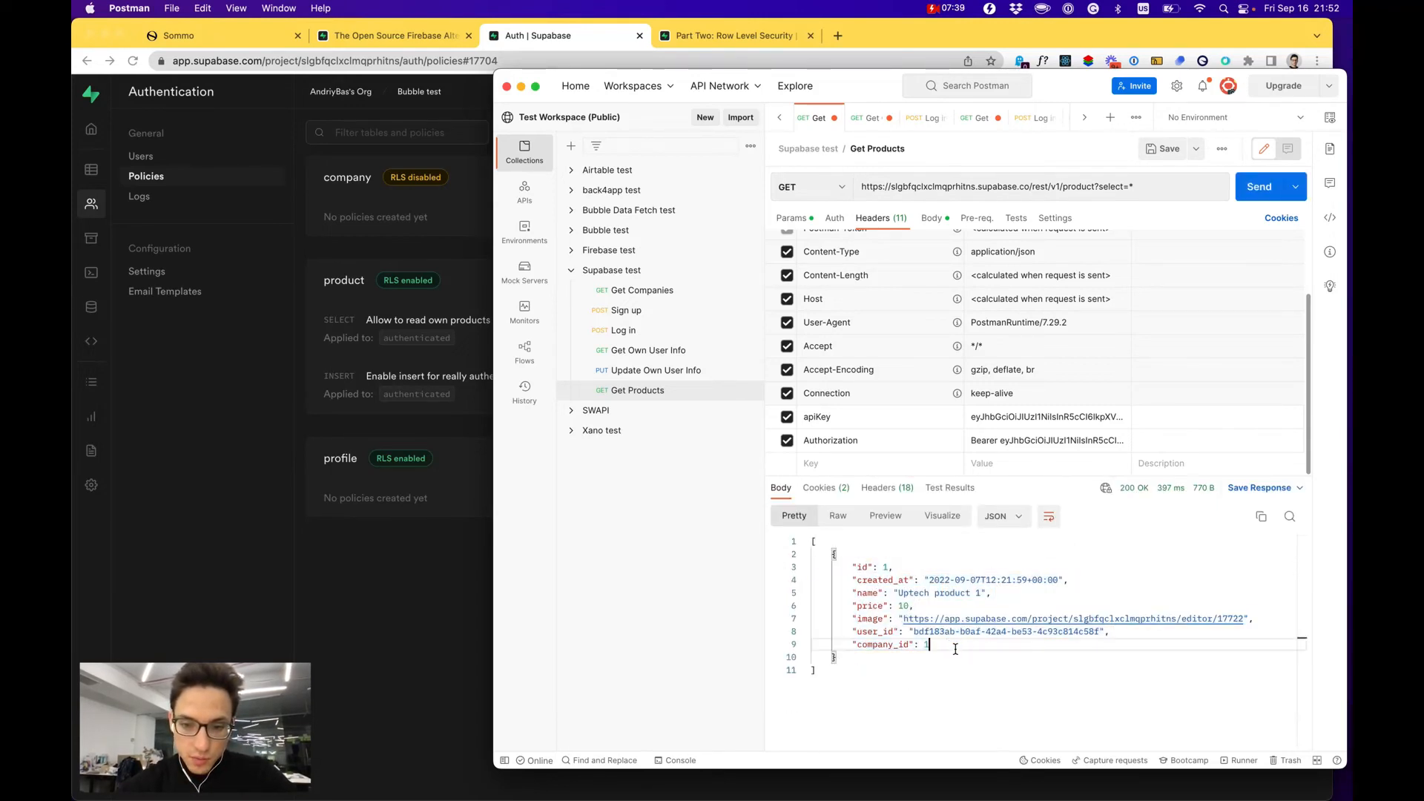
pyautogui.doubleClick(1009, 632)
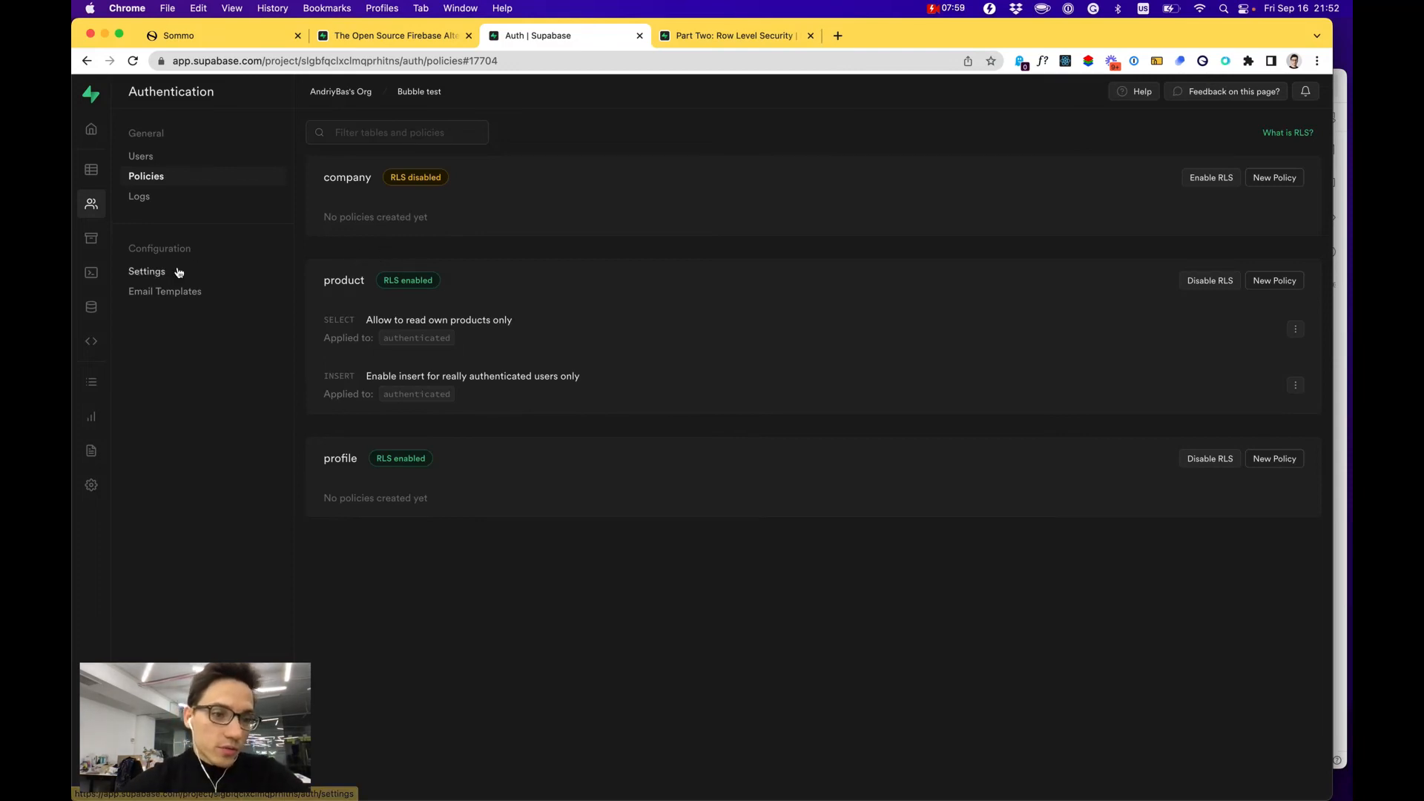
pyautogui.moveTo(90, 381)
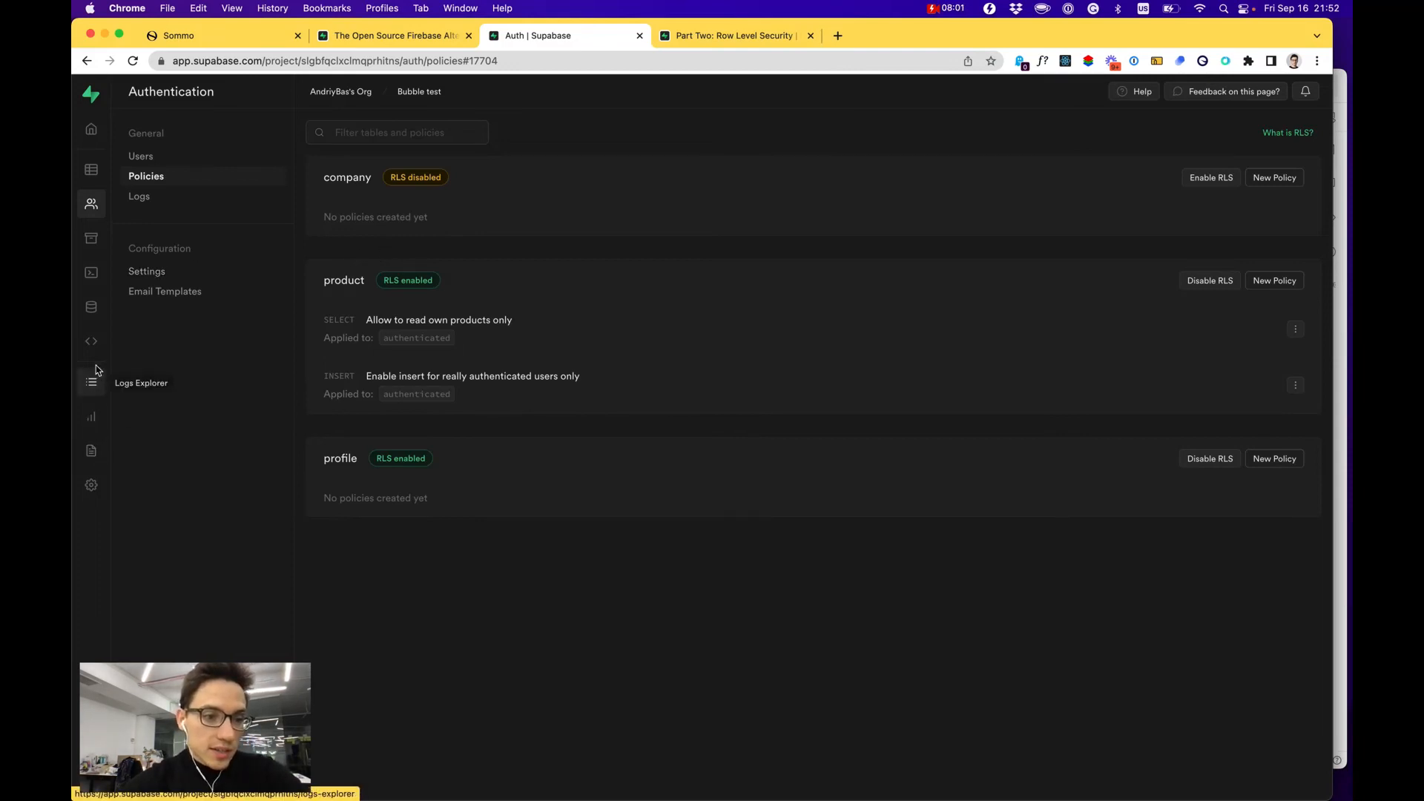
# Run the SQL query for products by that user_id, returning the single row Uptech product 1 priced 10.
pyautogui.click(91, 273)
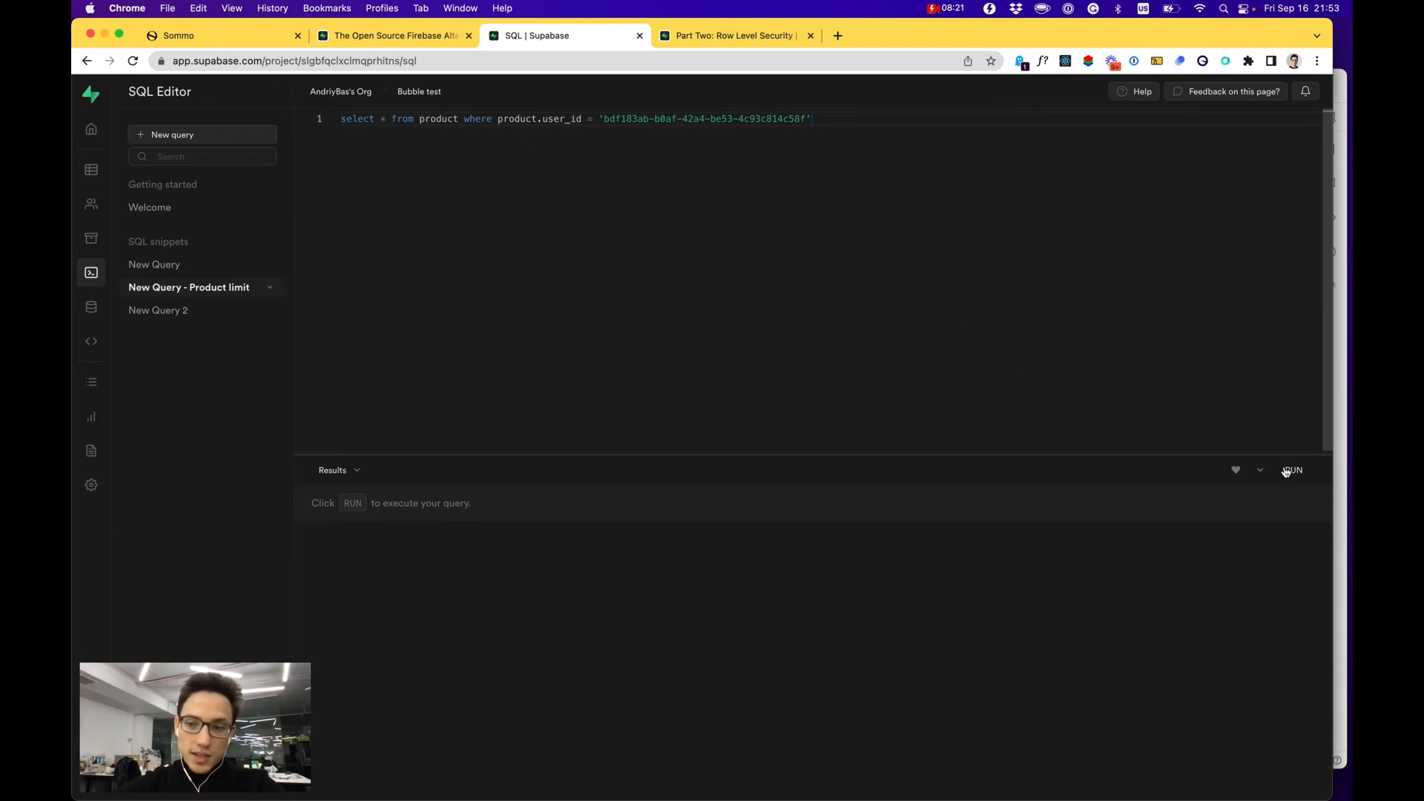
pyautogui.click(1293, 470)
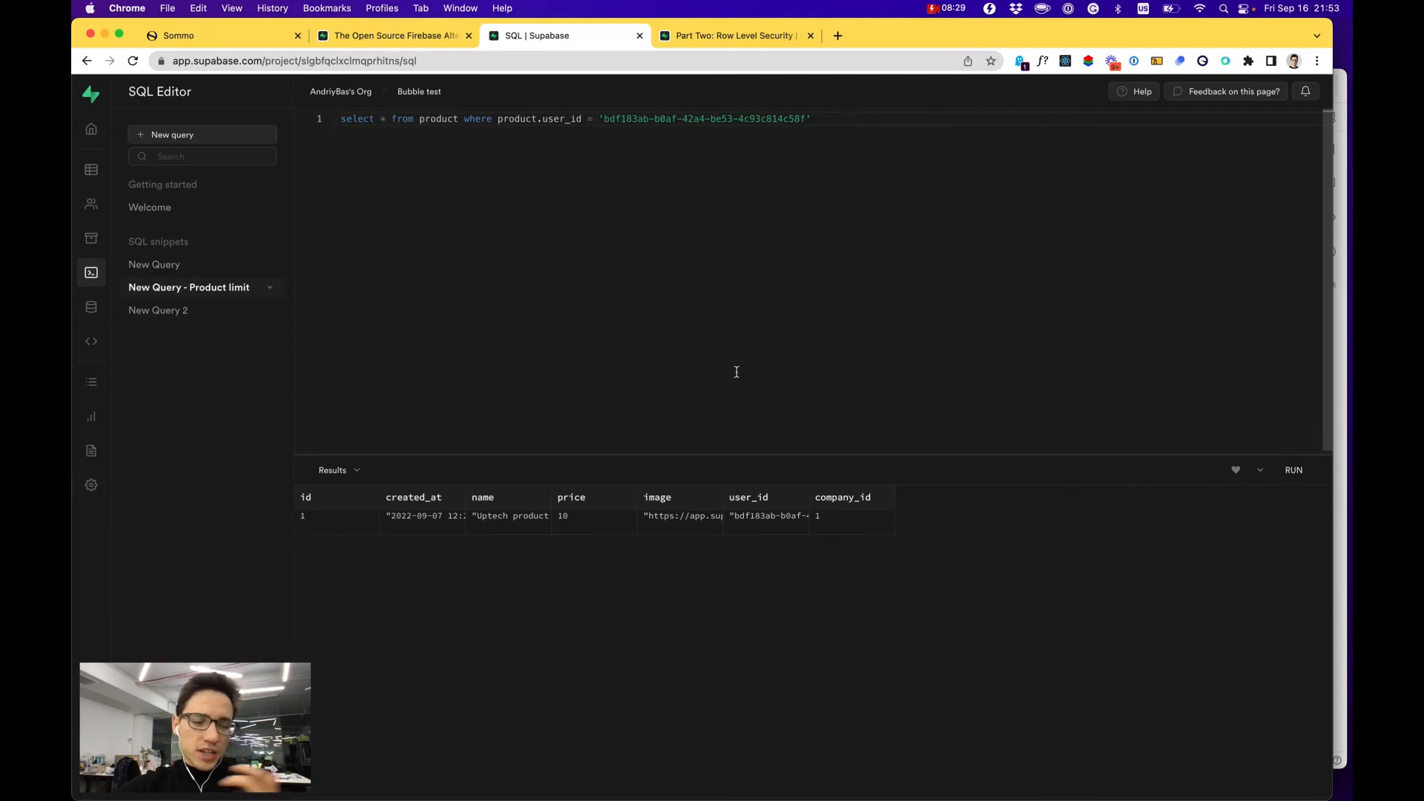
pyautogui.moveTo(90, 205)
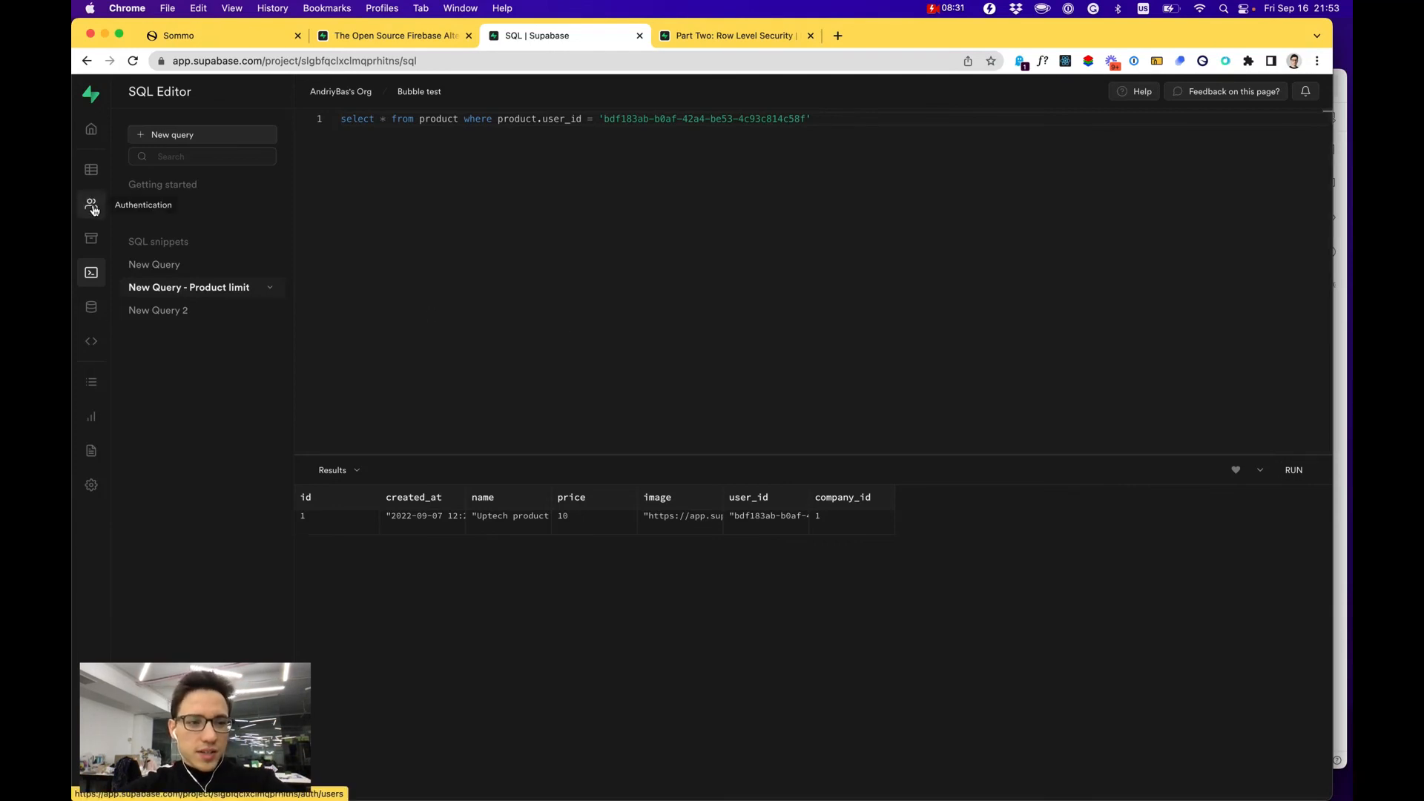
# View the auth schema's users table (8 records) in the Table editor, scanning its columns.
pyautogui.click(91, 169)
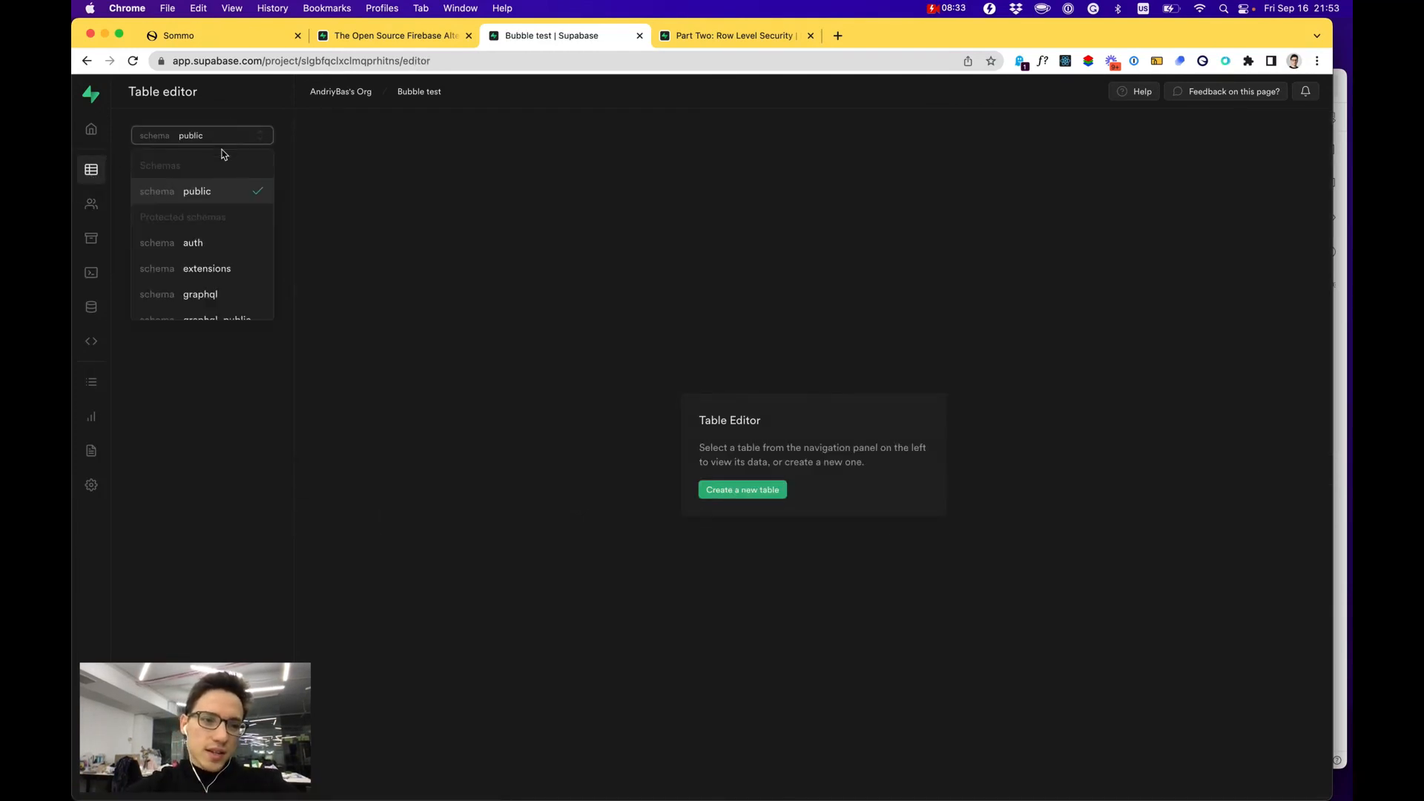
pyautogui.click(191, 241)
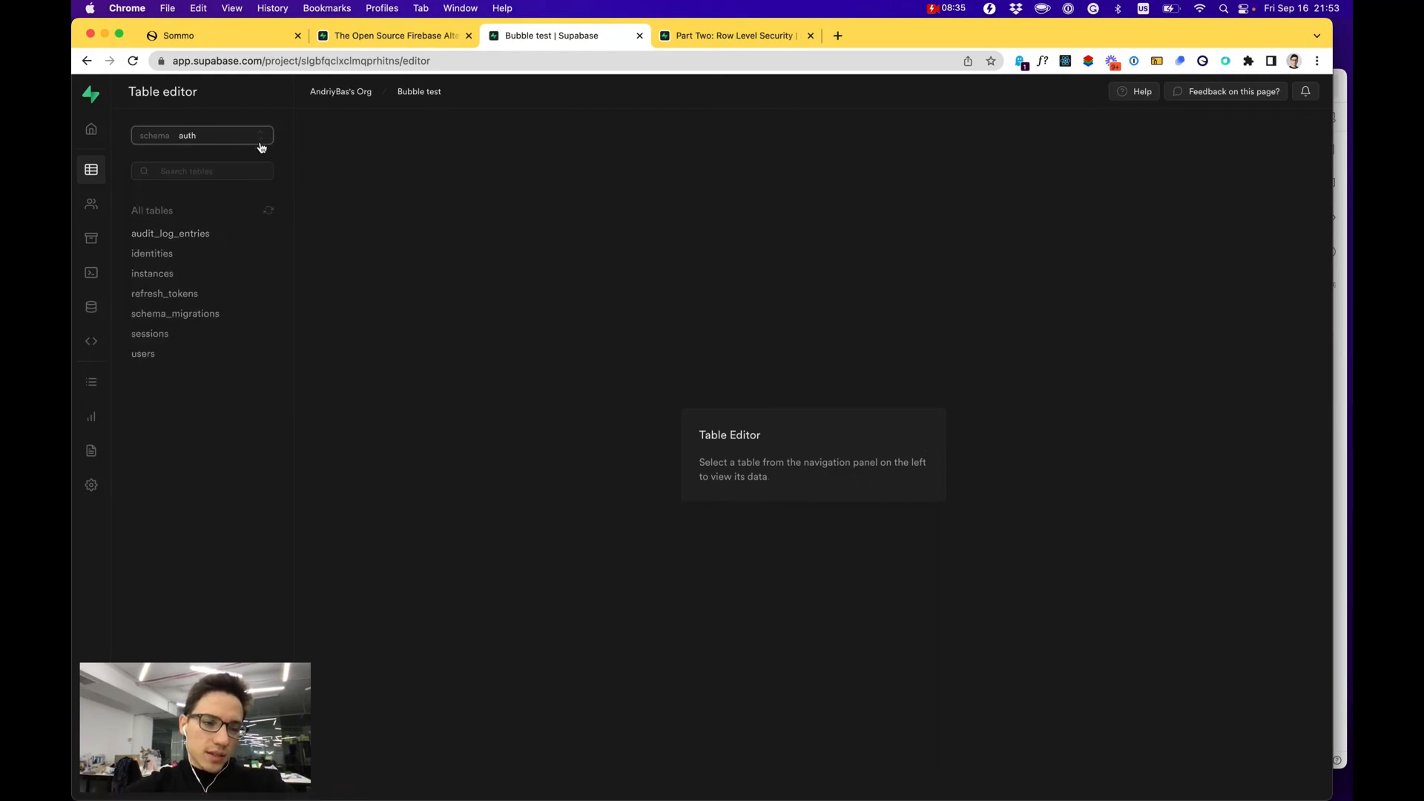
pyautogui.click(144, 353)
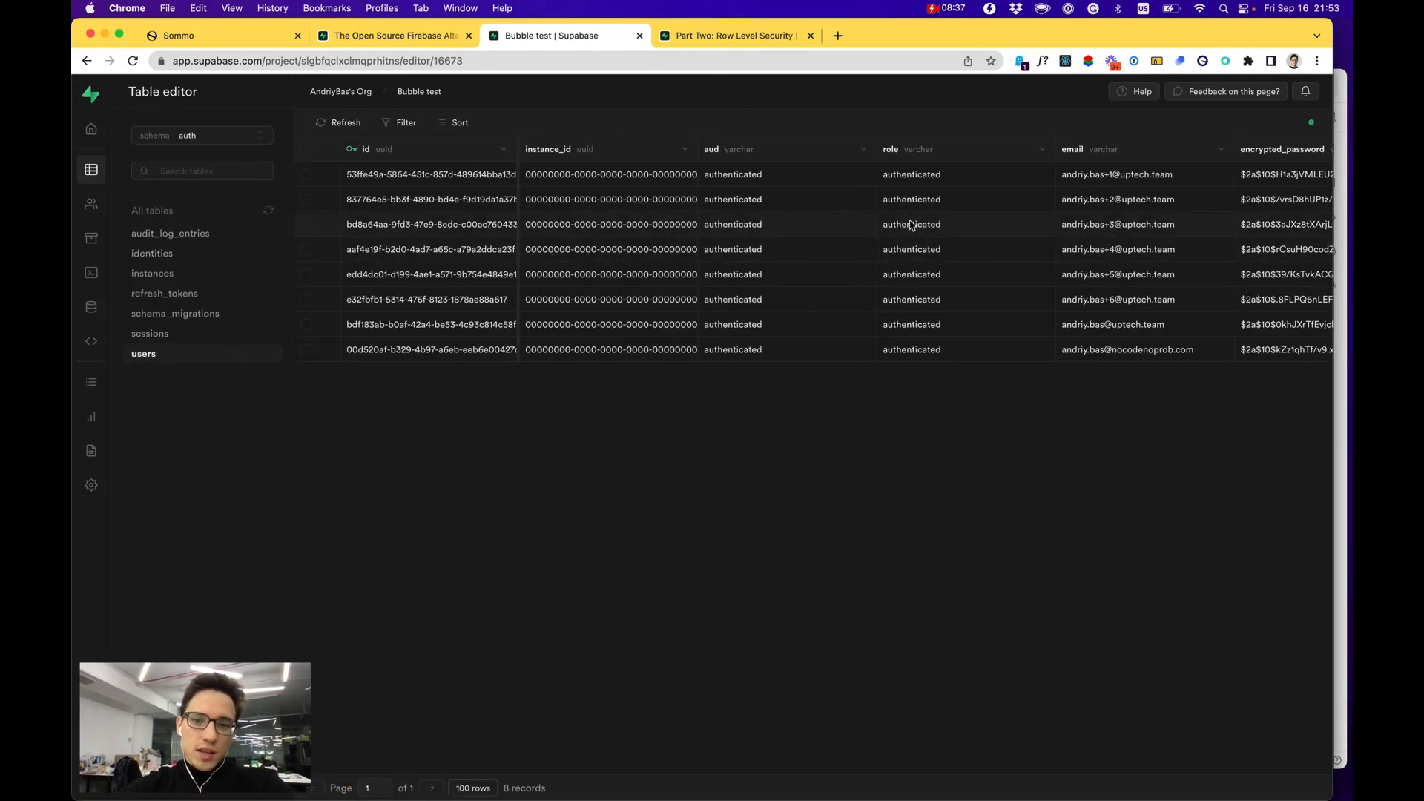
pyautogui.hscroll(3)
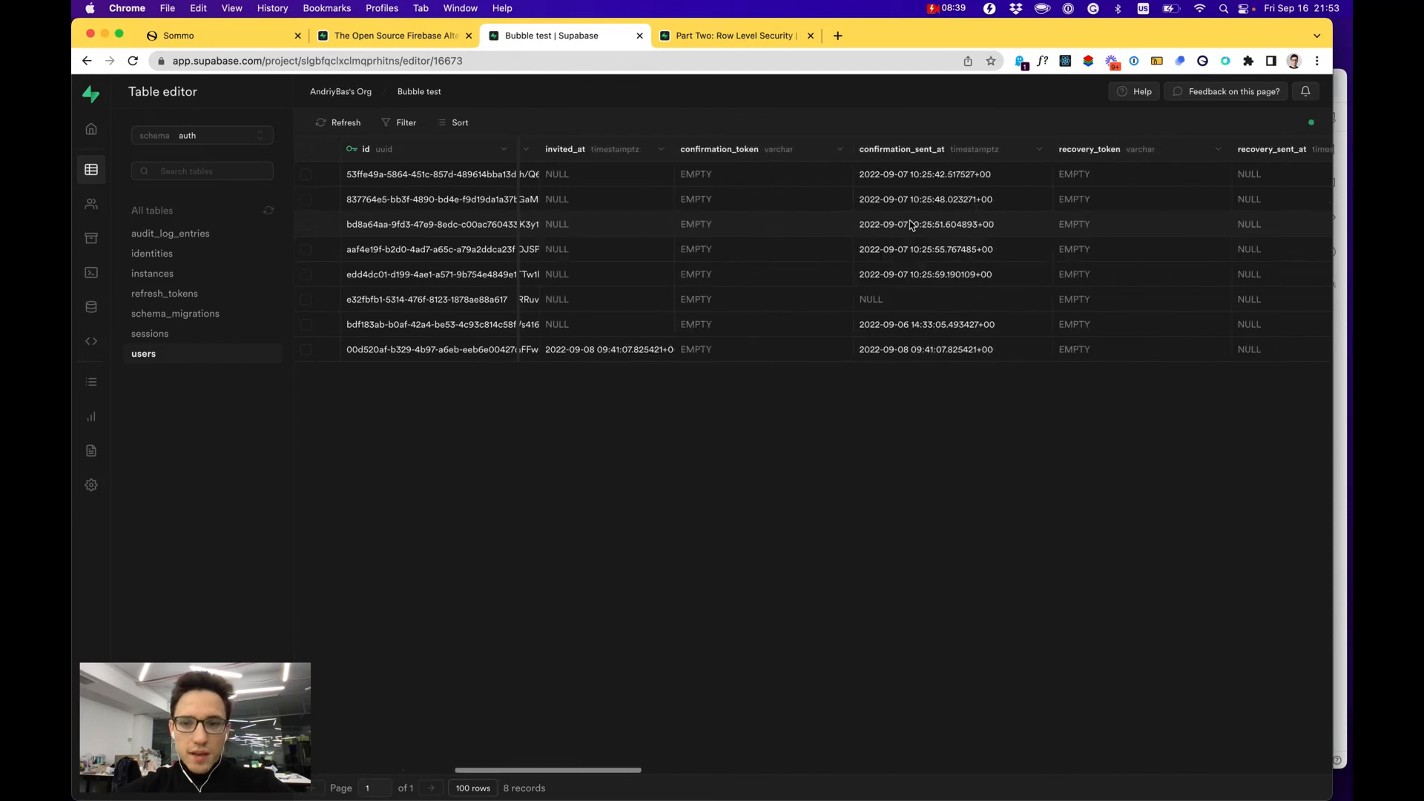
pyautogui.hscroll(3)
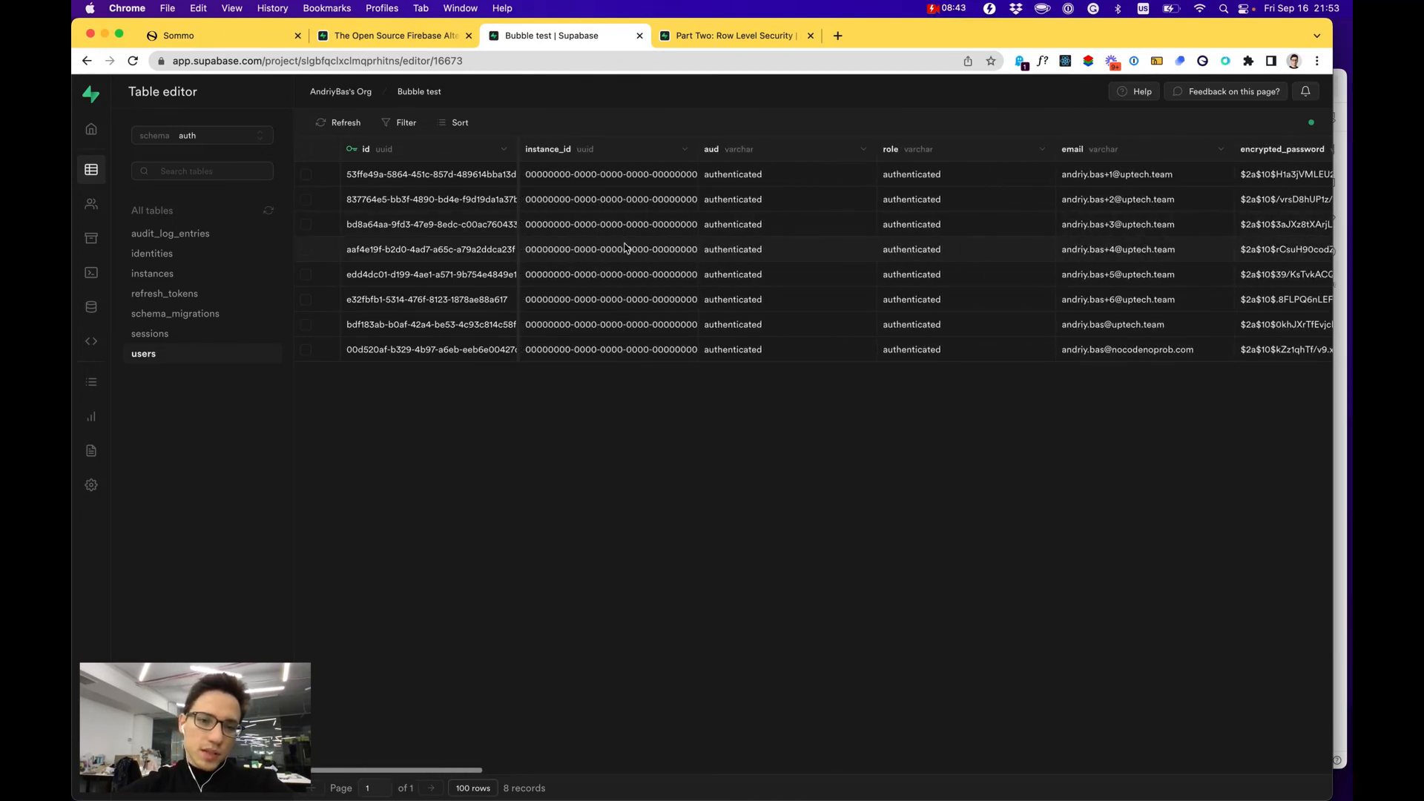
# View the public schema's profile table (3 records), then return to the Sommo website.
pyautogui.click(202, 135)
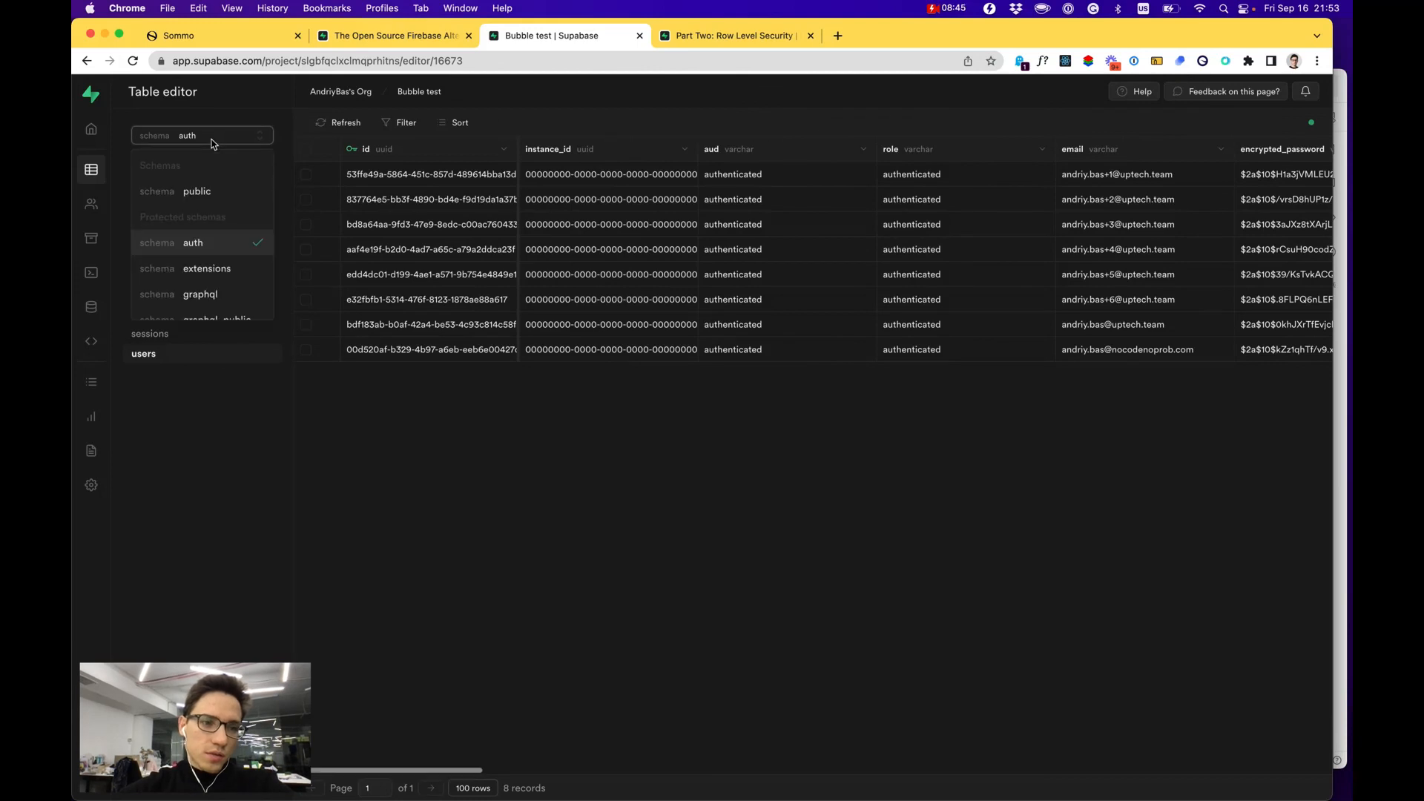
pyautogui.click(196, 191)
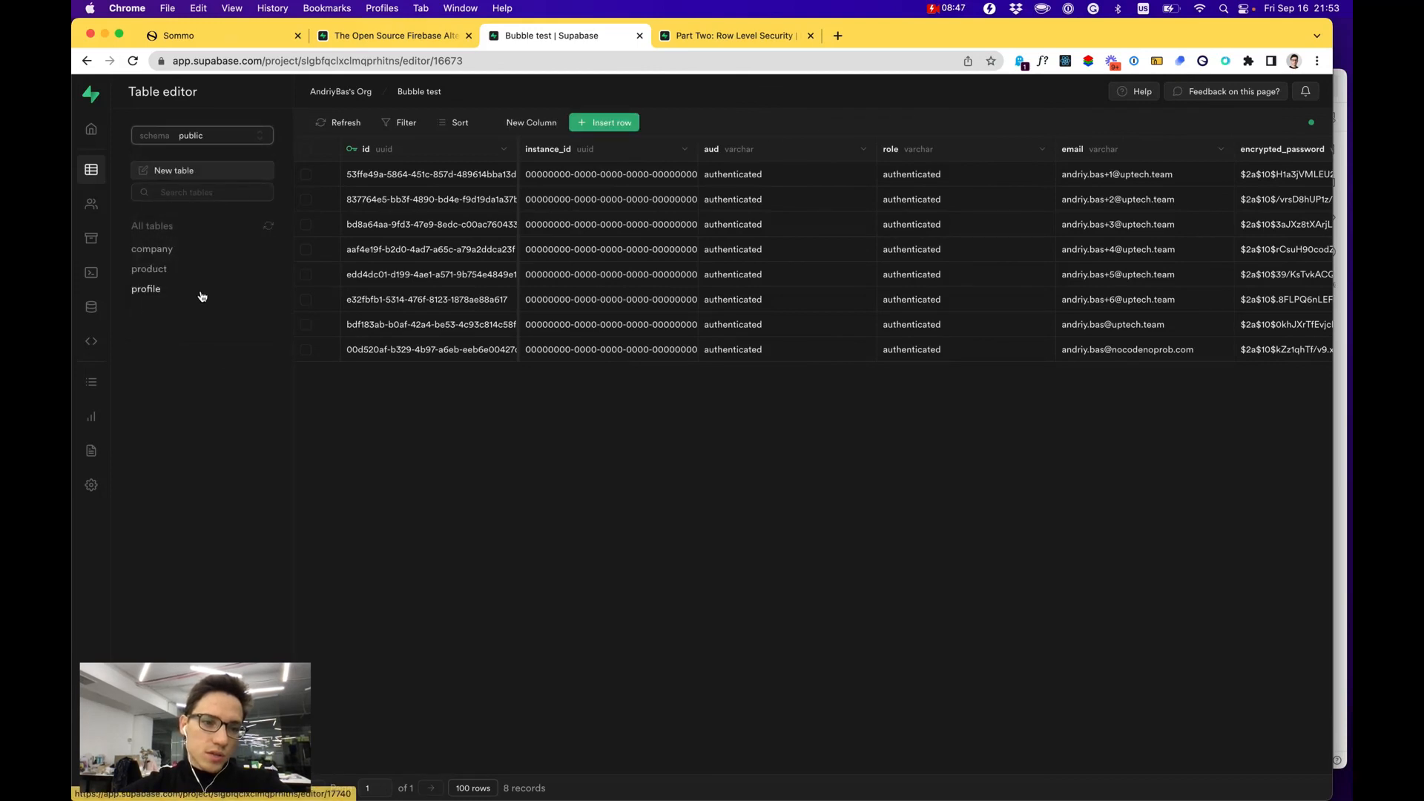
pyautogui.click(145, 288)
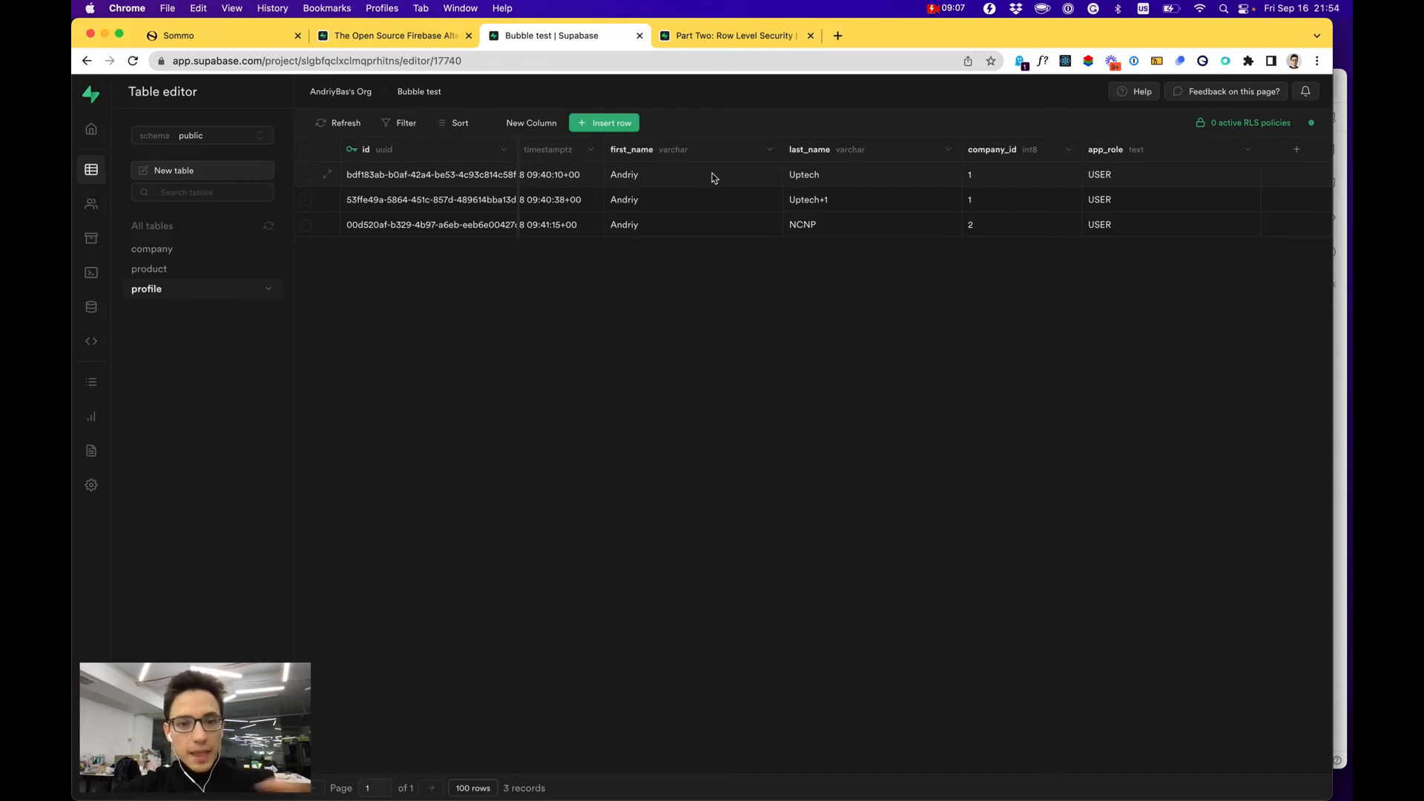
pyautogui.moveTo(623, 460)
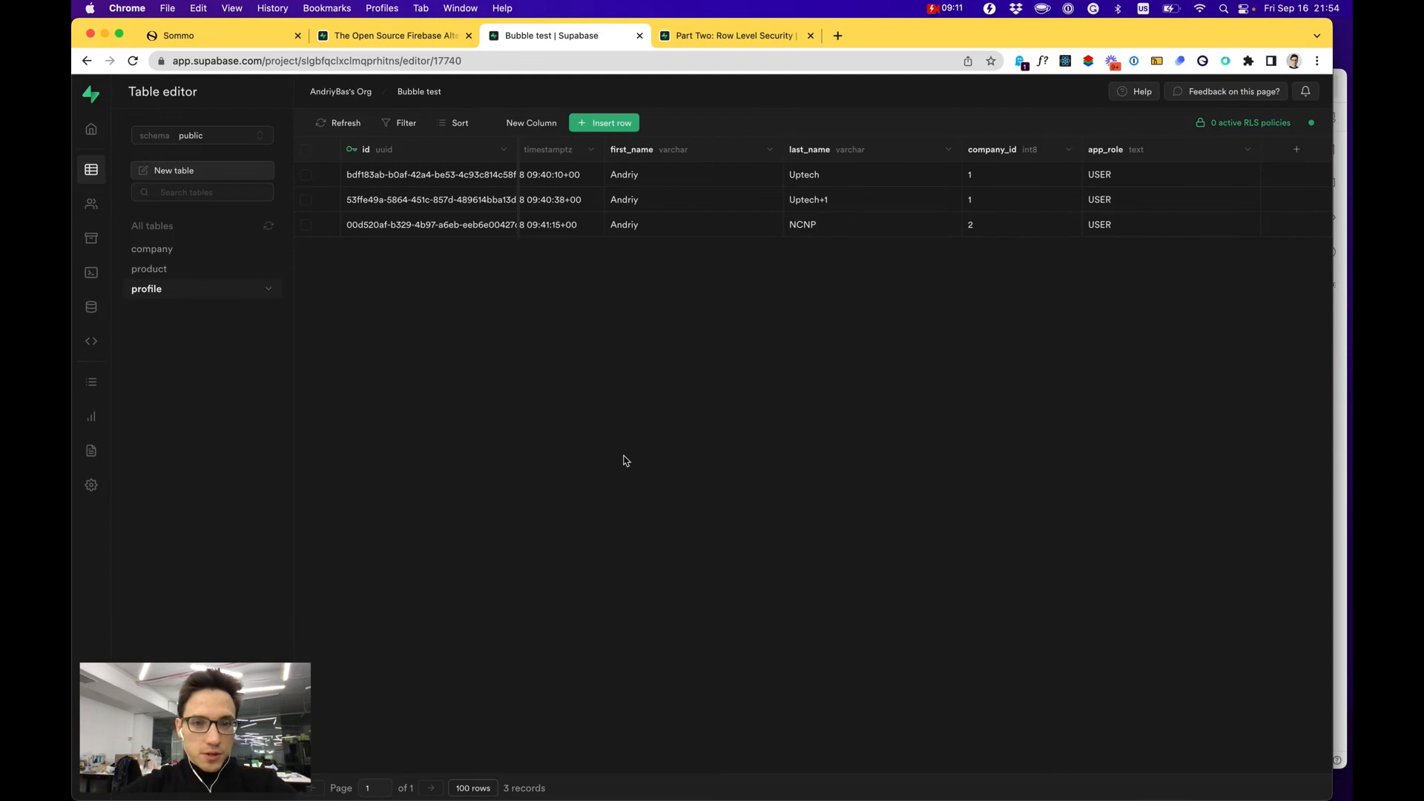
pyautogui.click(223, 36)
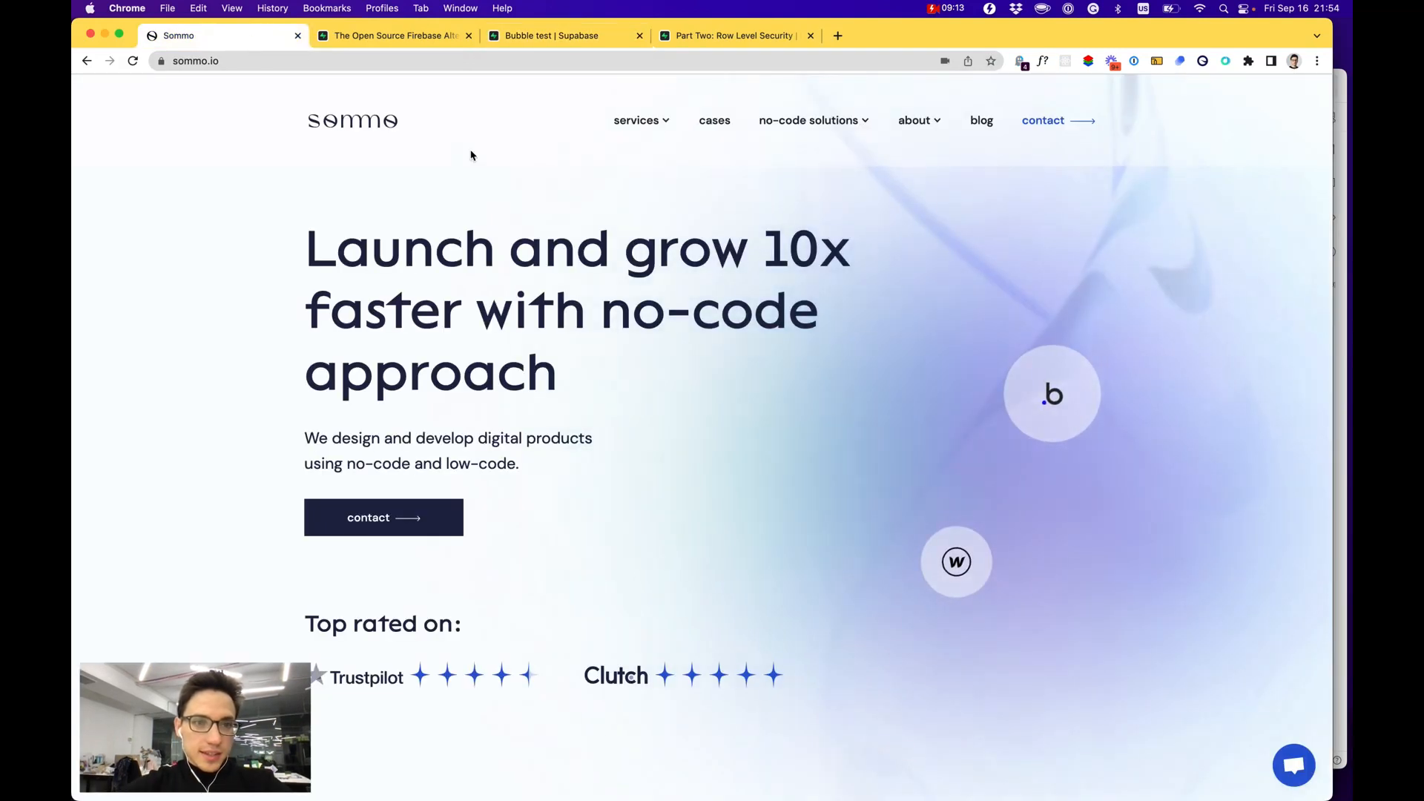